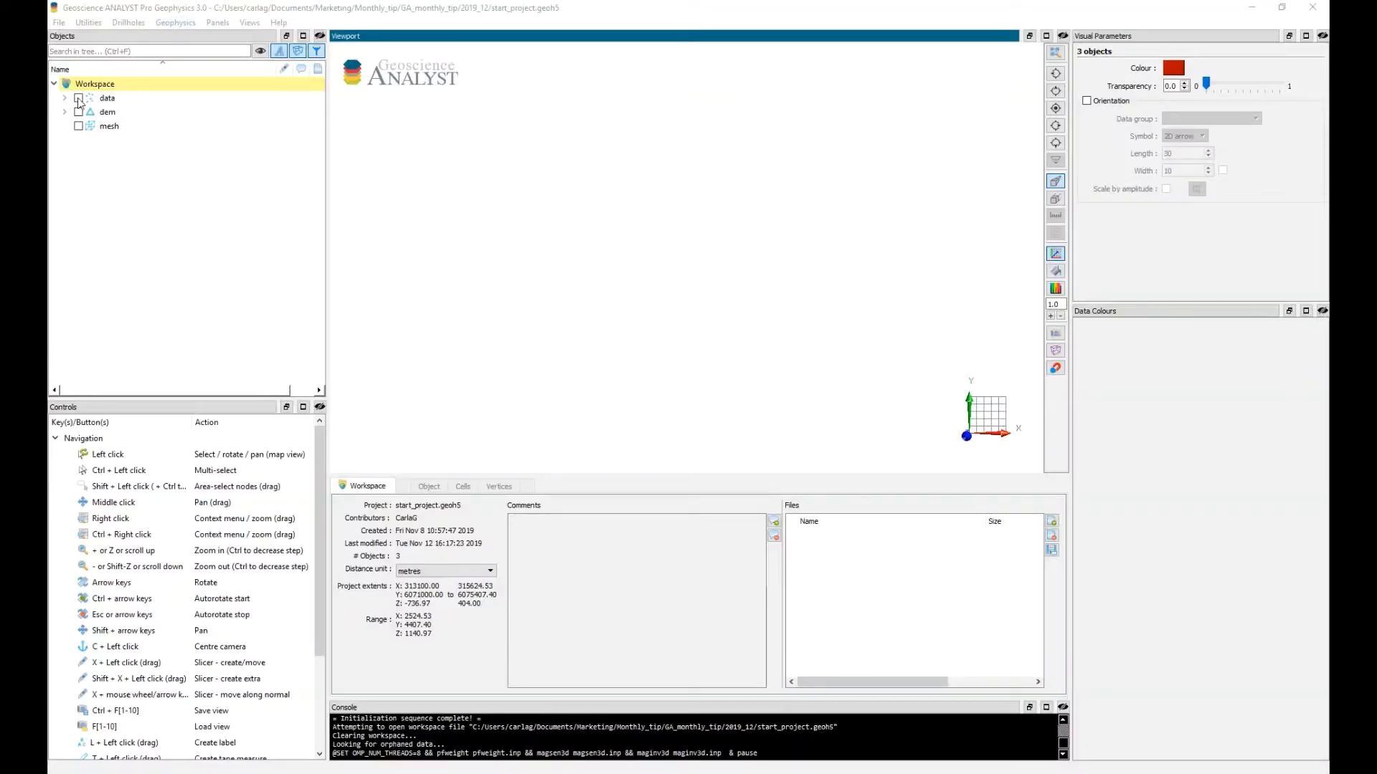
Show the survey data points coloured by magnetics, plus the dem surface and mesh
click(78, 97)
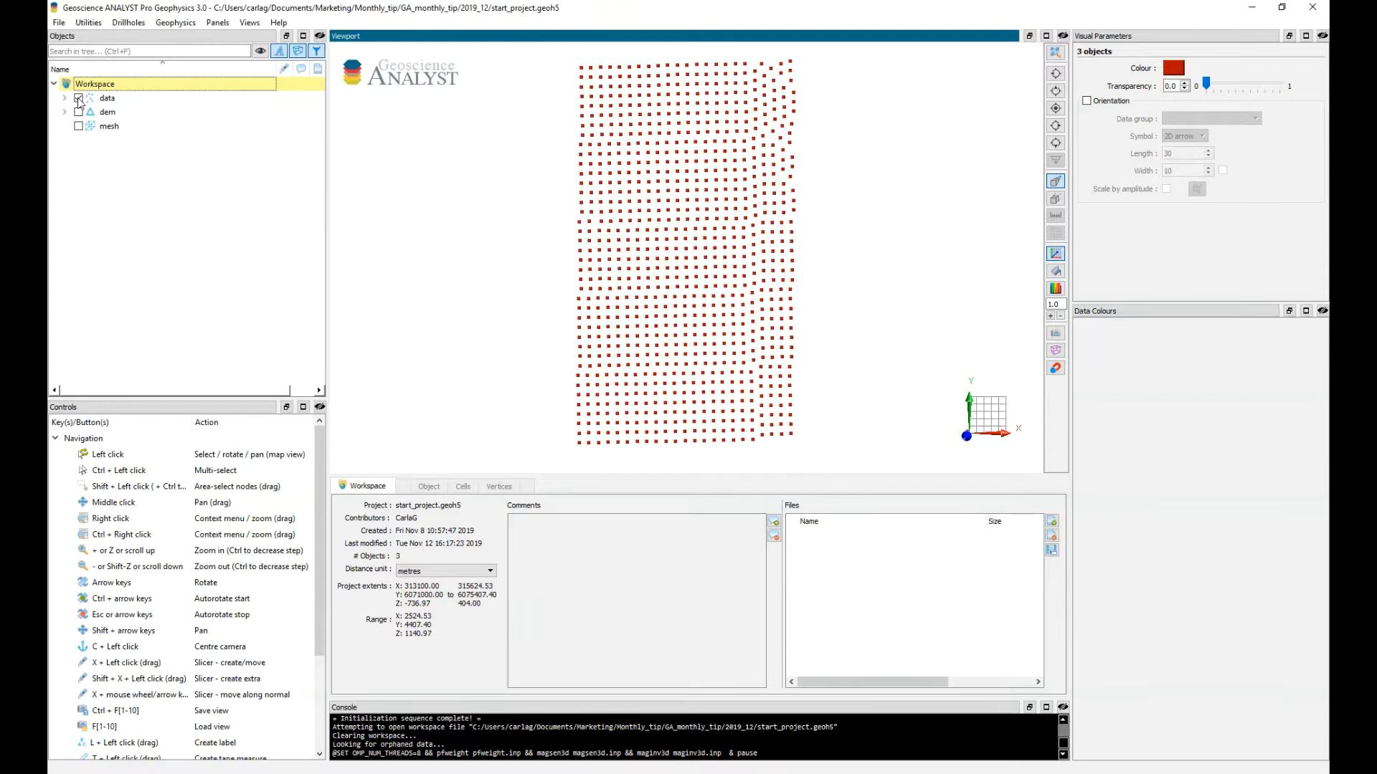
click(63, 98)
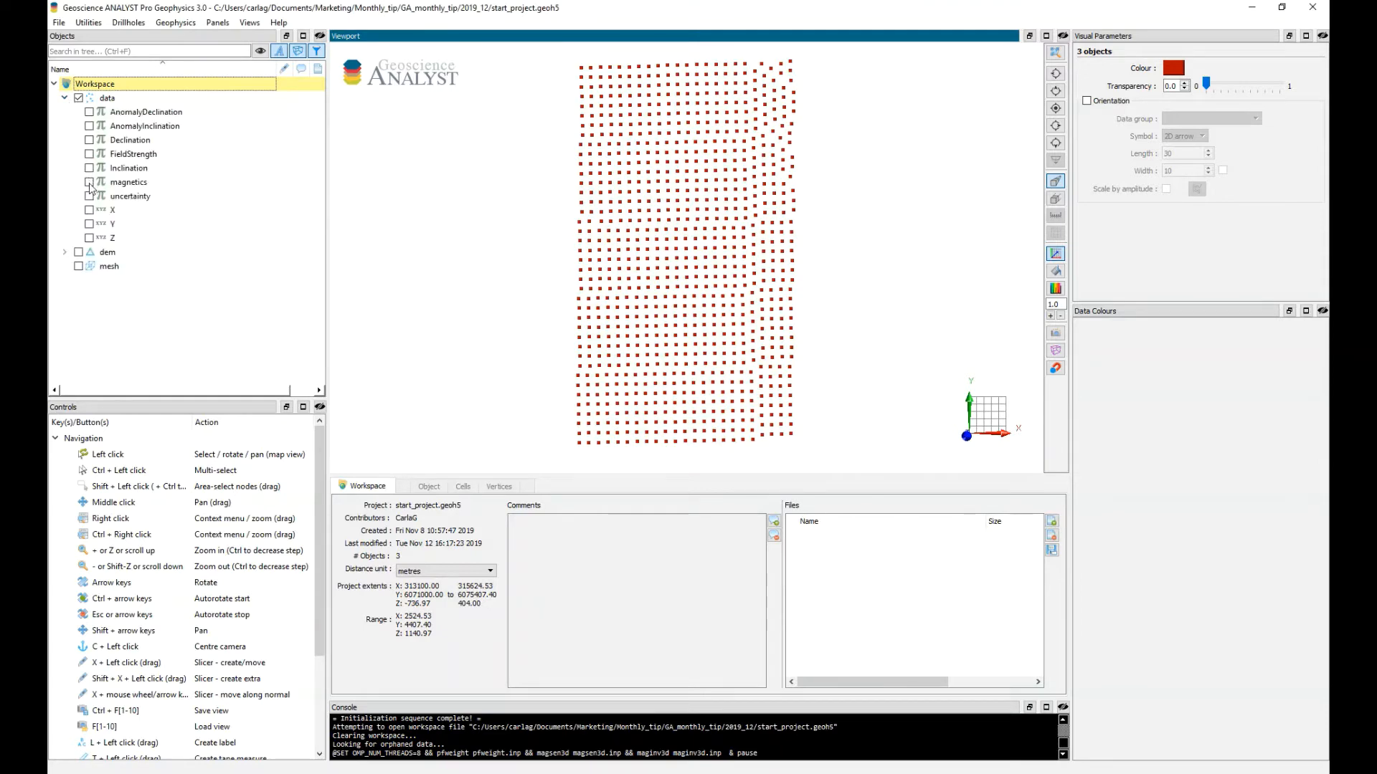
click(64, 97)
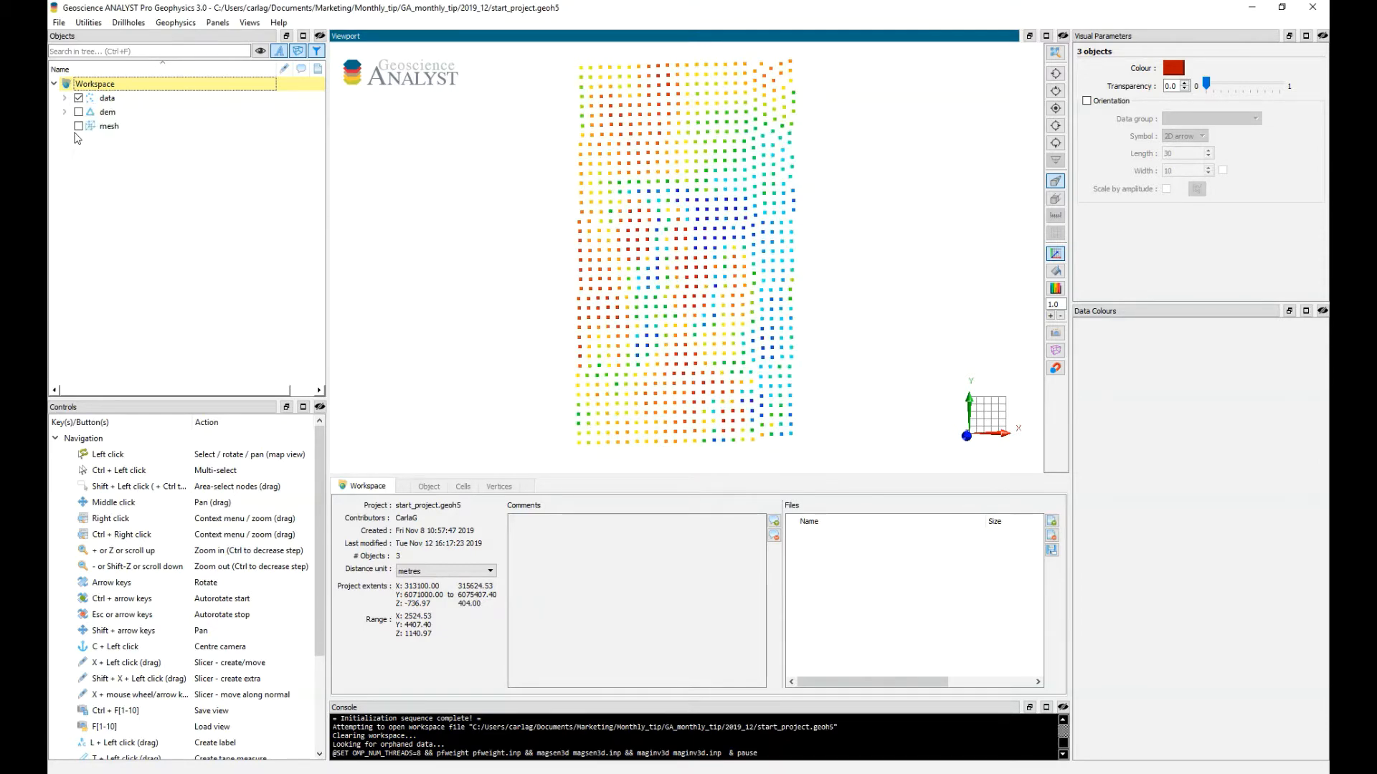
click(78, 126)
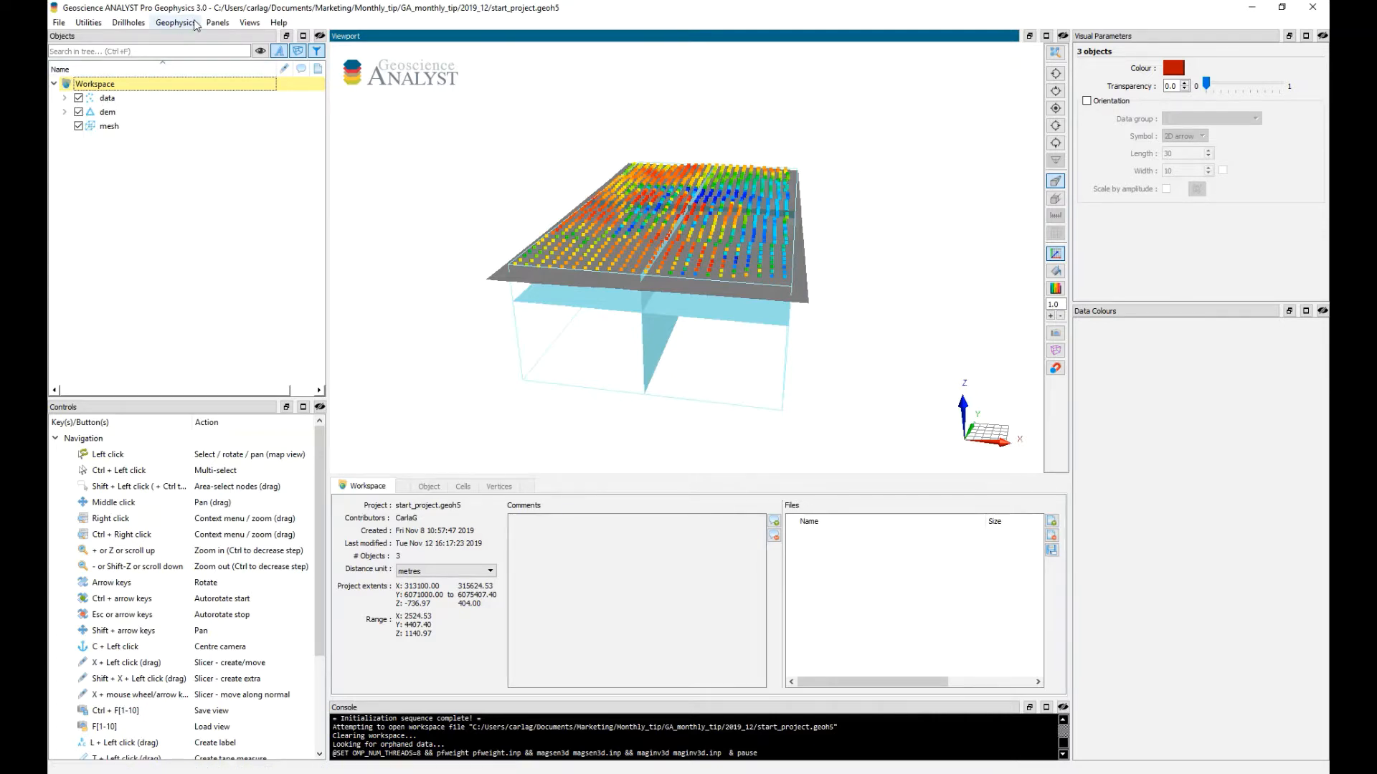
Create a GIFtools group holding data, dem and mesh, with data as total-field magnetic data
click(175, 22)
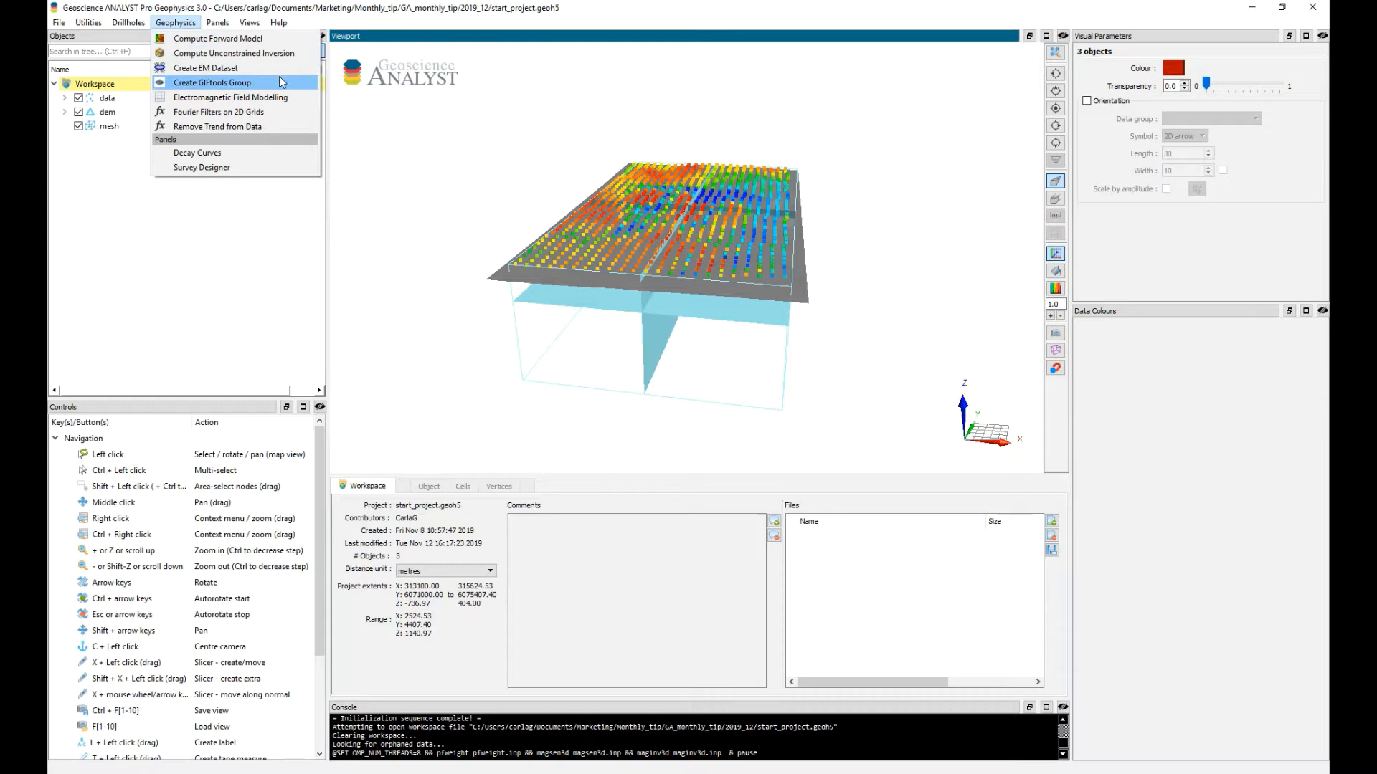
click(212, 81)
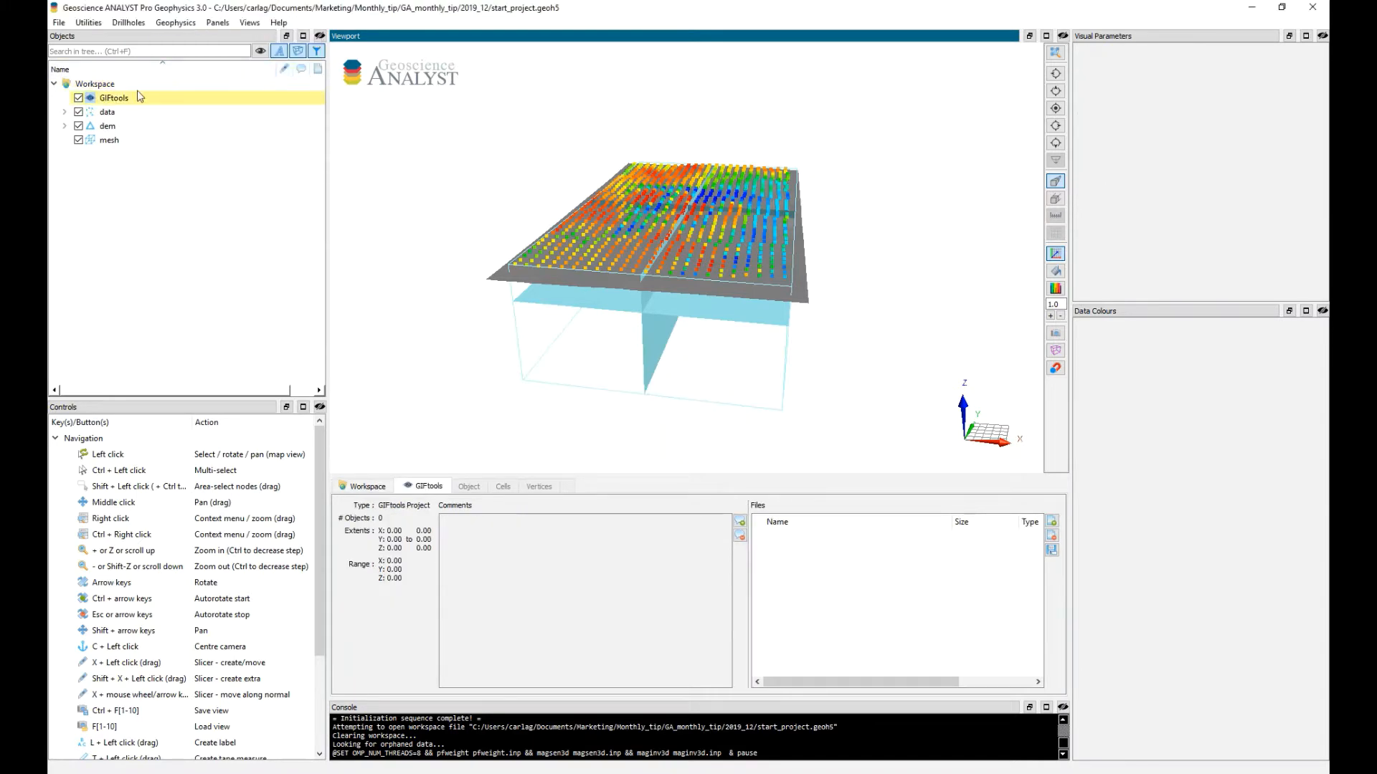
click(109, 140)
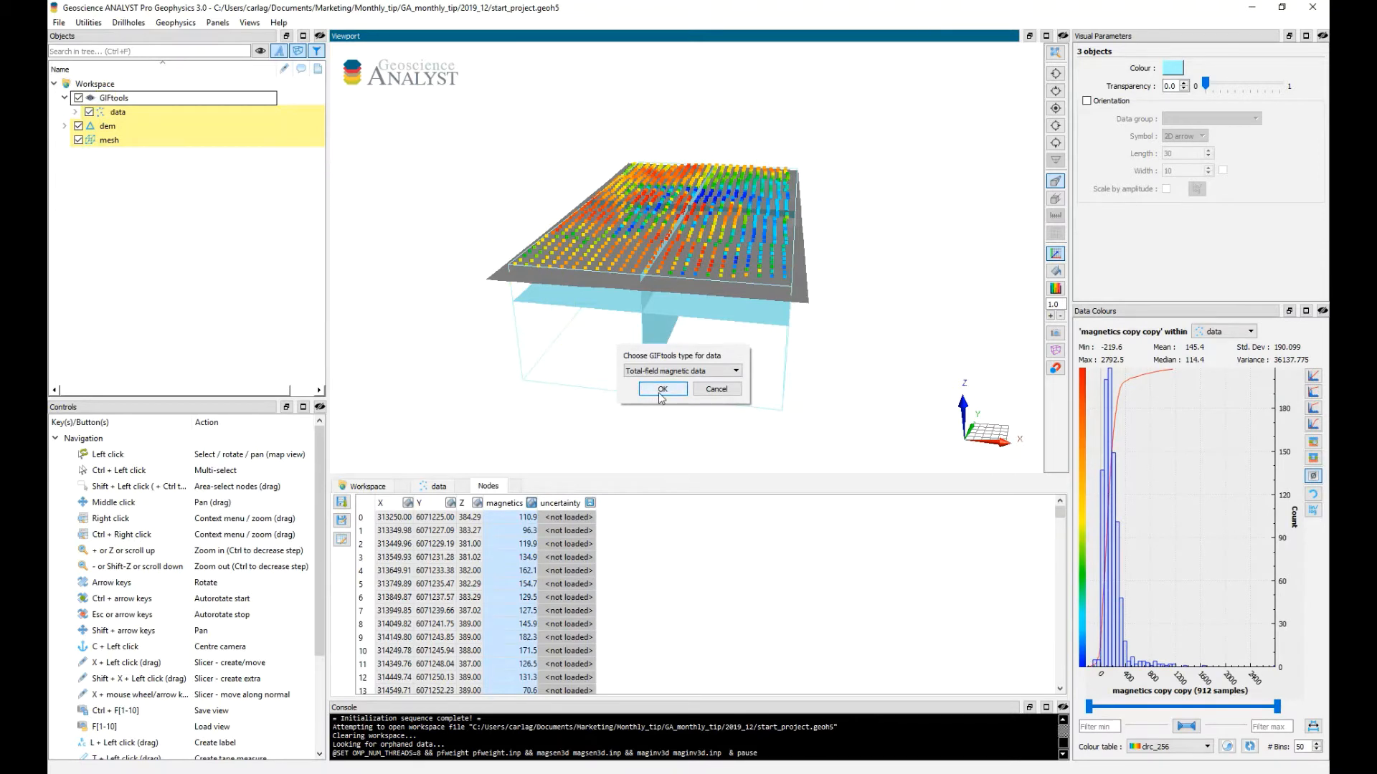
click(661, 389)
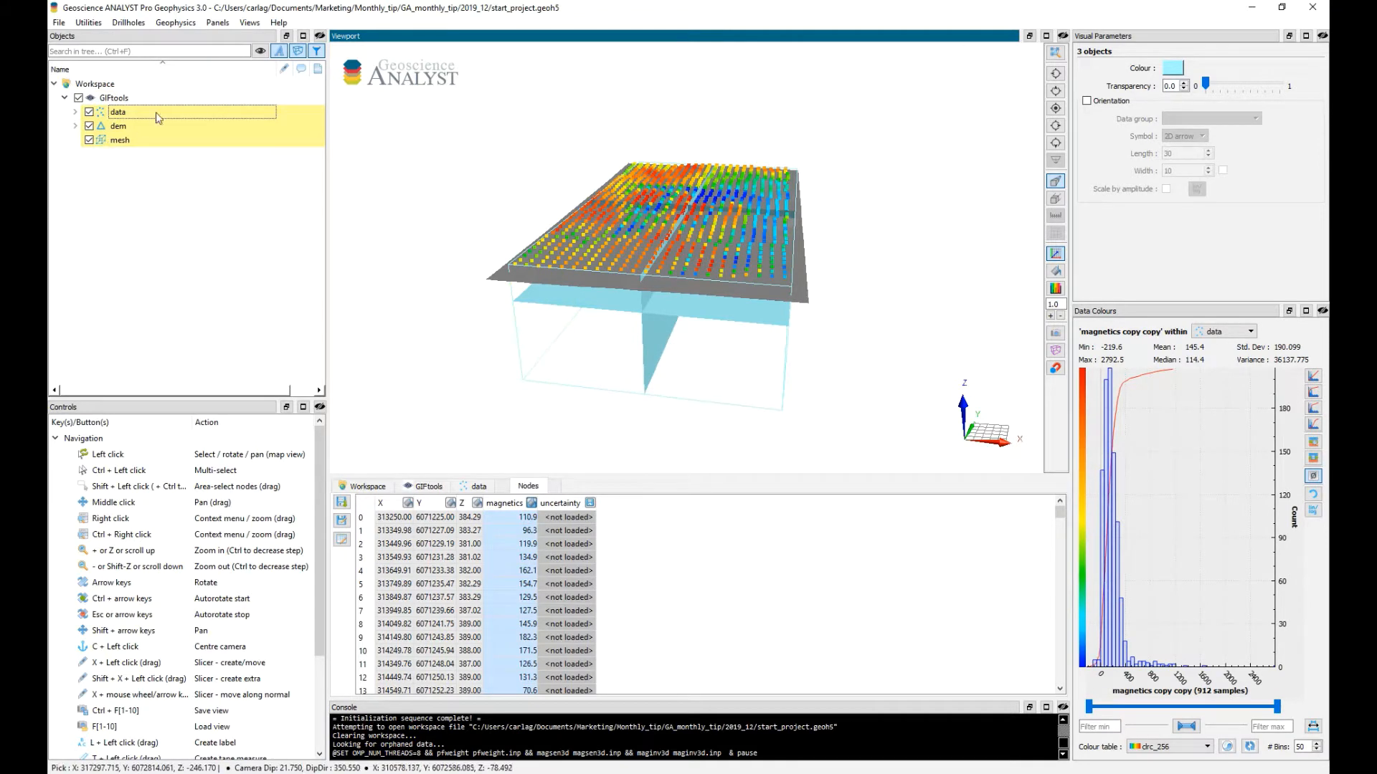
click(114, 98)
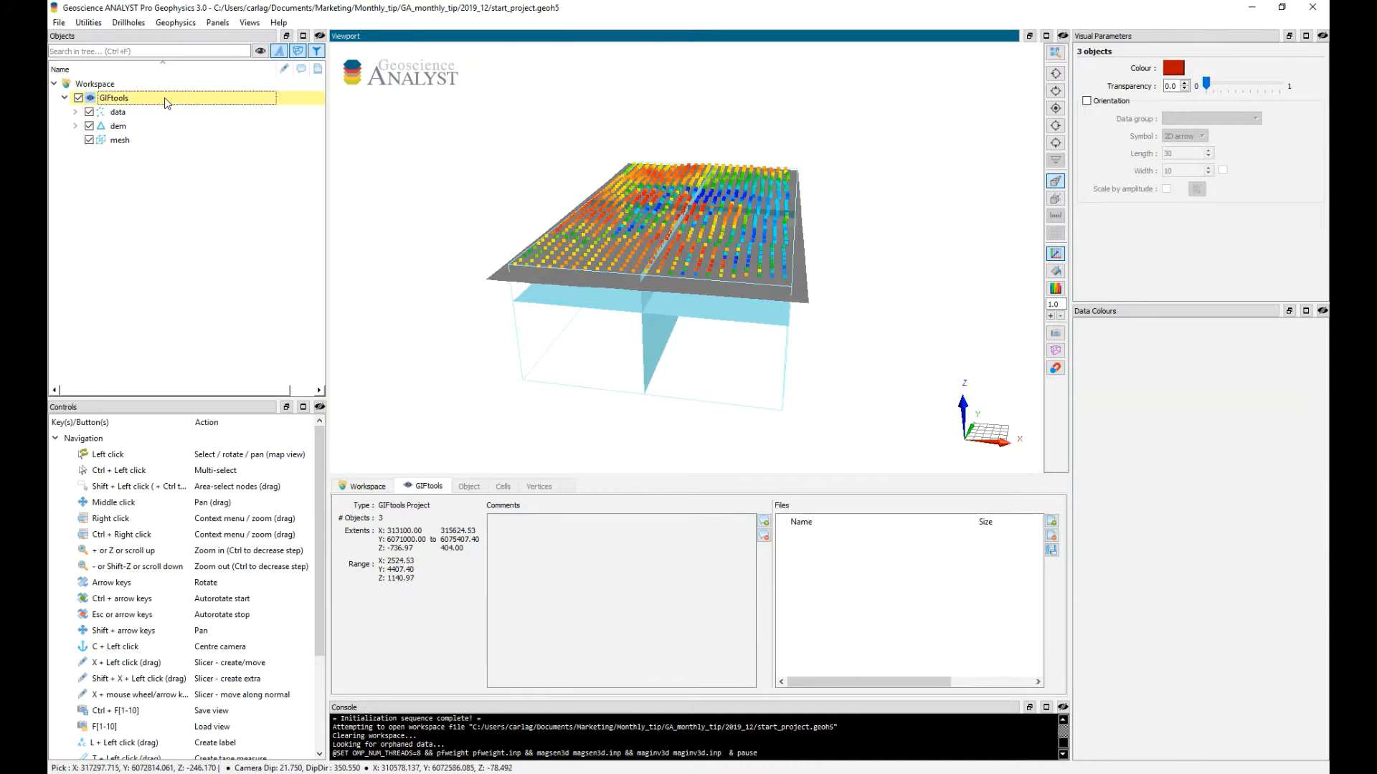
Add a maginv3d inversion to the GIFtools group, using the inversion_files folder as its directory
right_click(114, 97)
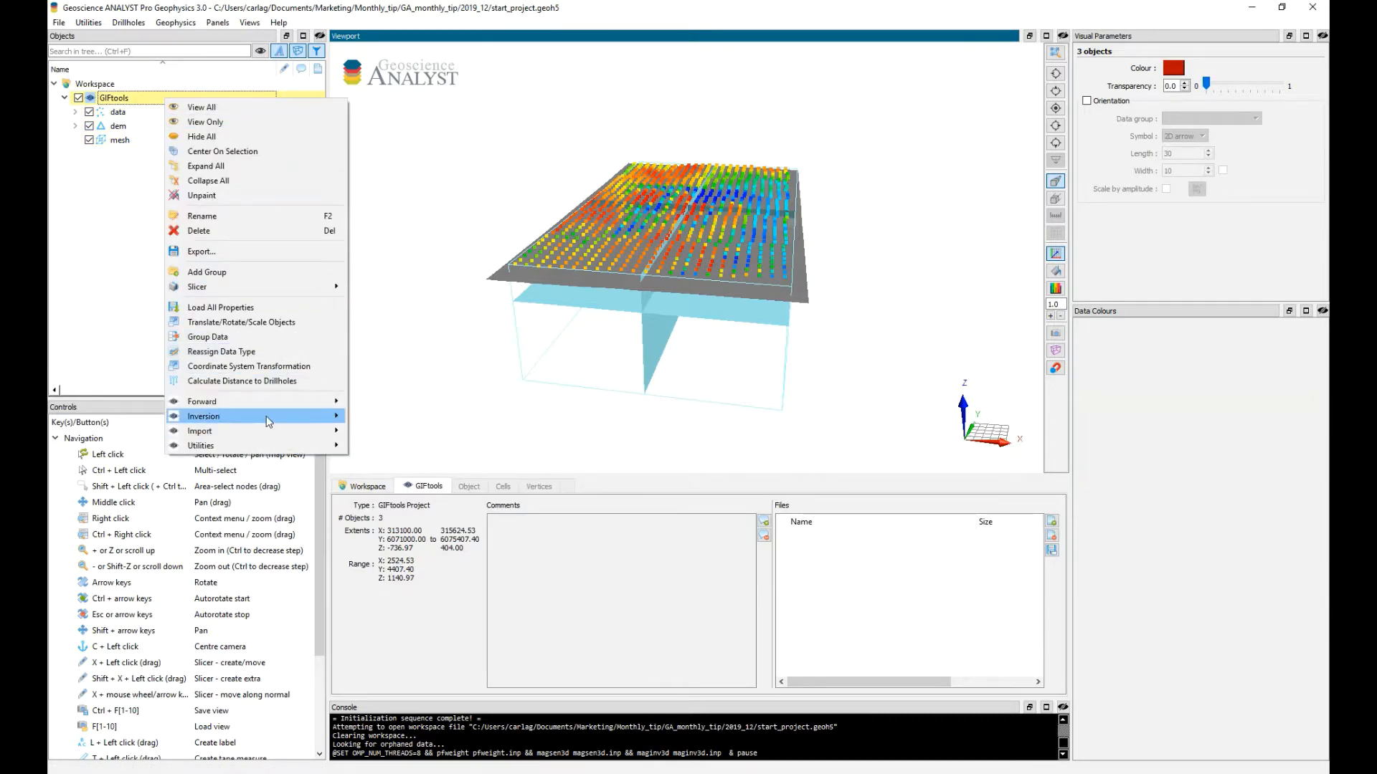
click(203, 416)
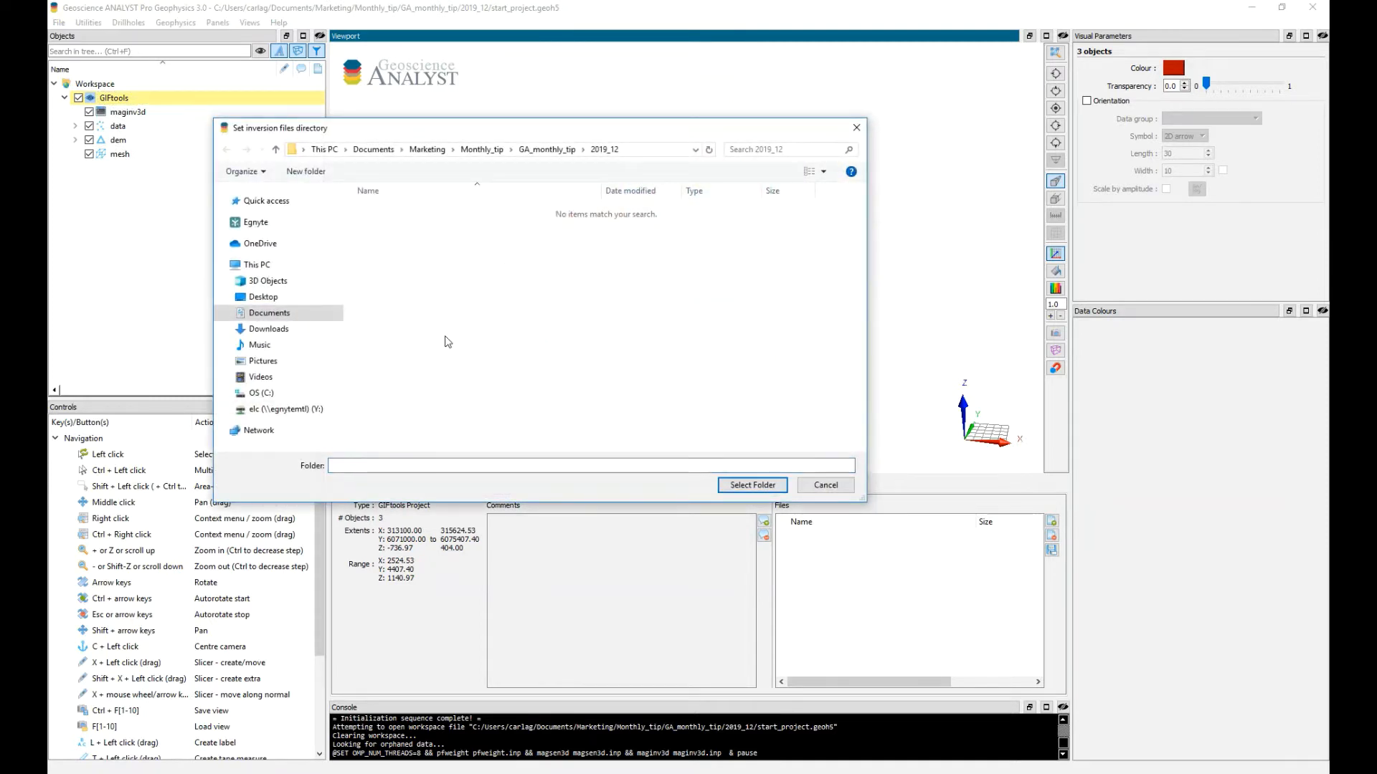
click(306, 171)
text(inversion_files)
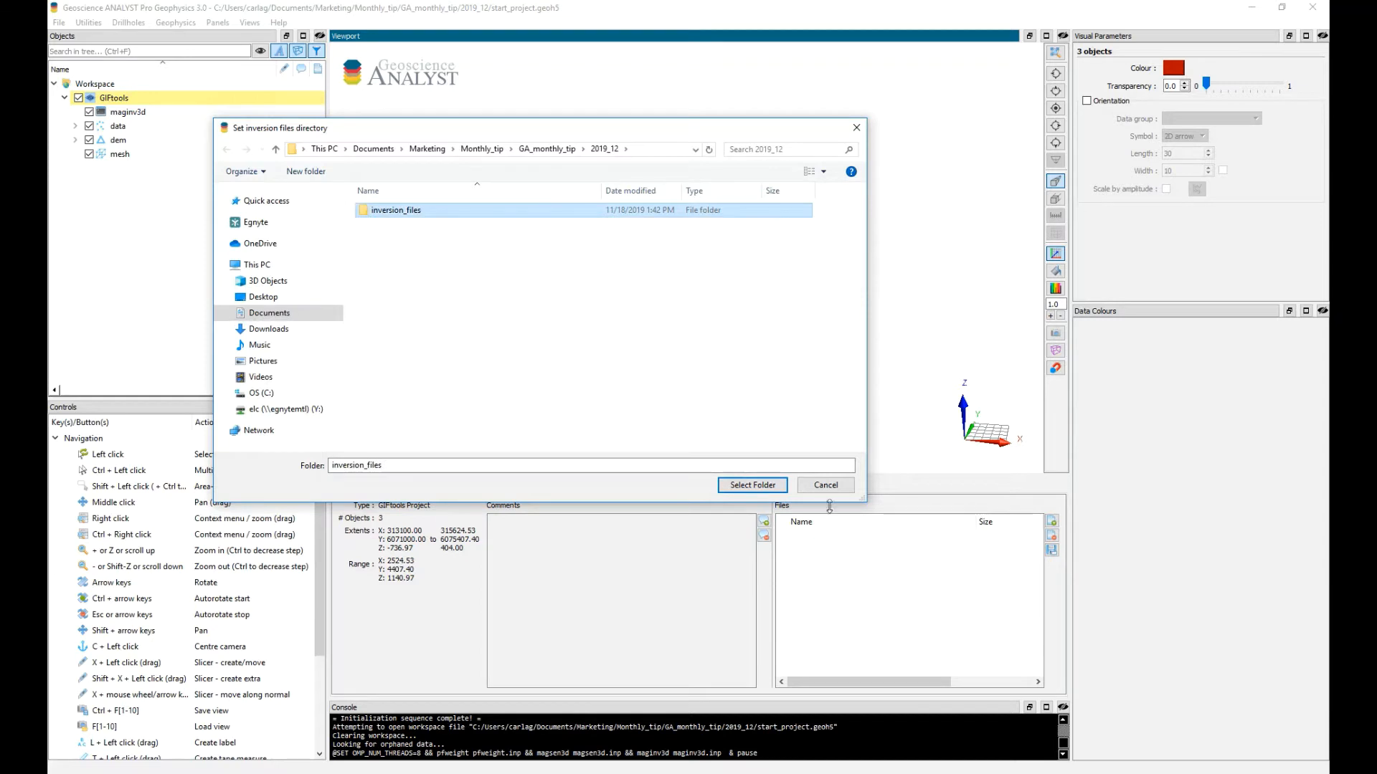
click(750, 485)
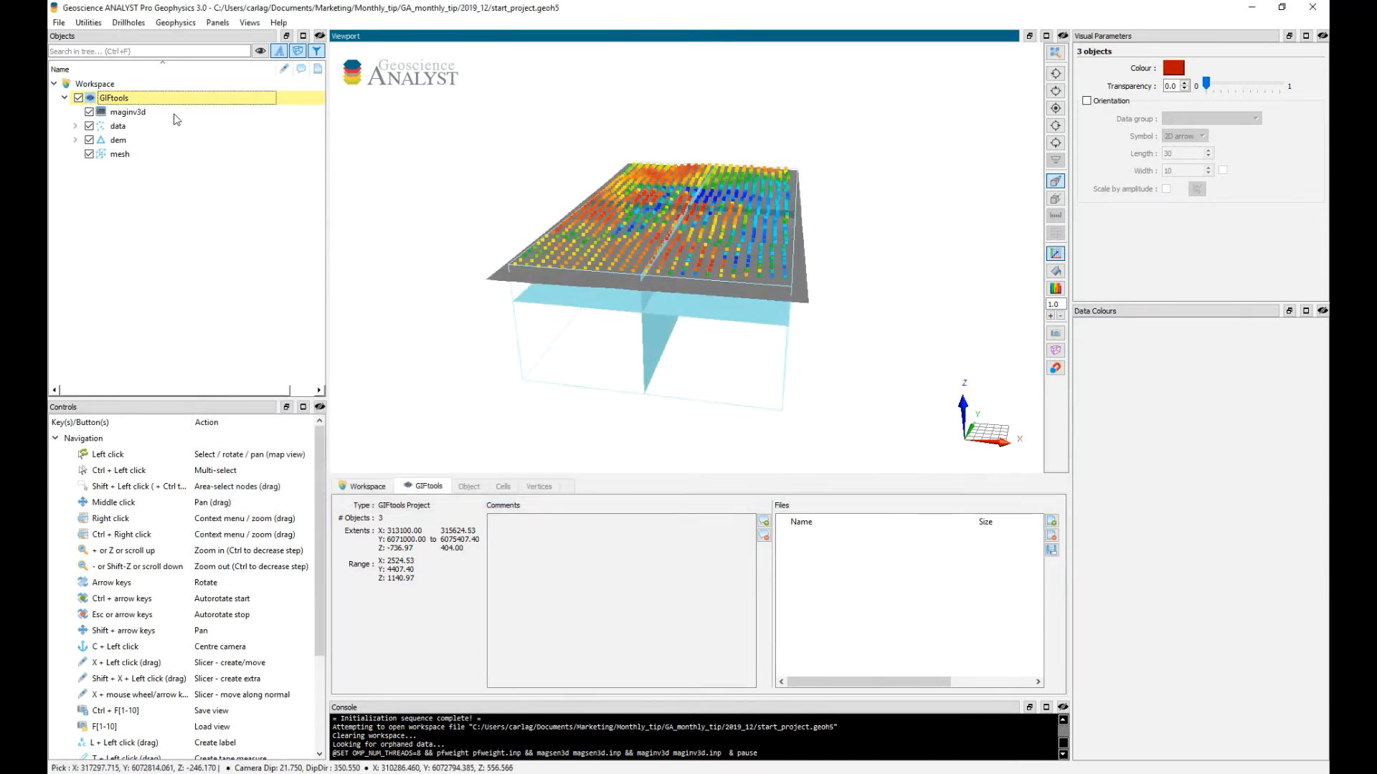
click(128, 112)
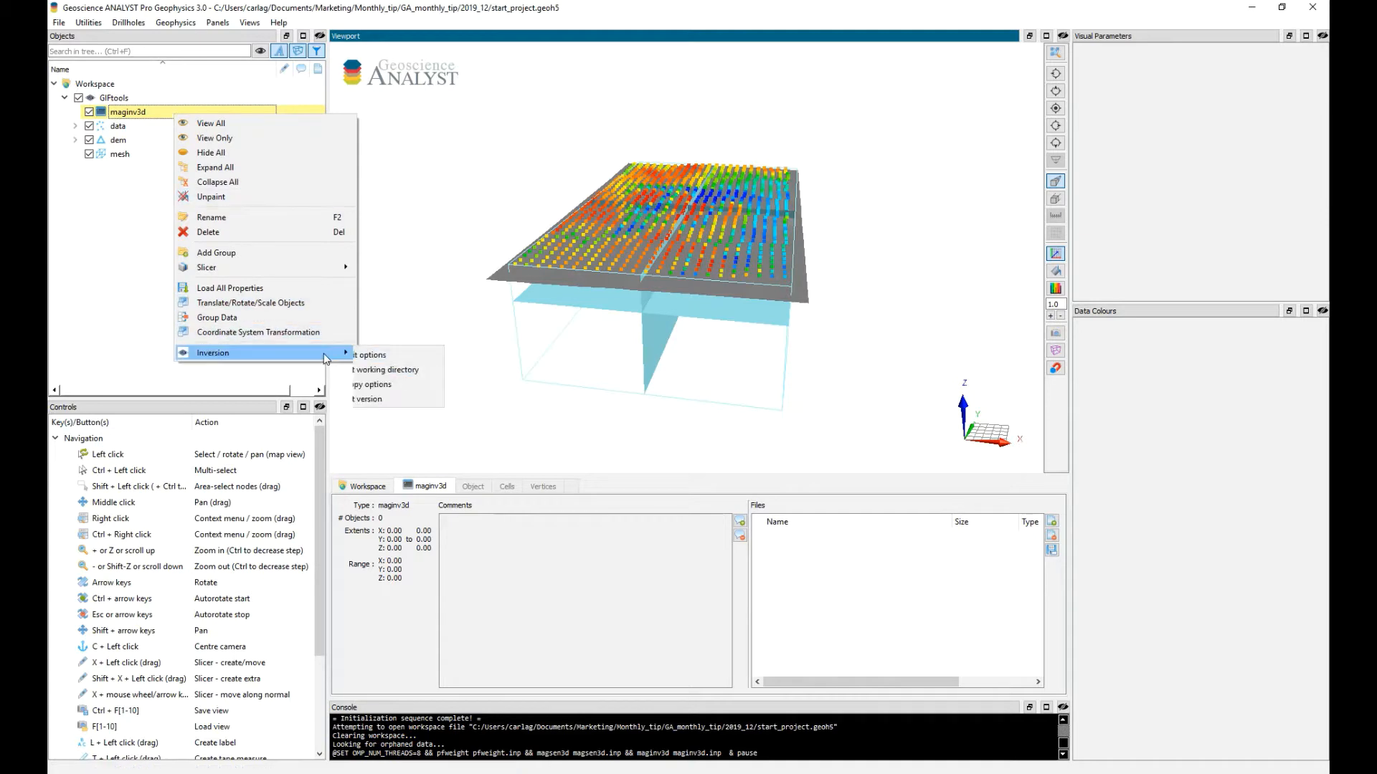
Set maginv3d inputs to mesh, data and dem with daub2 wavelet, then write the input files
click(442, 360)
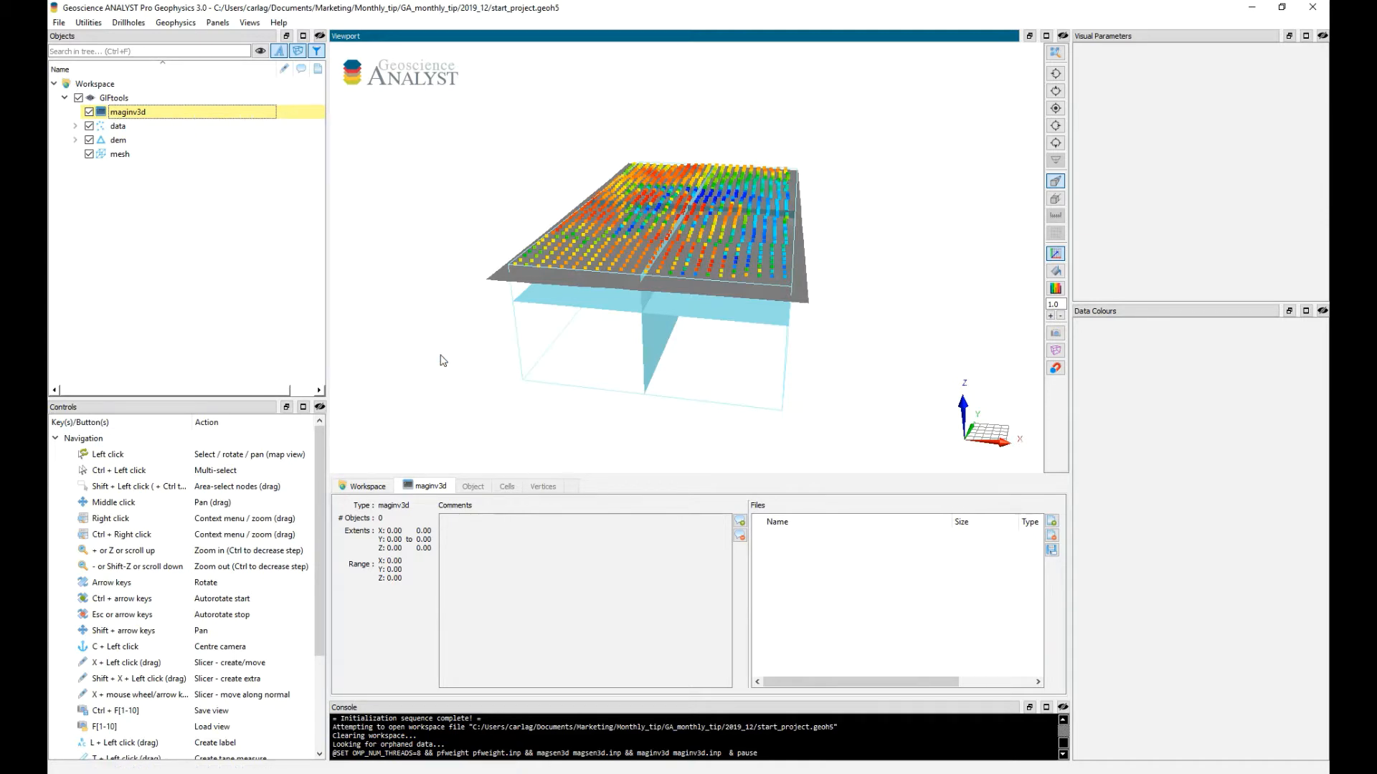
click(618, 250)
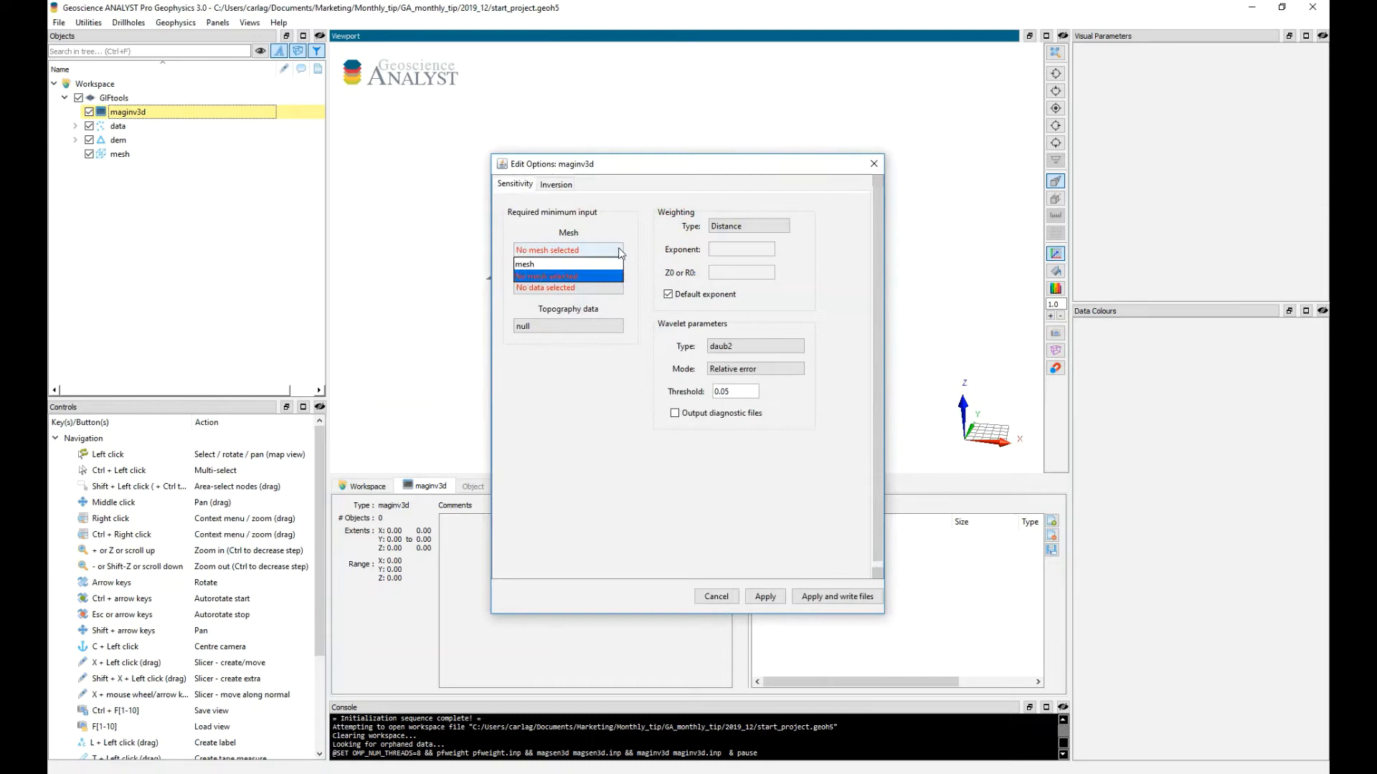
click(524, 265)
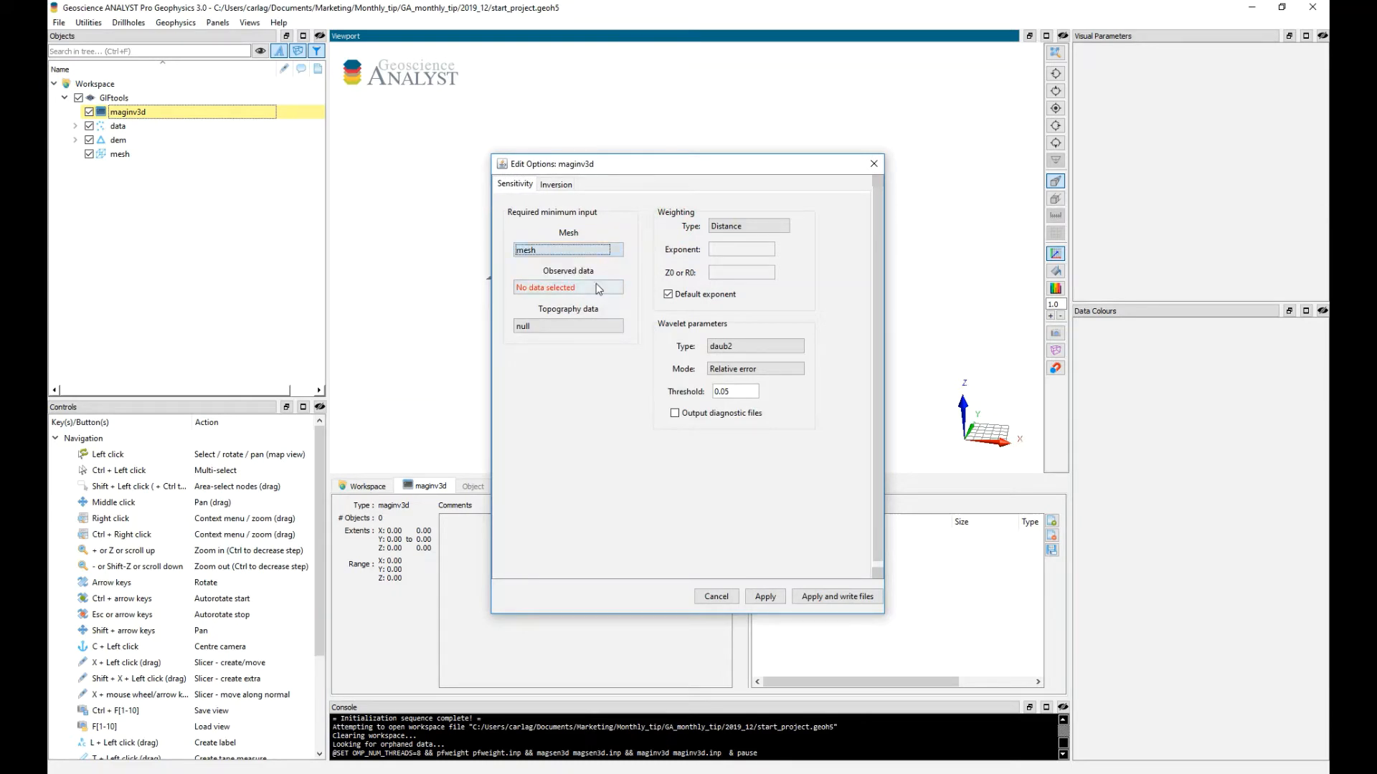
click(567, 324)
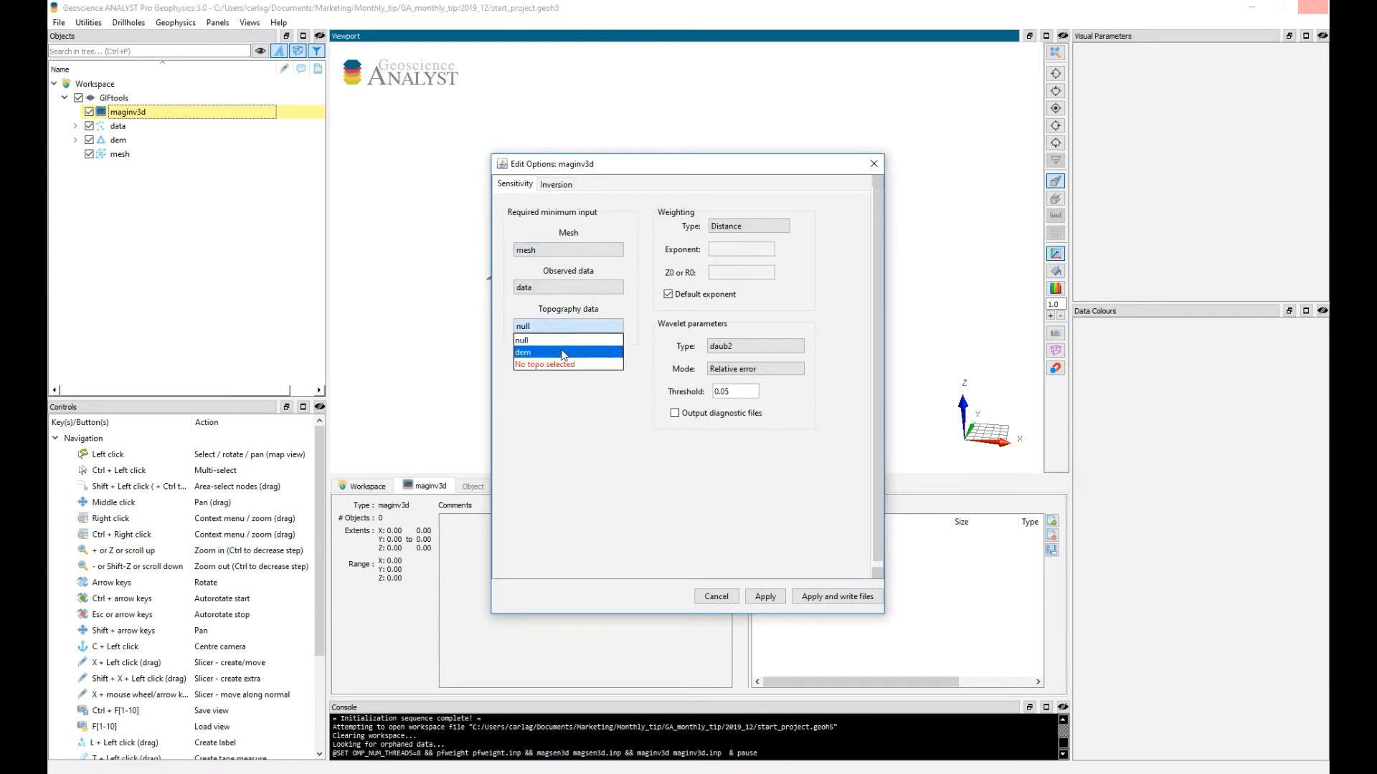
click(523, 352)
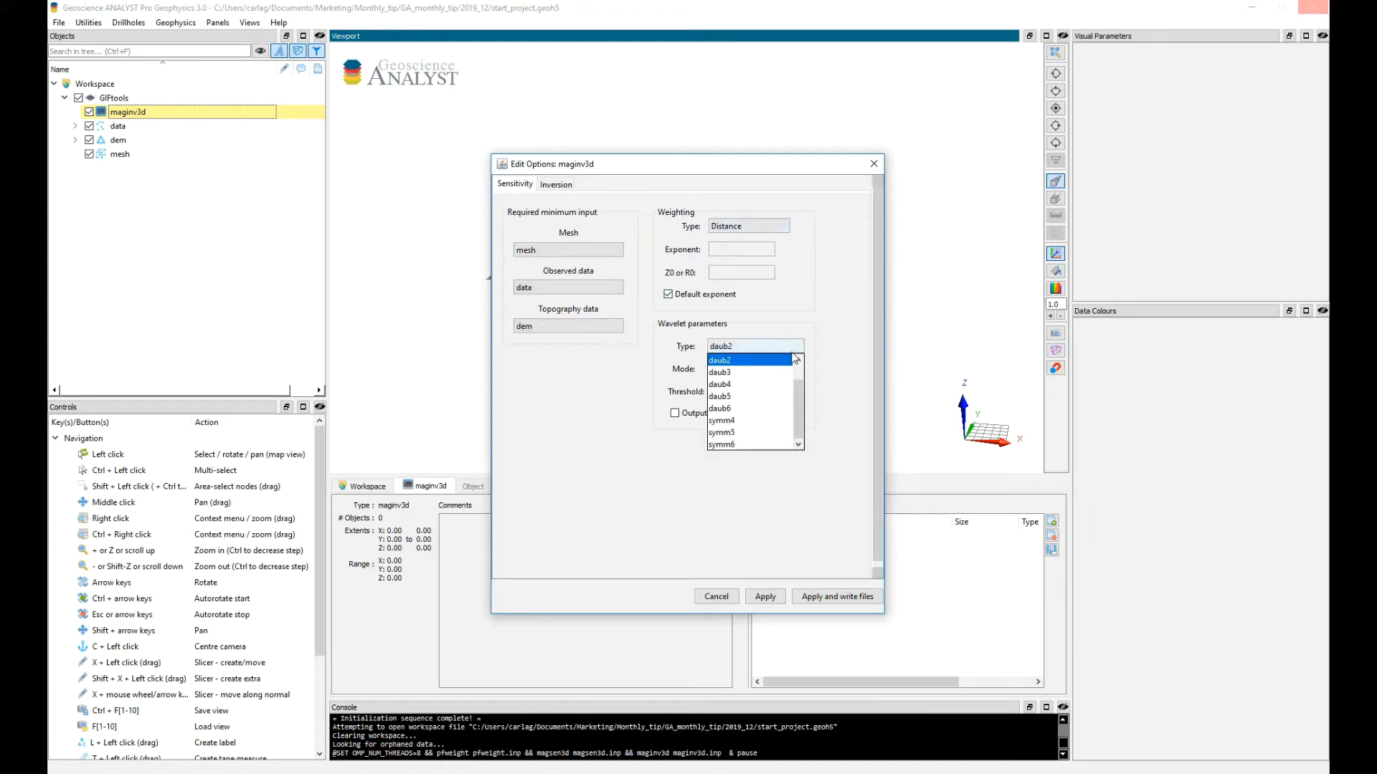
click(556, 184)
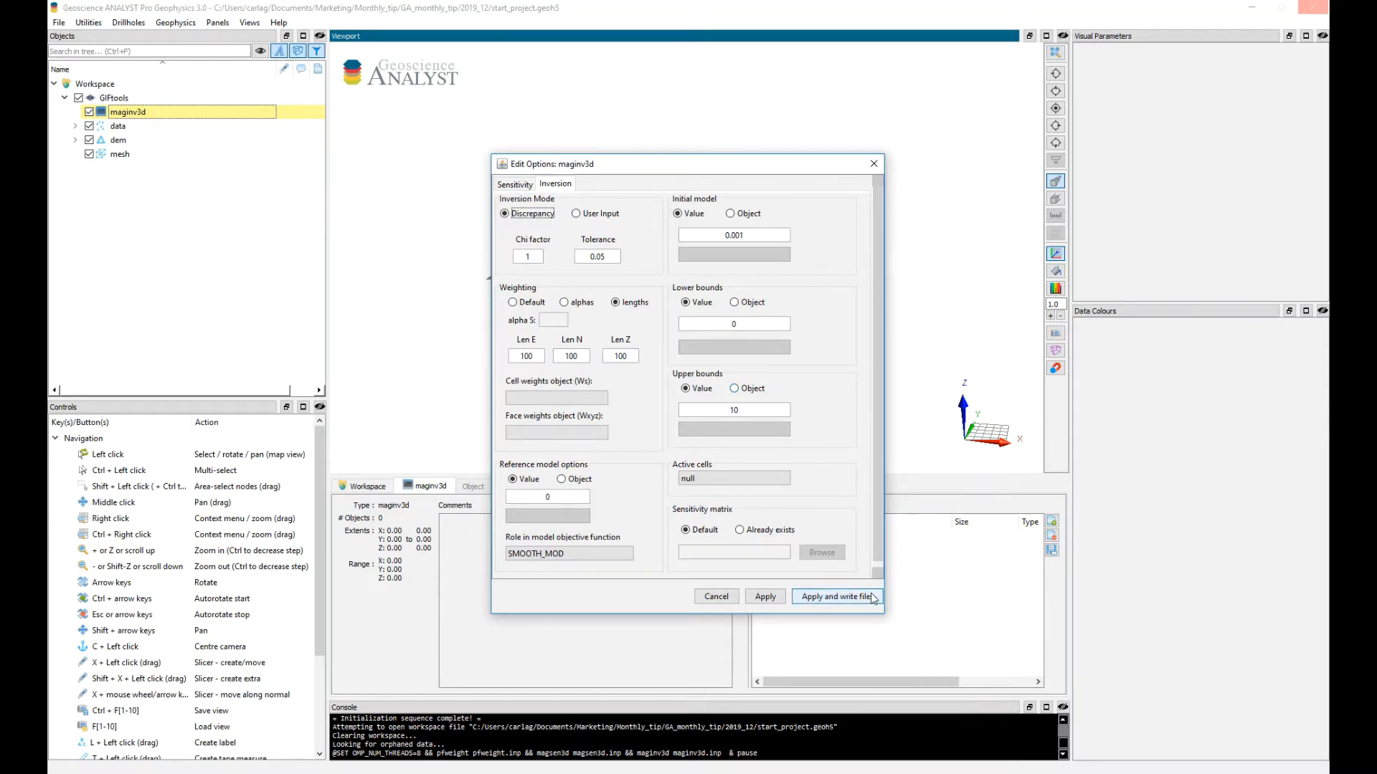
click(834, 596)
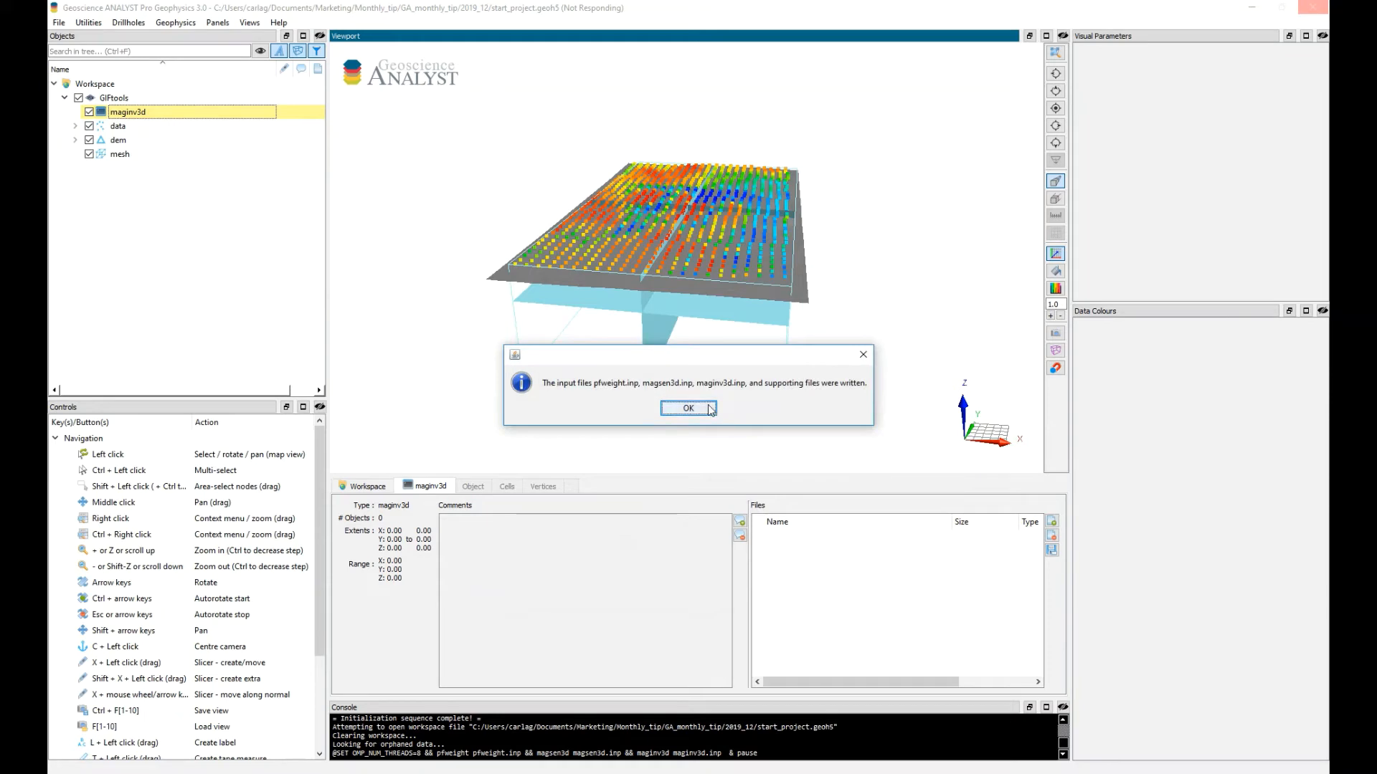
Run all maginv3d inversion programs and return to the project once they finish
click(688, 408)
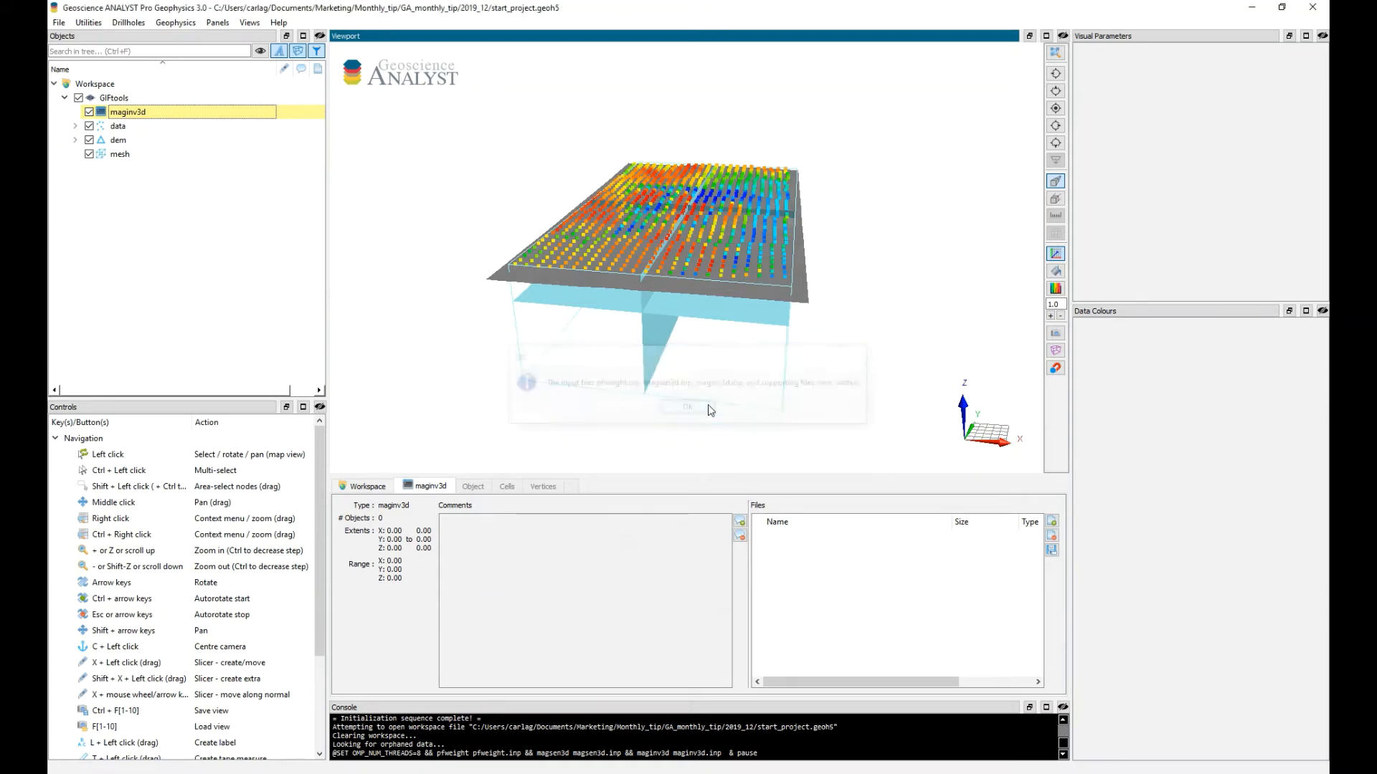
click(687, 408)
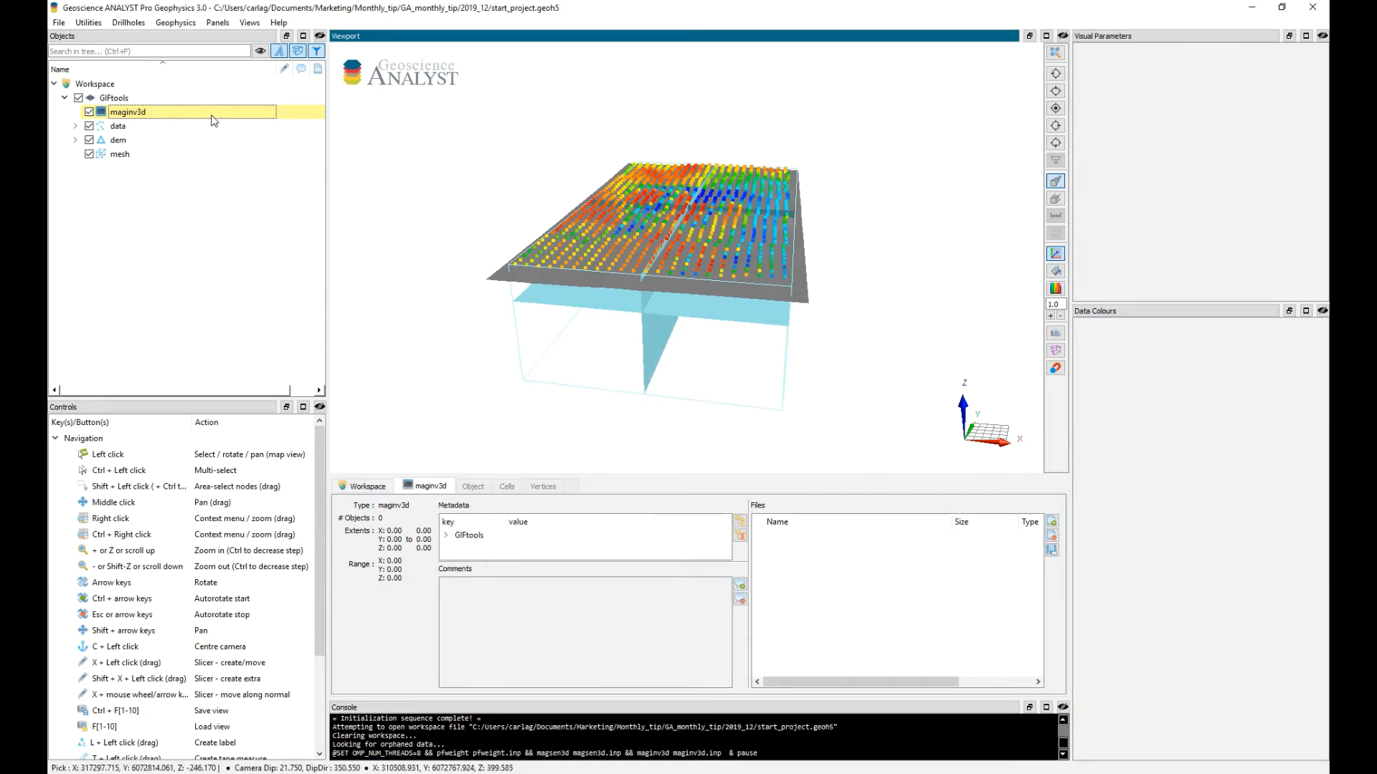
right_click(129, 112)
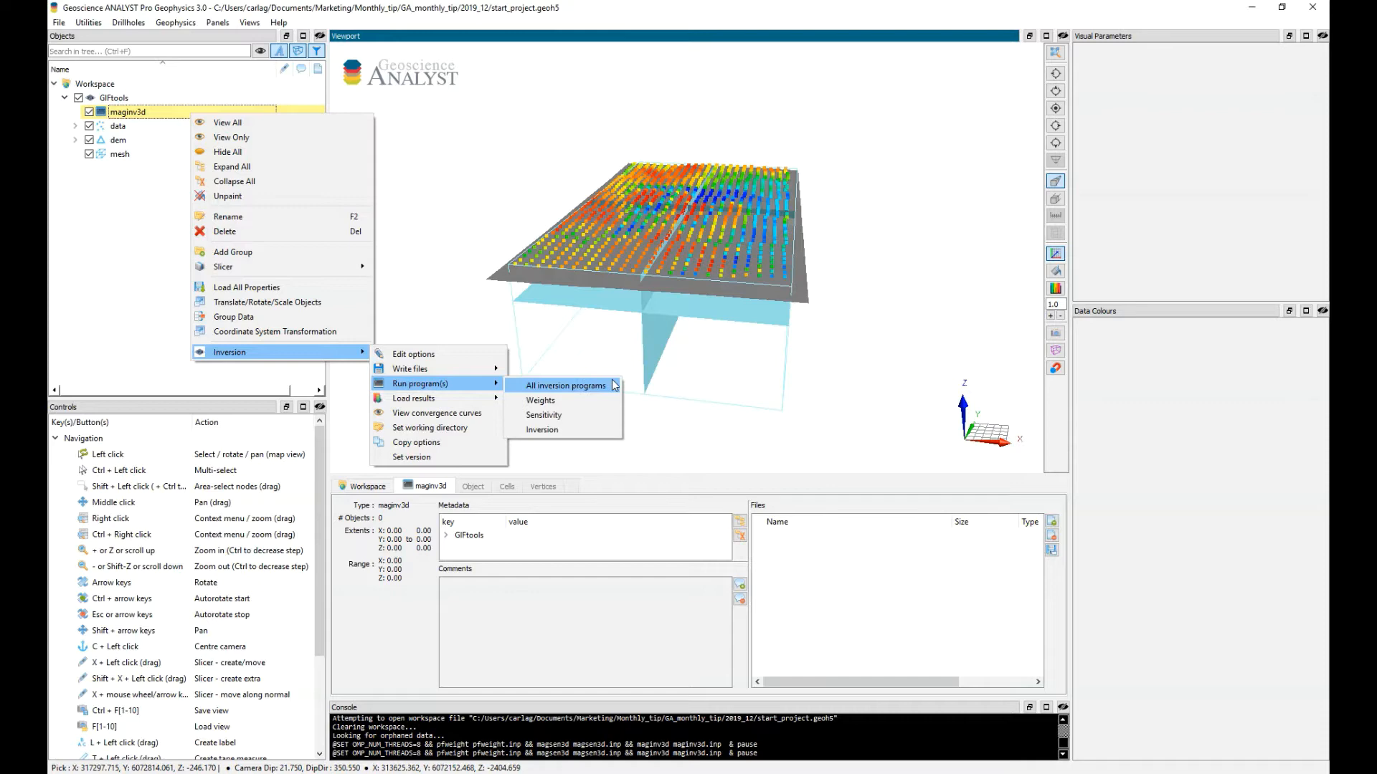
click(566, 386)
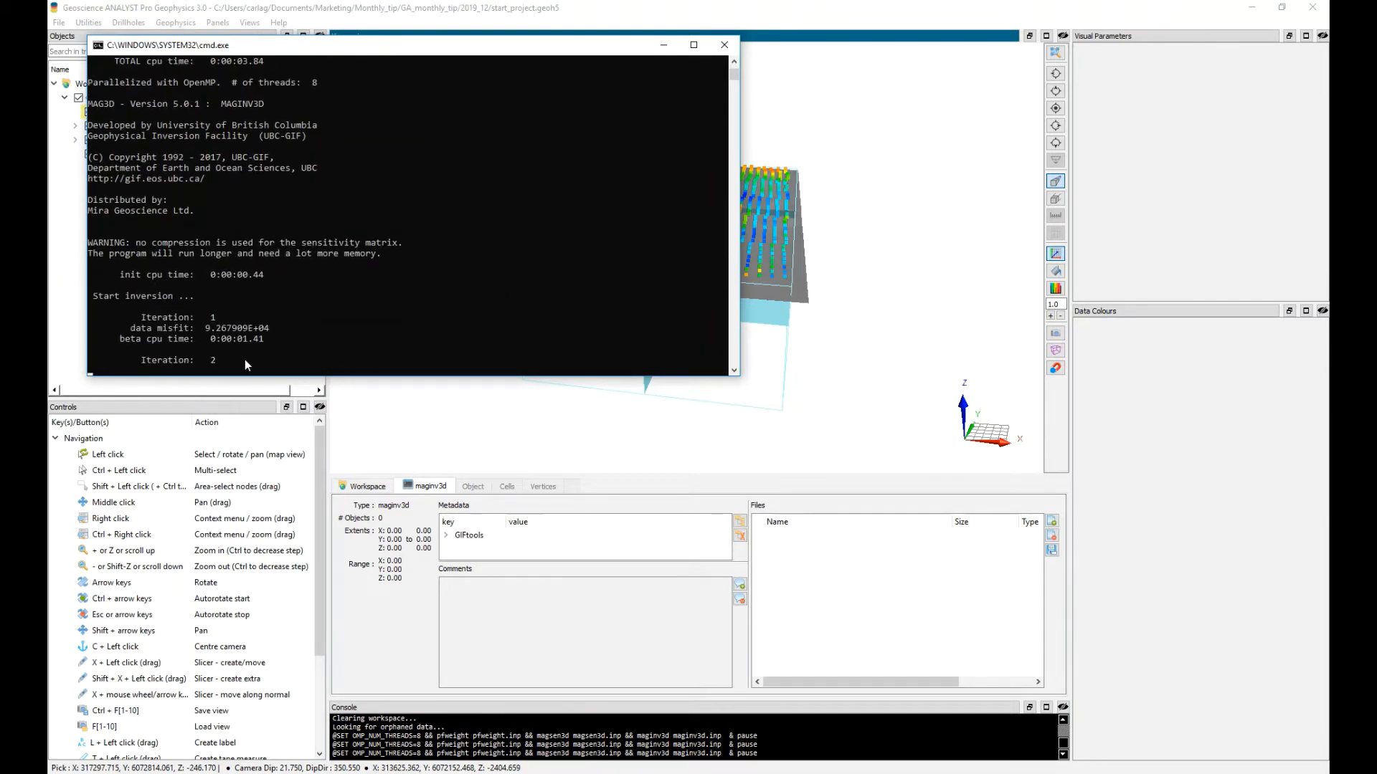
click(723, 45)
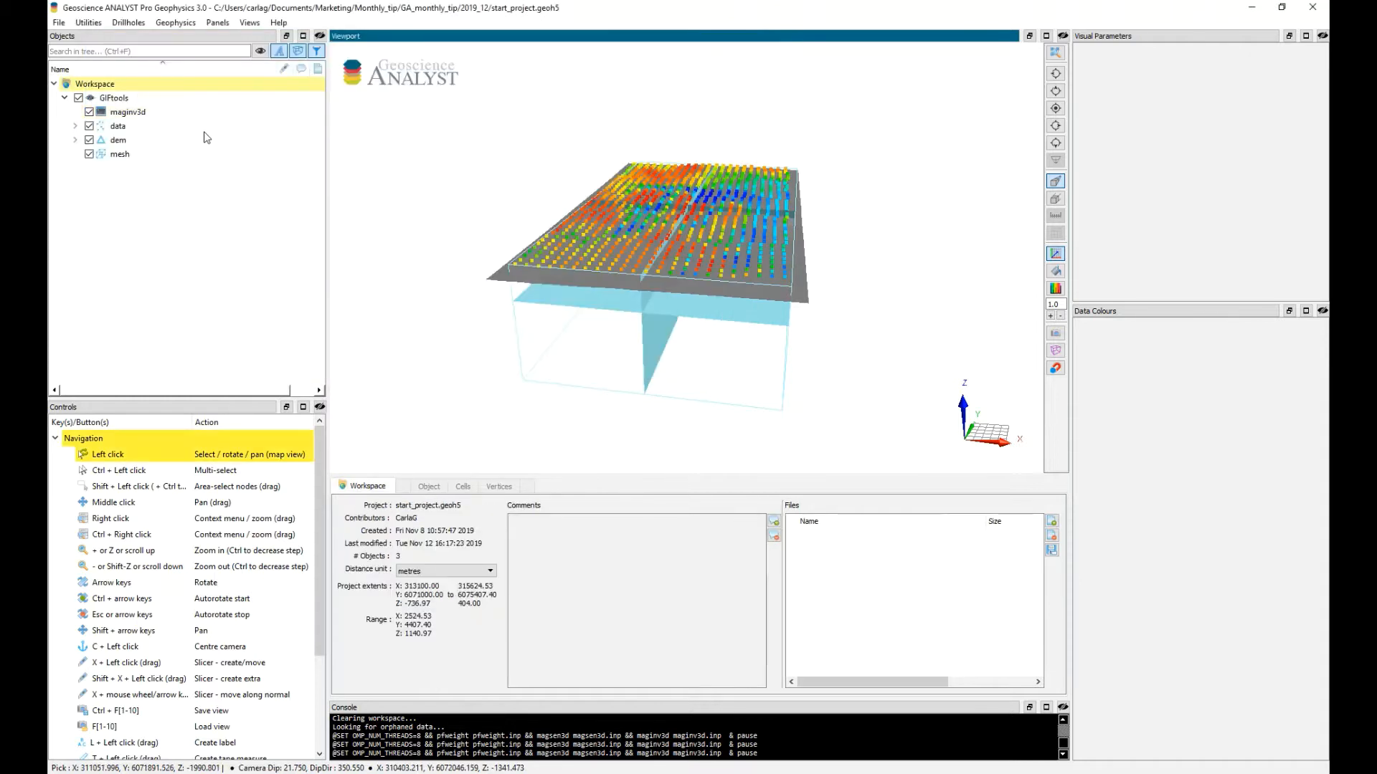
Inspect the maginv3d convergence and Tikhonov curves, then close them
right_click(128, 112)
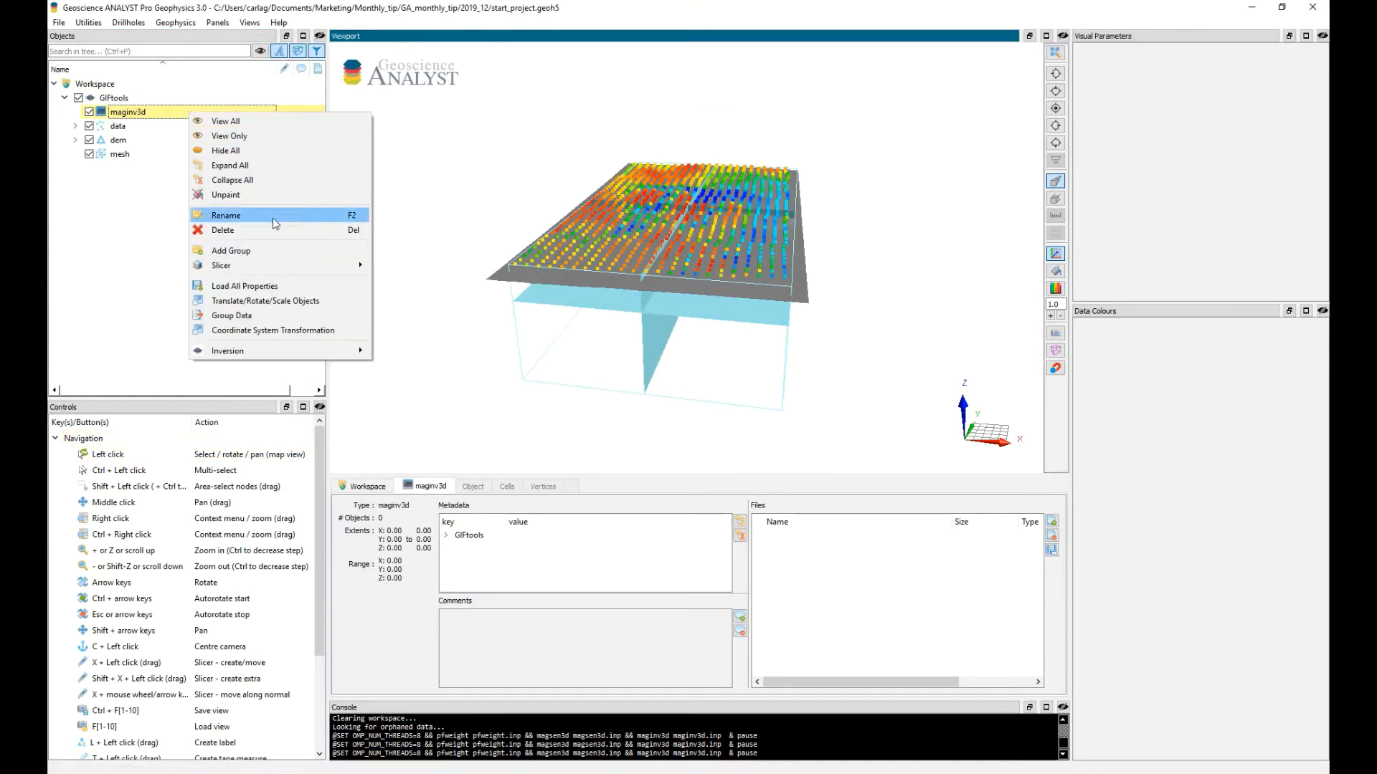
mouse_move(228, 351)
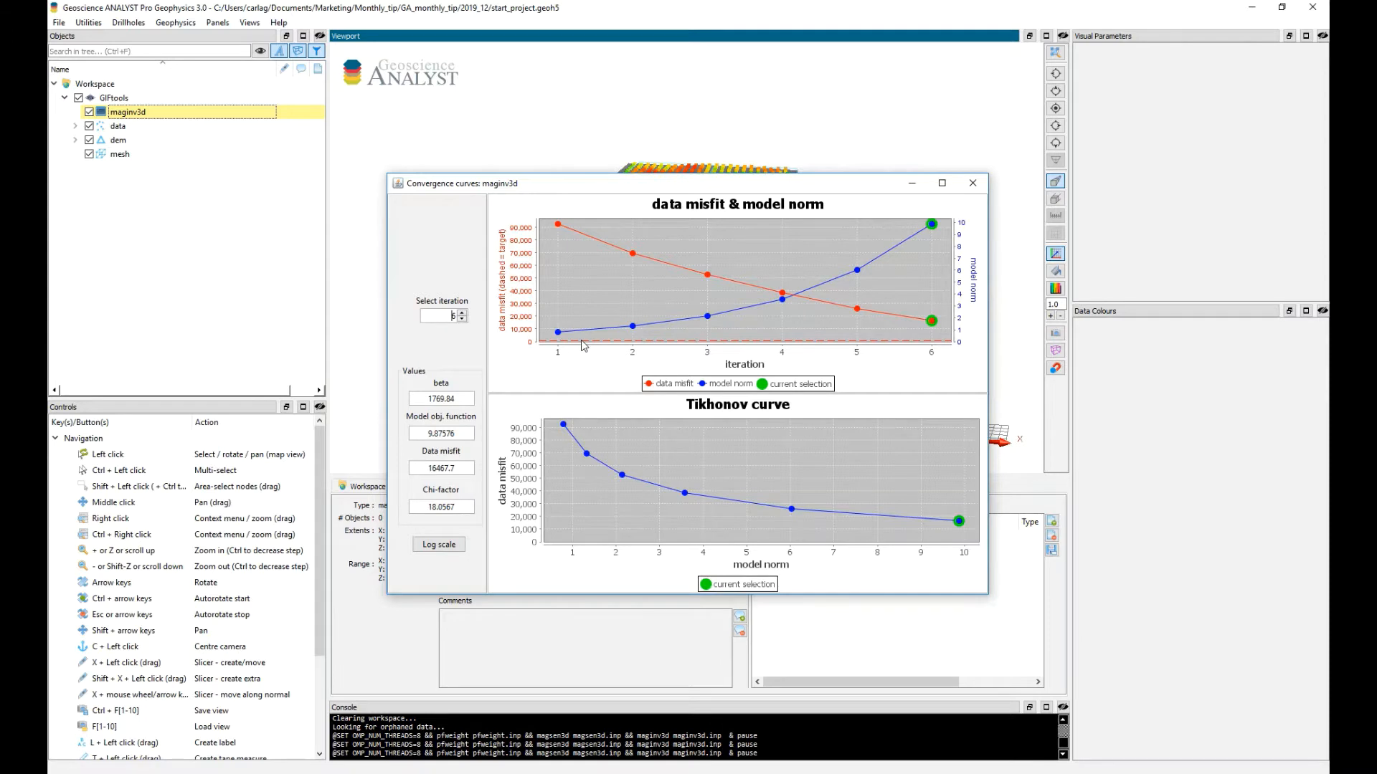
mouse_move(603, 242)
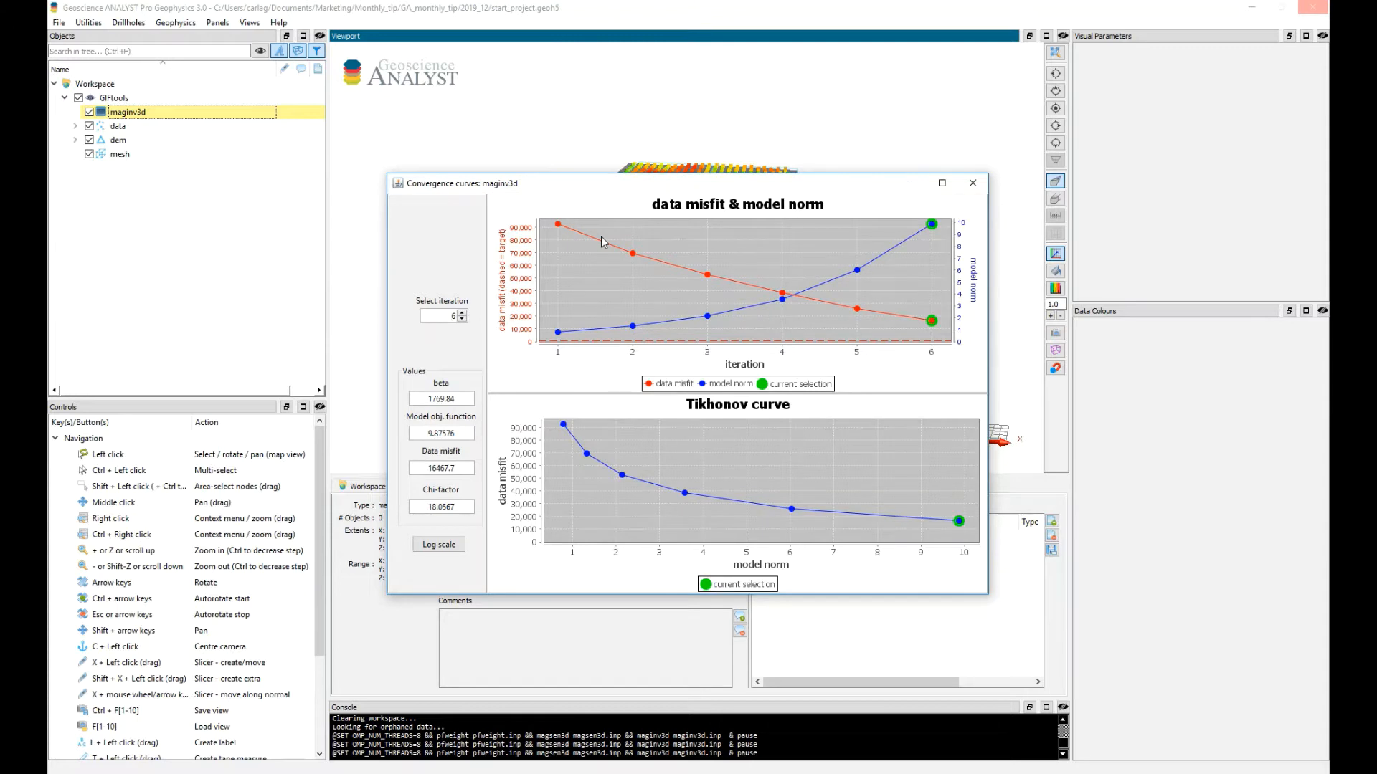
mouse_move(610, 327)
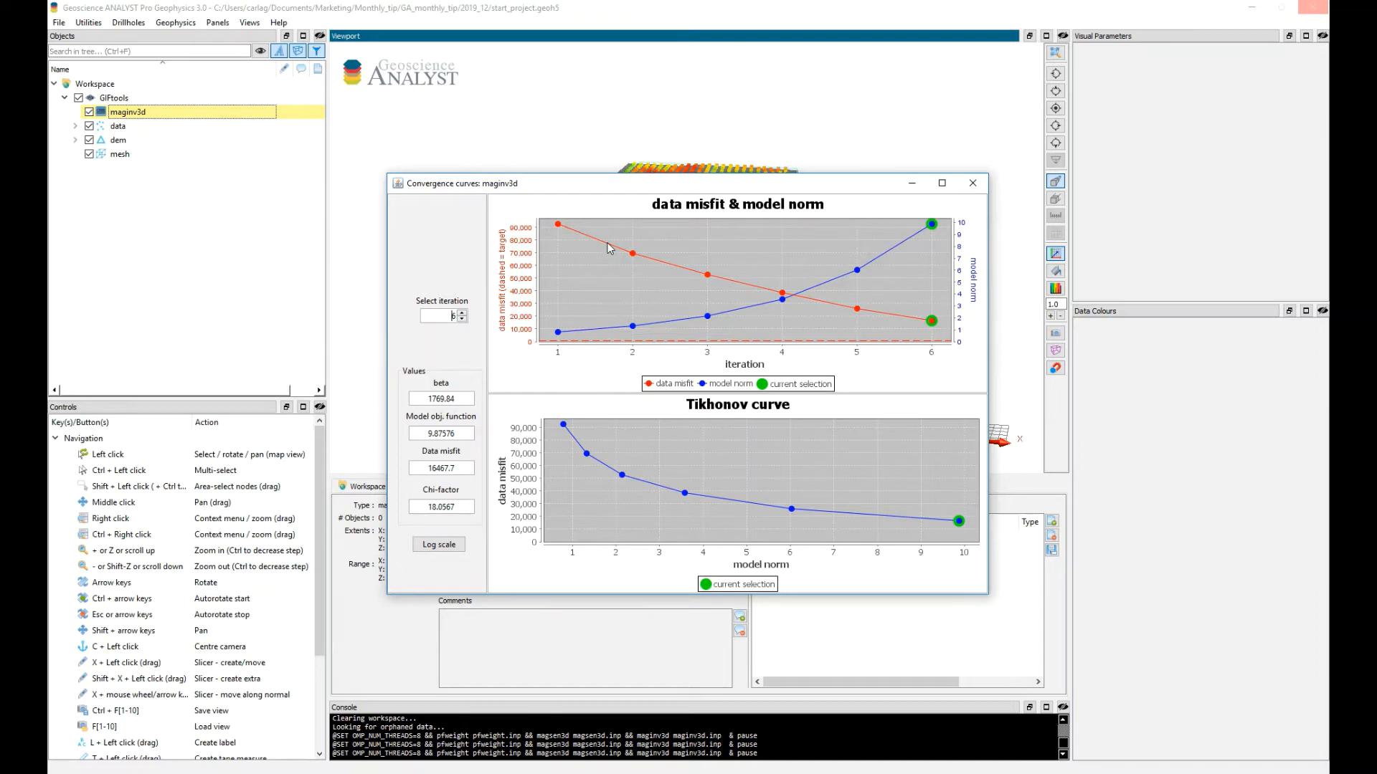
click(973, 183)
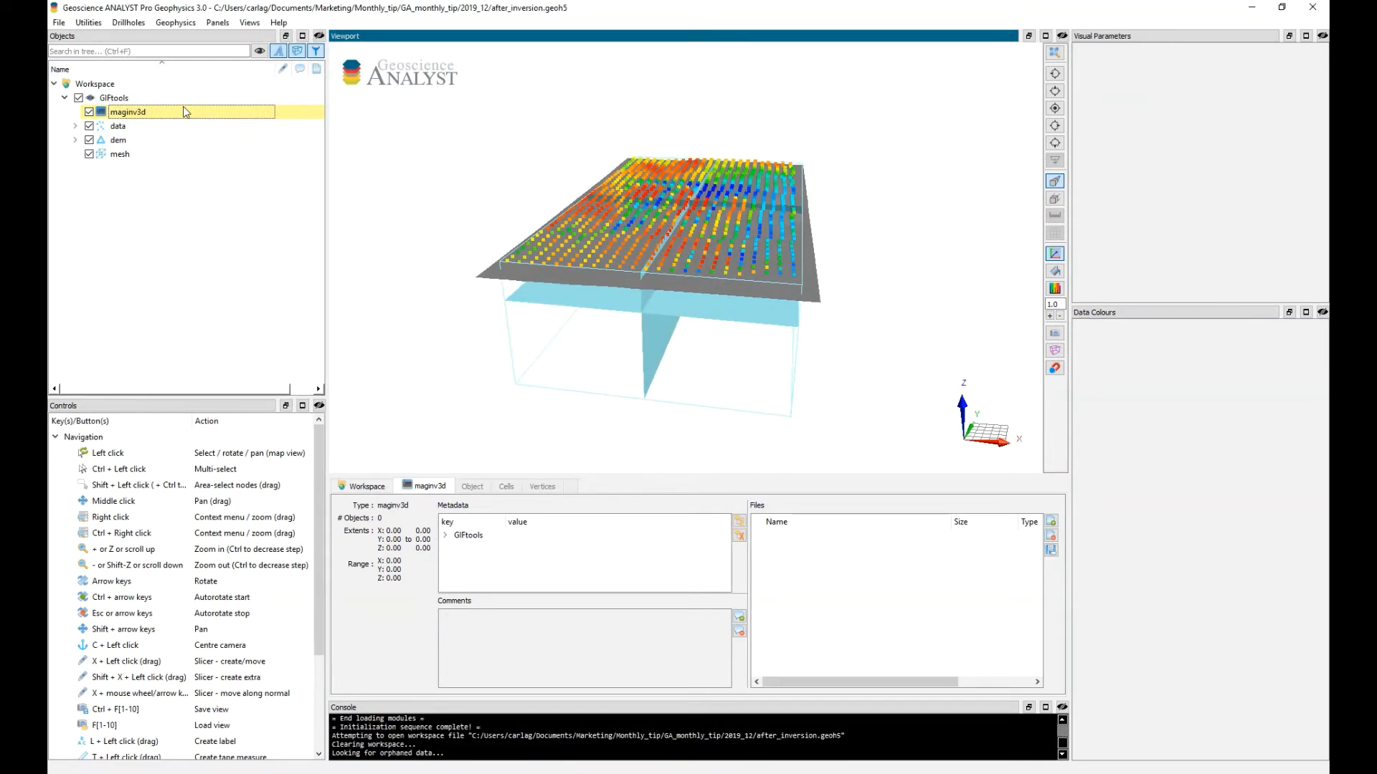
Load the maginv3d inversion results and expand the result objects
right_click(128, 112)
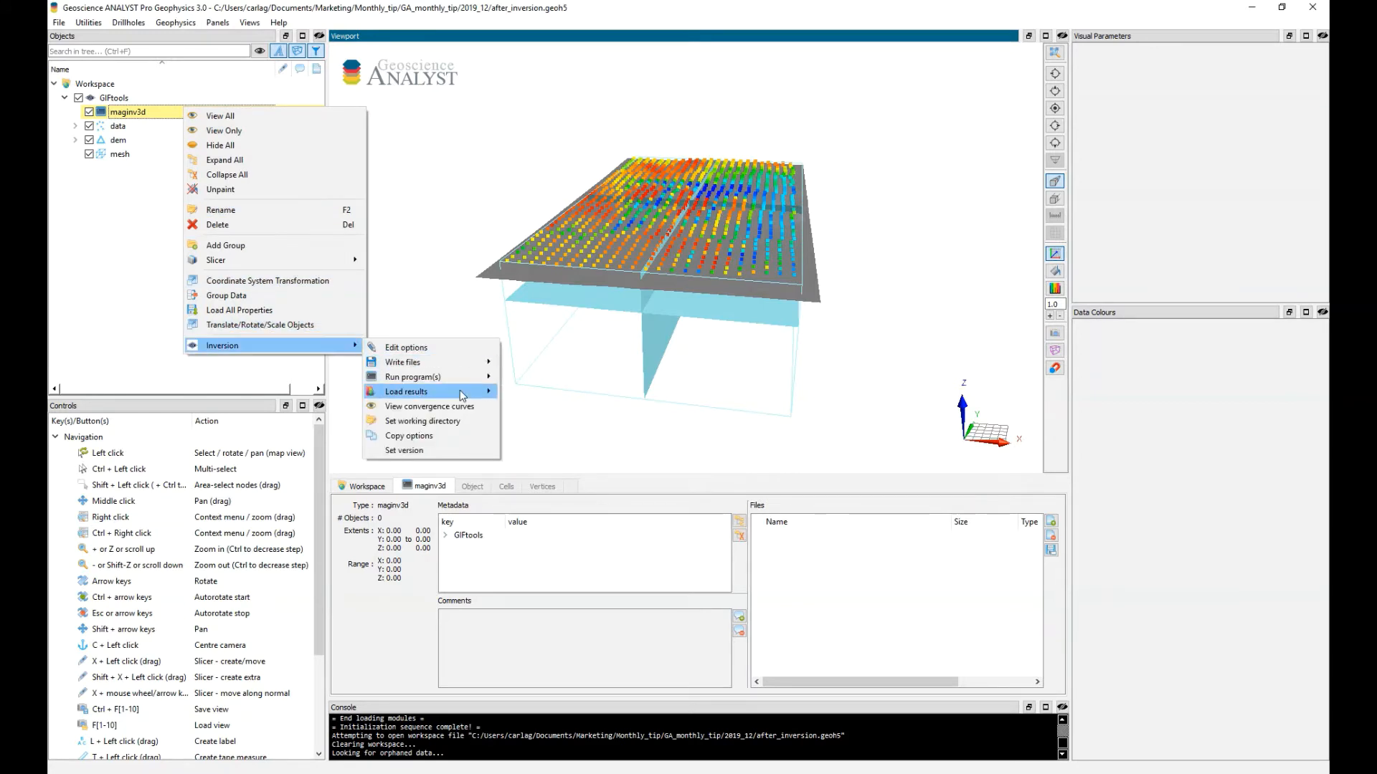
click(562, 395)
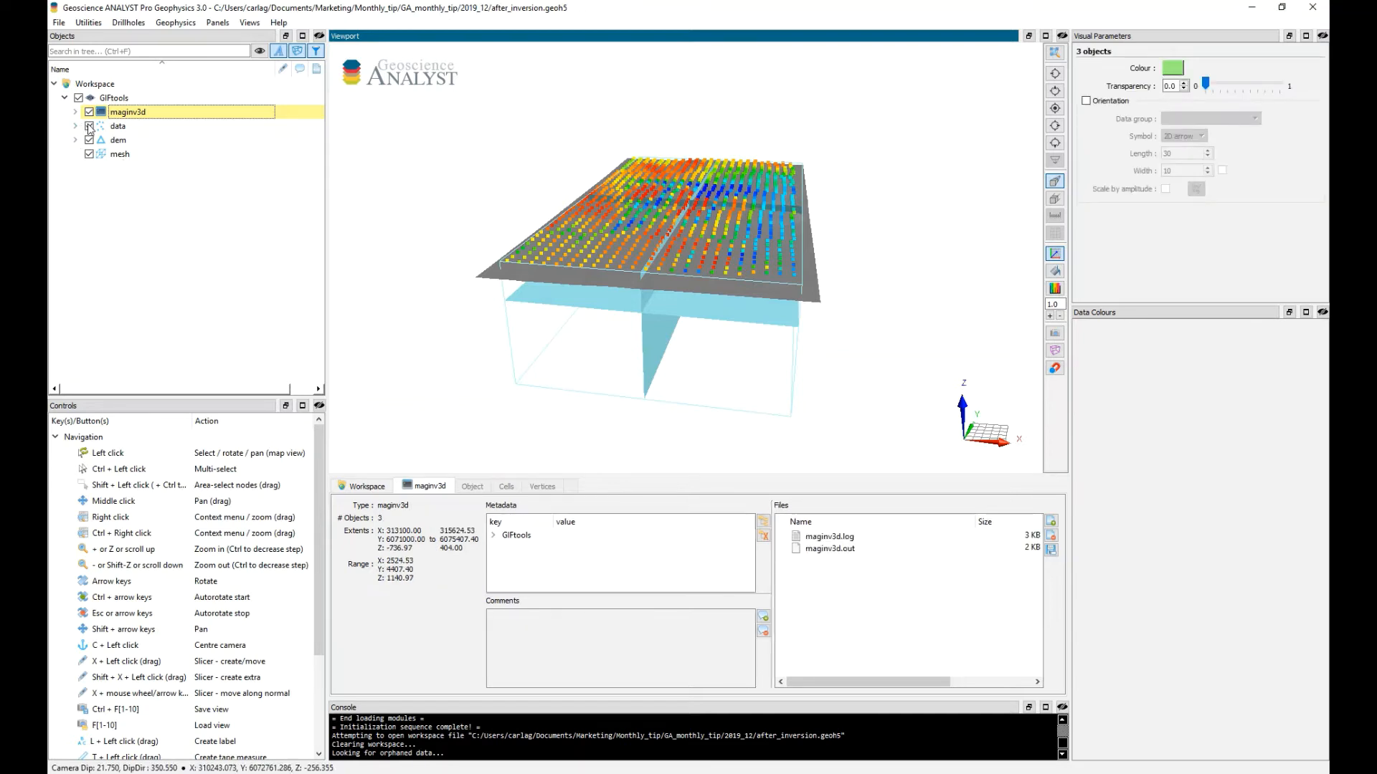
click(75, 112)
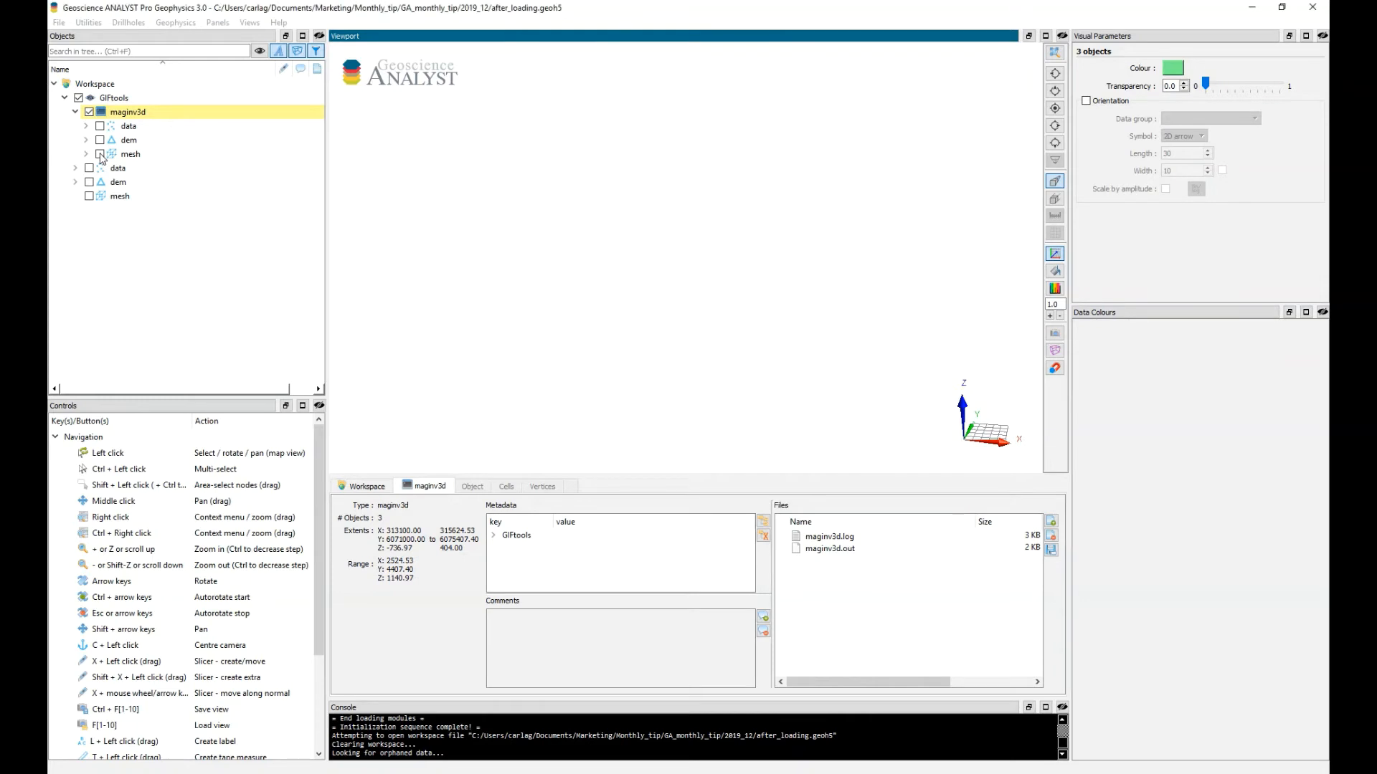
Show the data points coloured by magnetics, maginv3d_011 and maginv3d_011_normalized_misfit
click(99, 153)
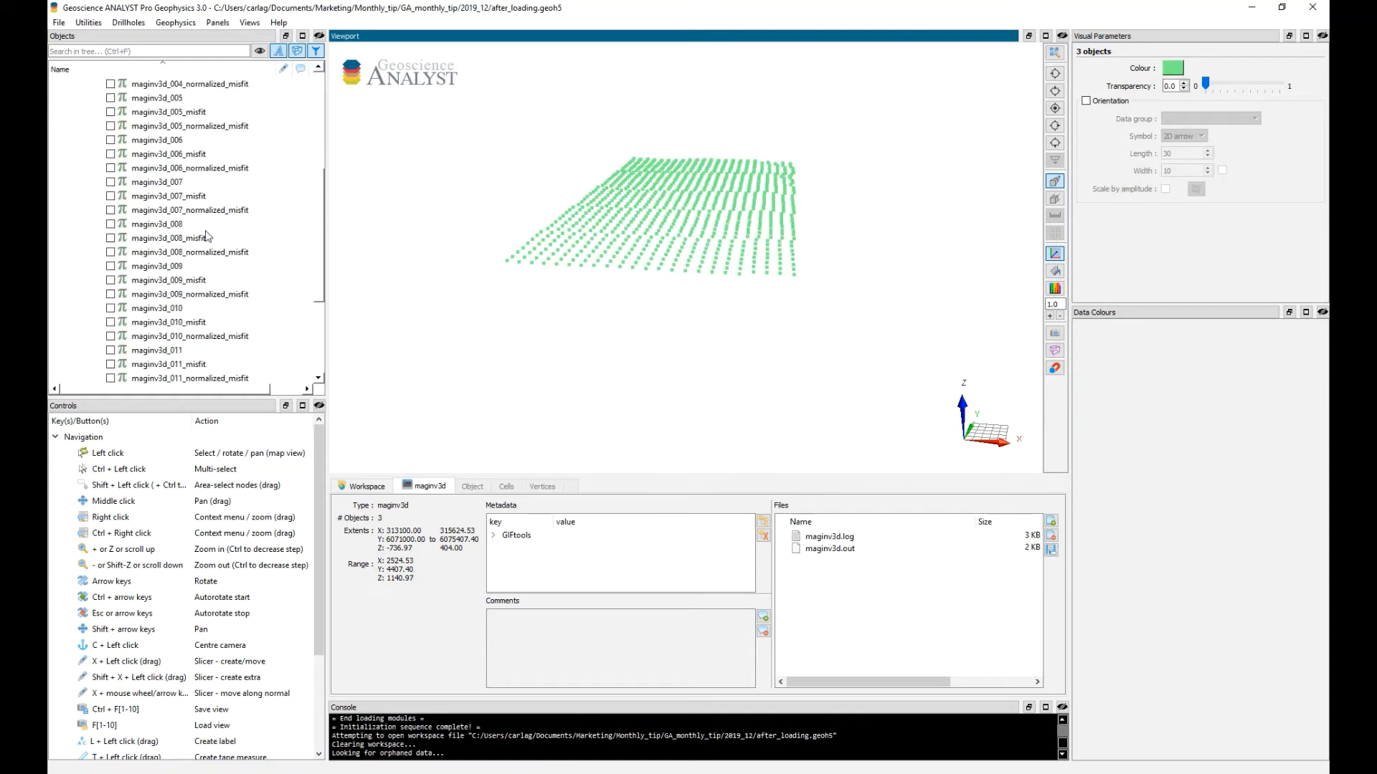
scroll(down, 3)
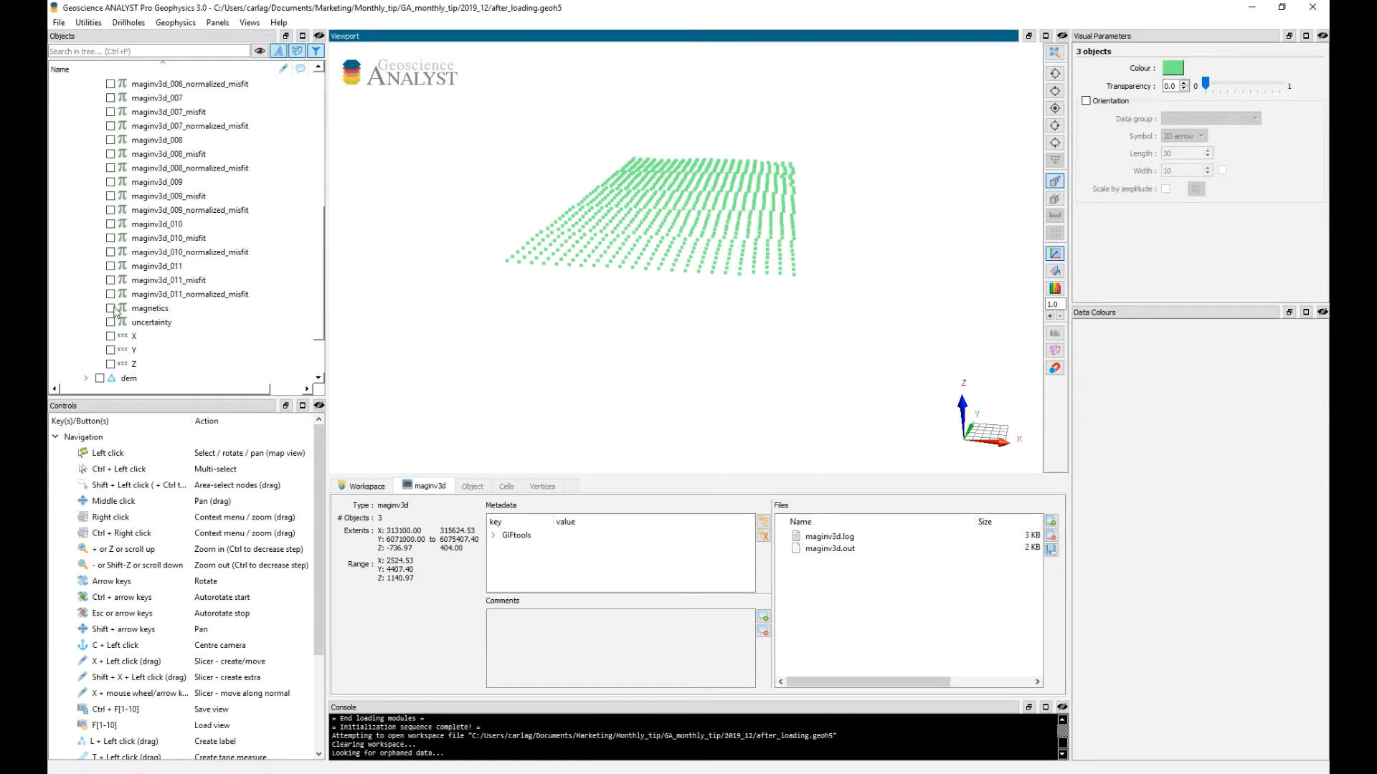
click(112, 309)
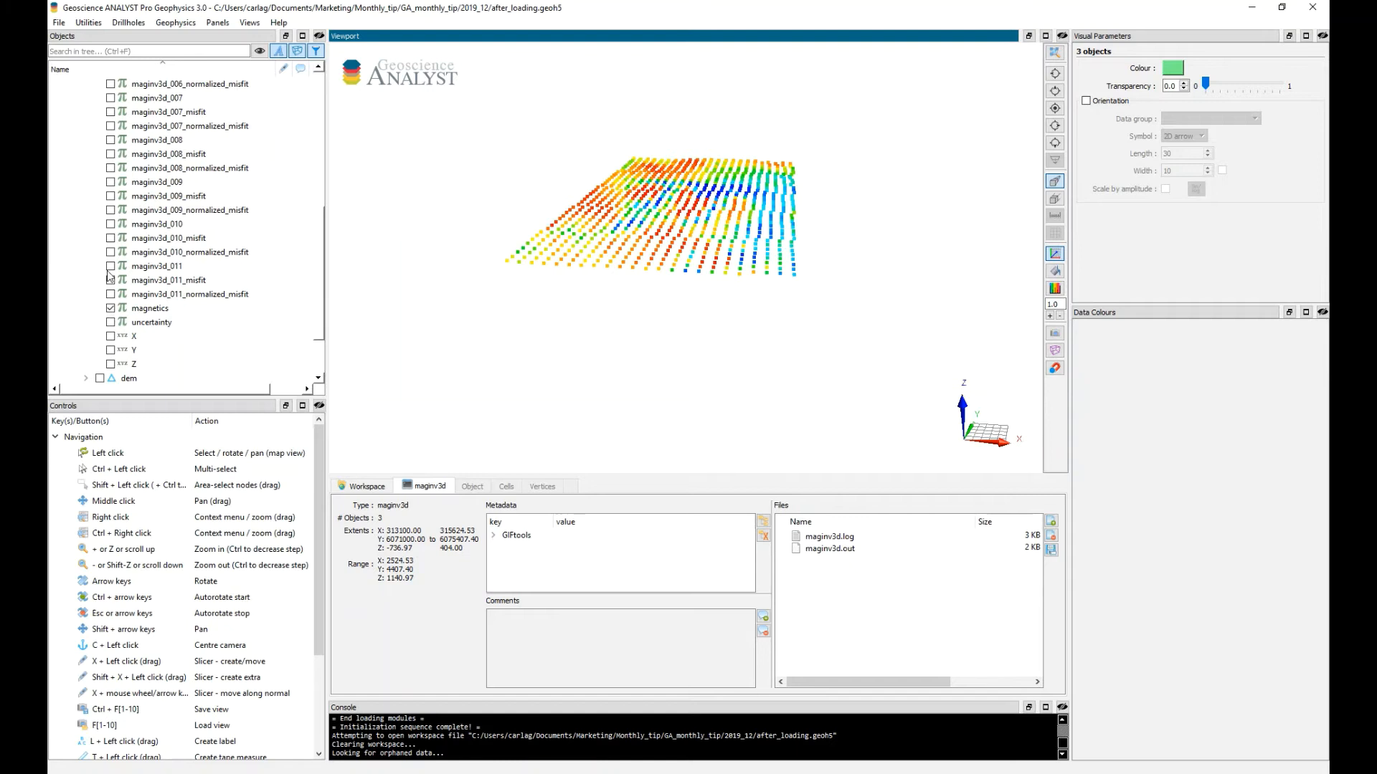
click(111, 266)
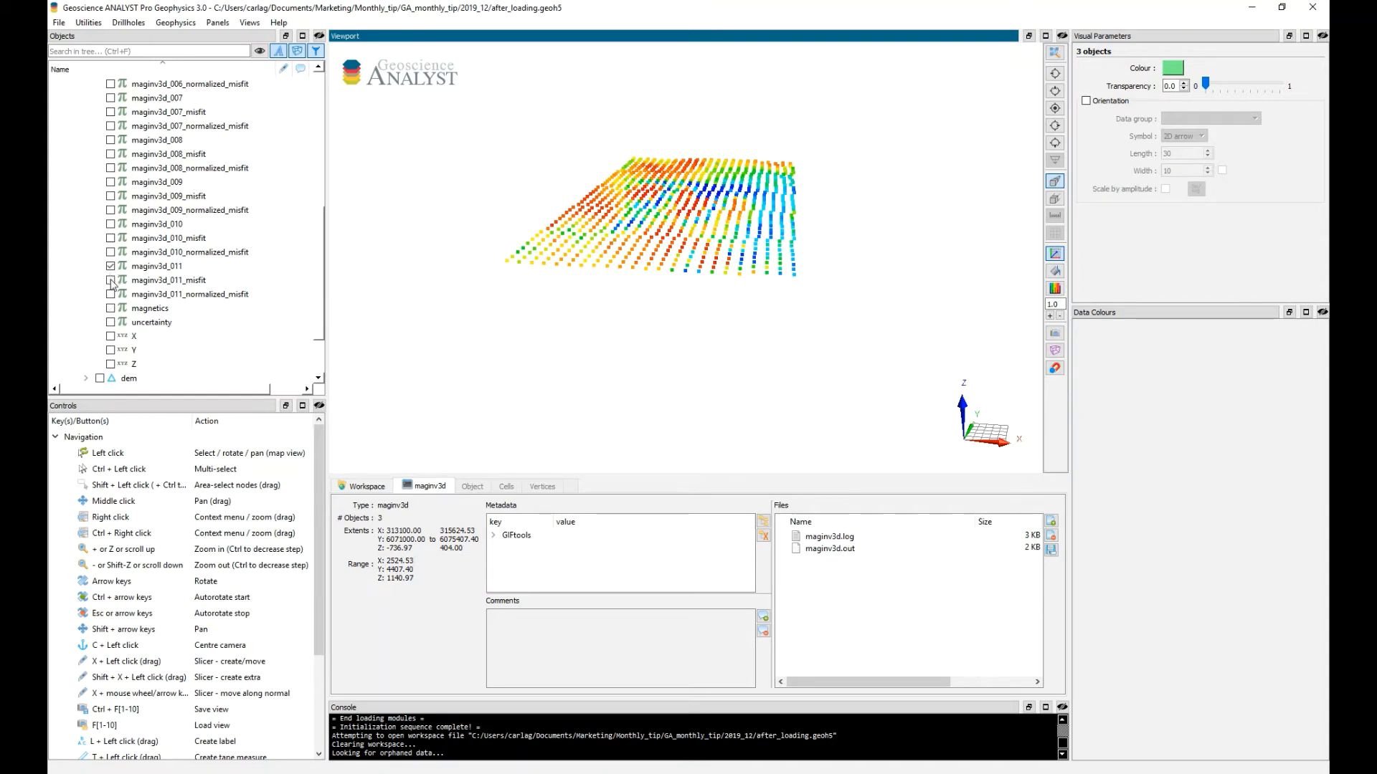
click(109, 294)
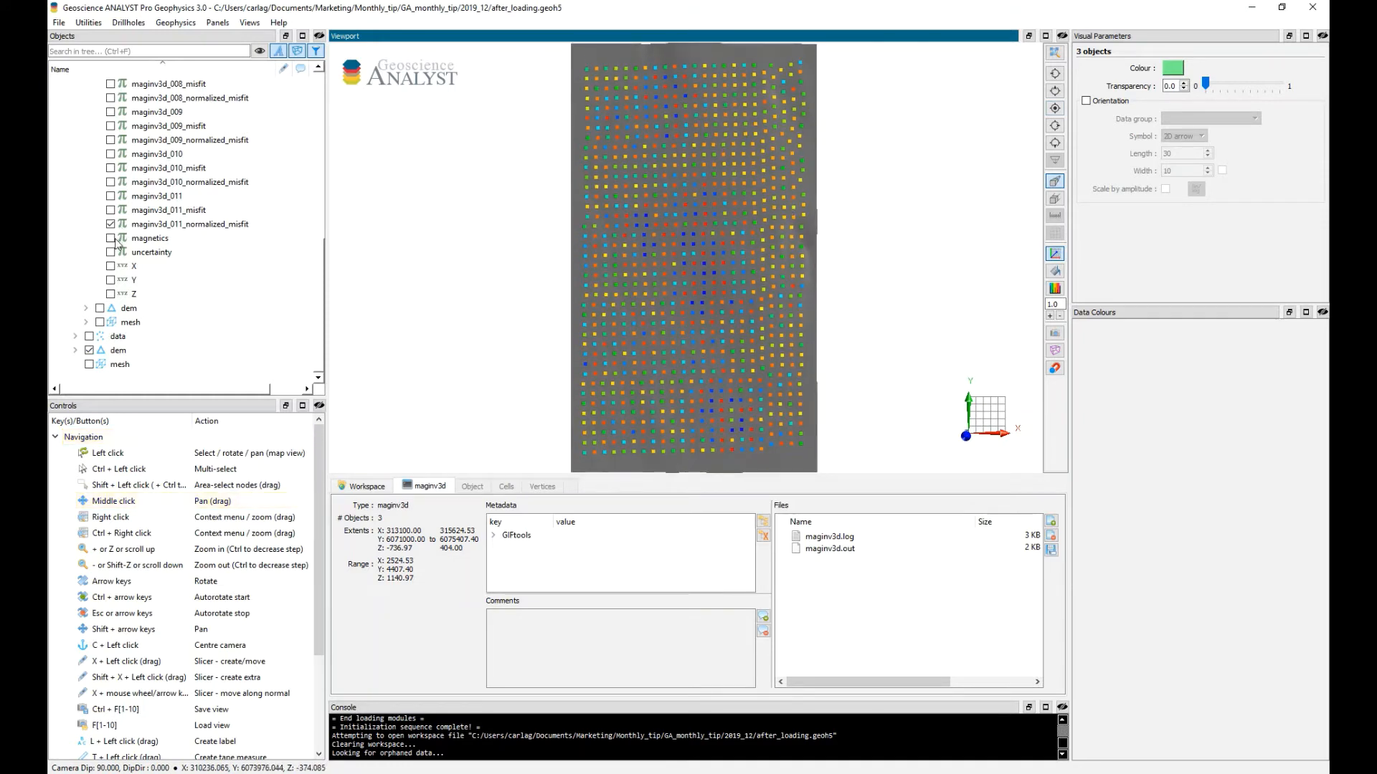
Colour the data points by observed magnetics with a linear colour mapping
click(110, 238)
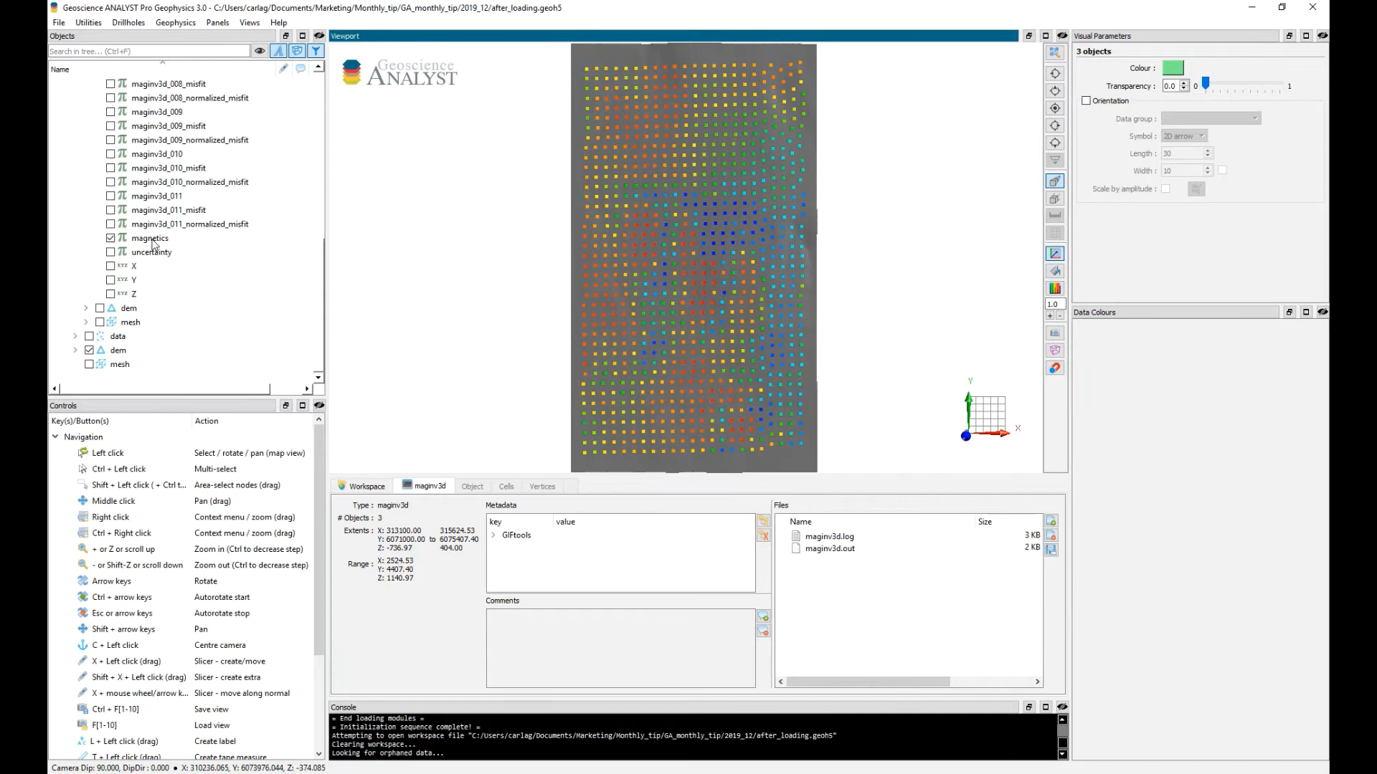
click(150, 238)
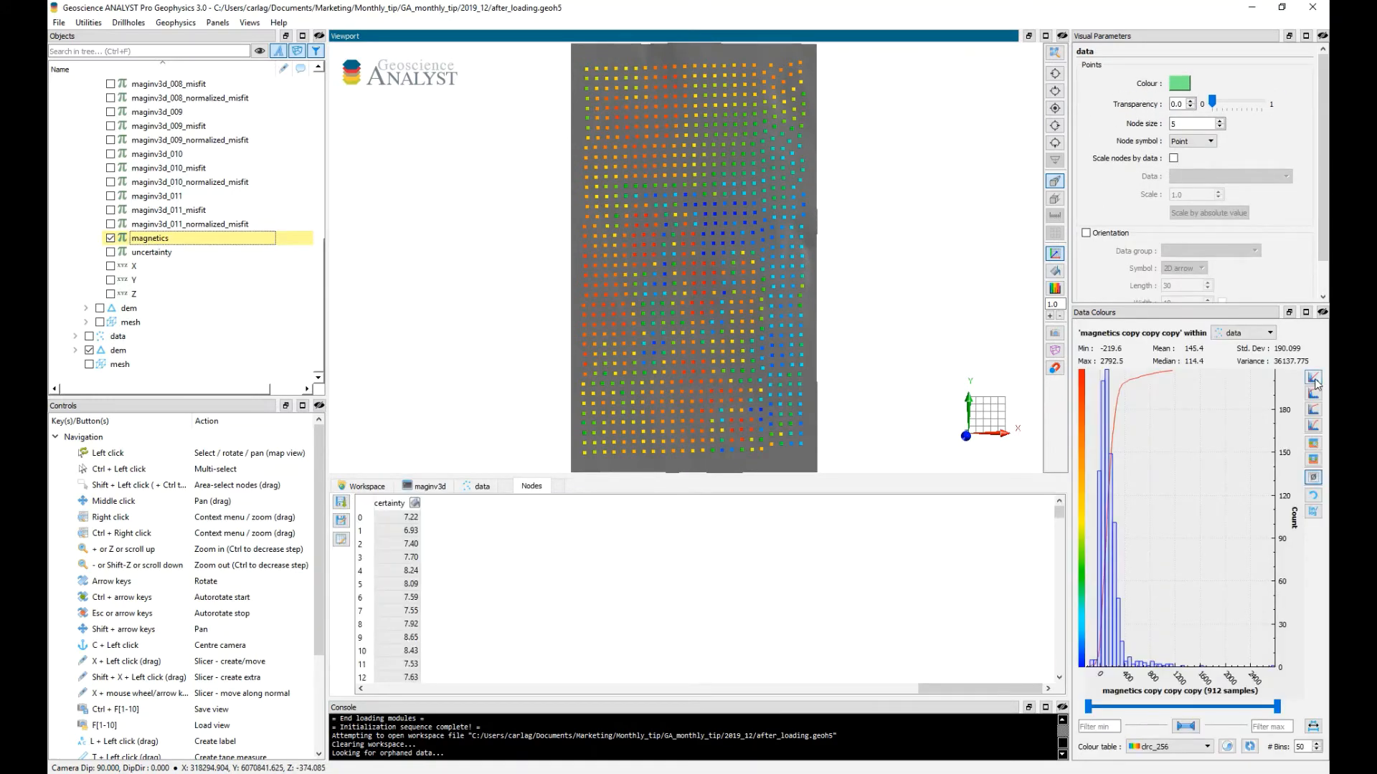
mouse_move(1314, 379)
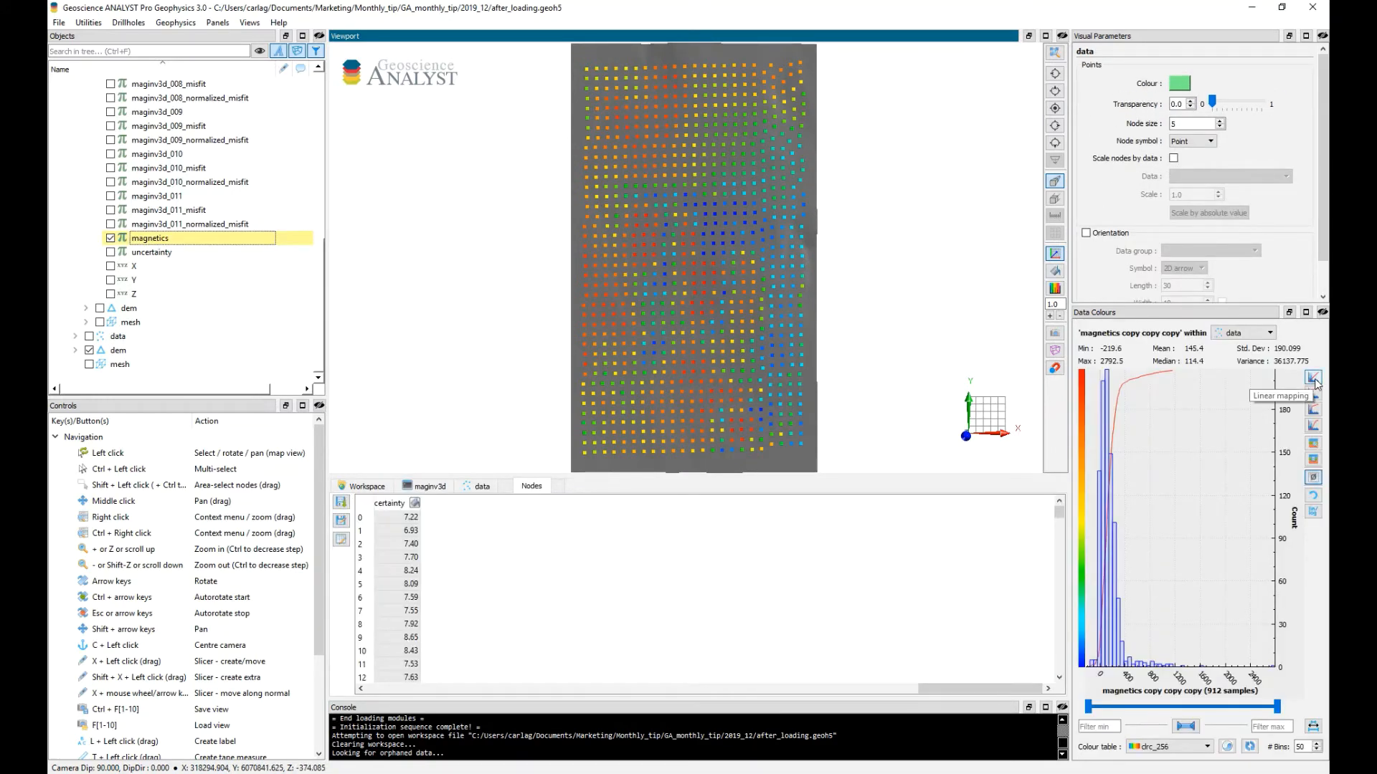
click(1314, 379)
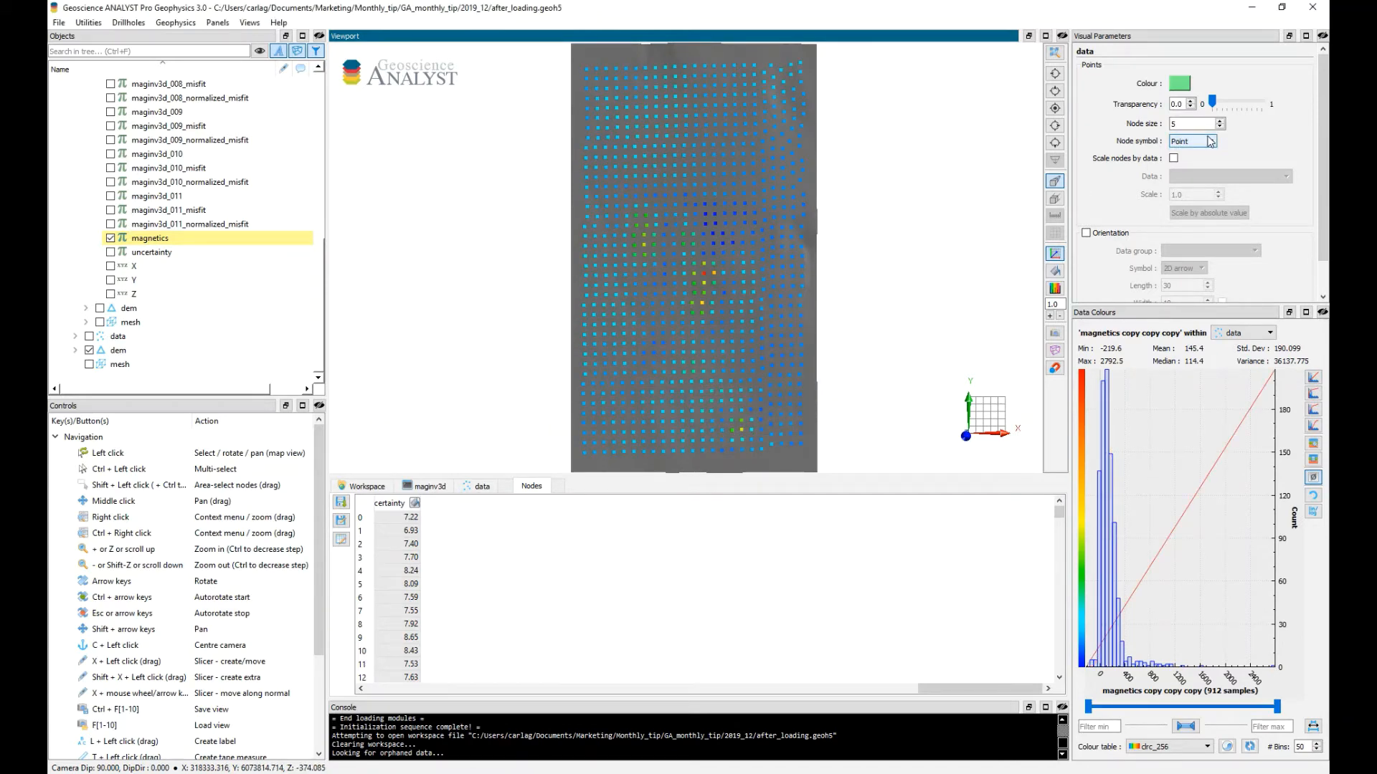
Draw the data as size-15 spheres scaled 2.0 by maginv3d_011_normalized_misfit
click(1216, 141)
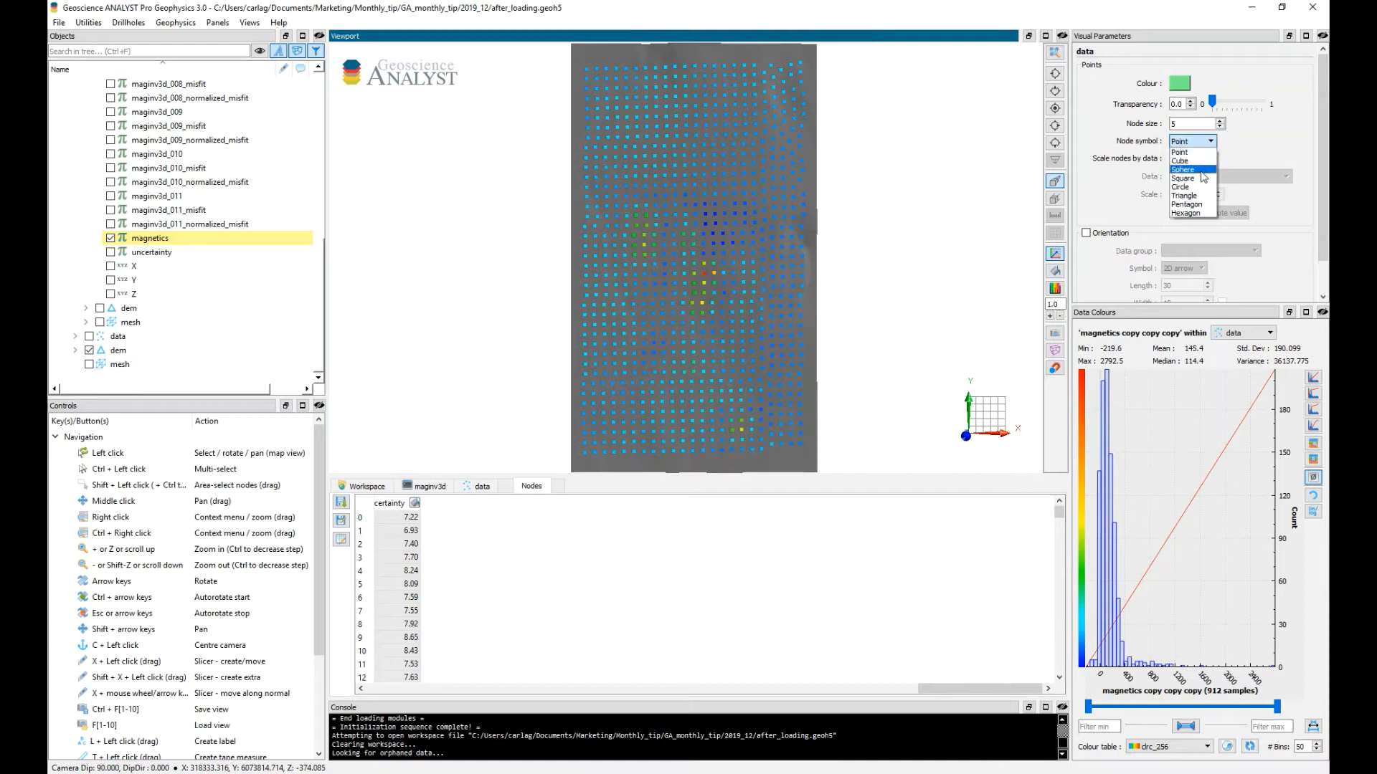
click(1182, 169)
text(15)
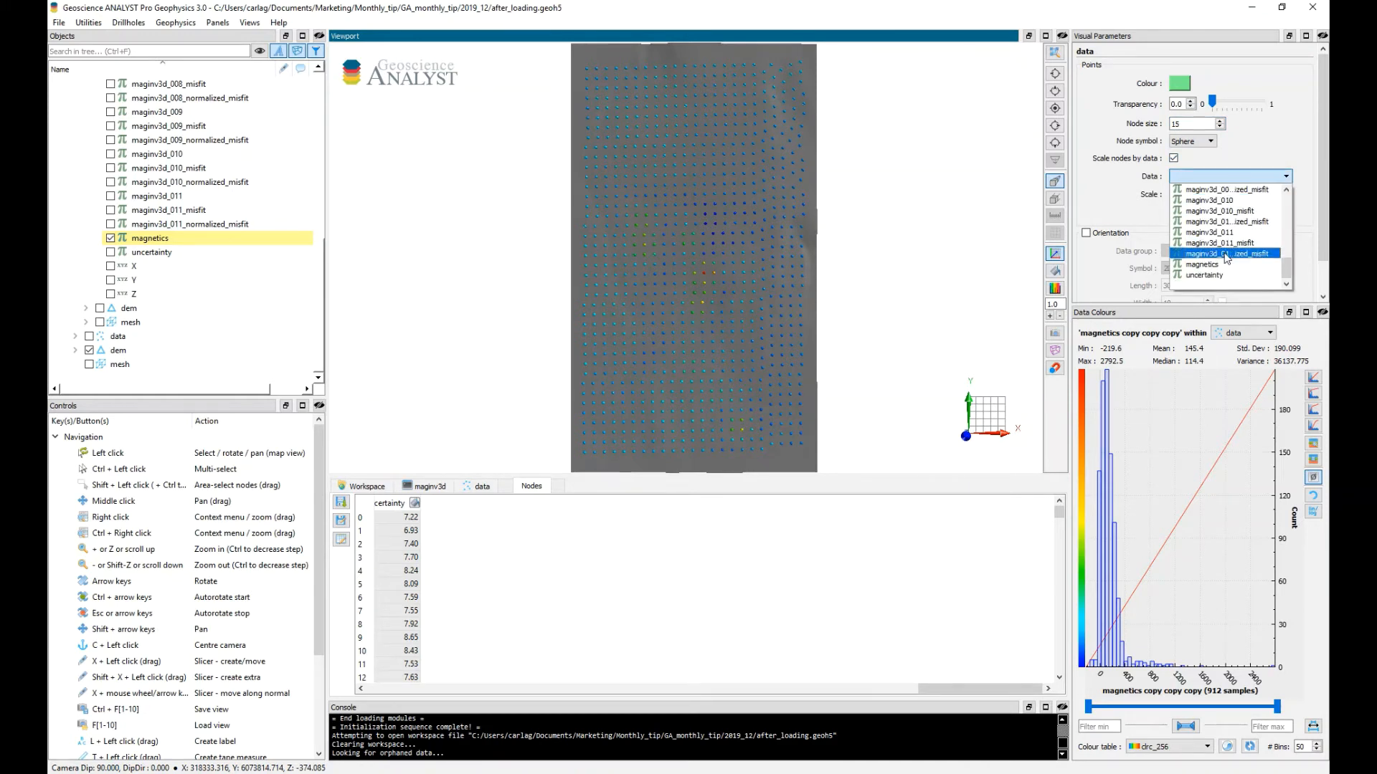
click(1224, 254)
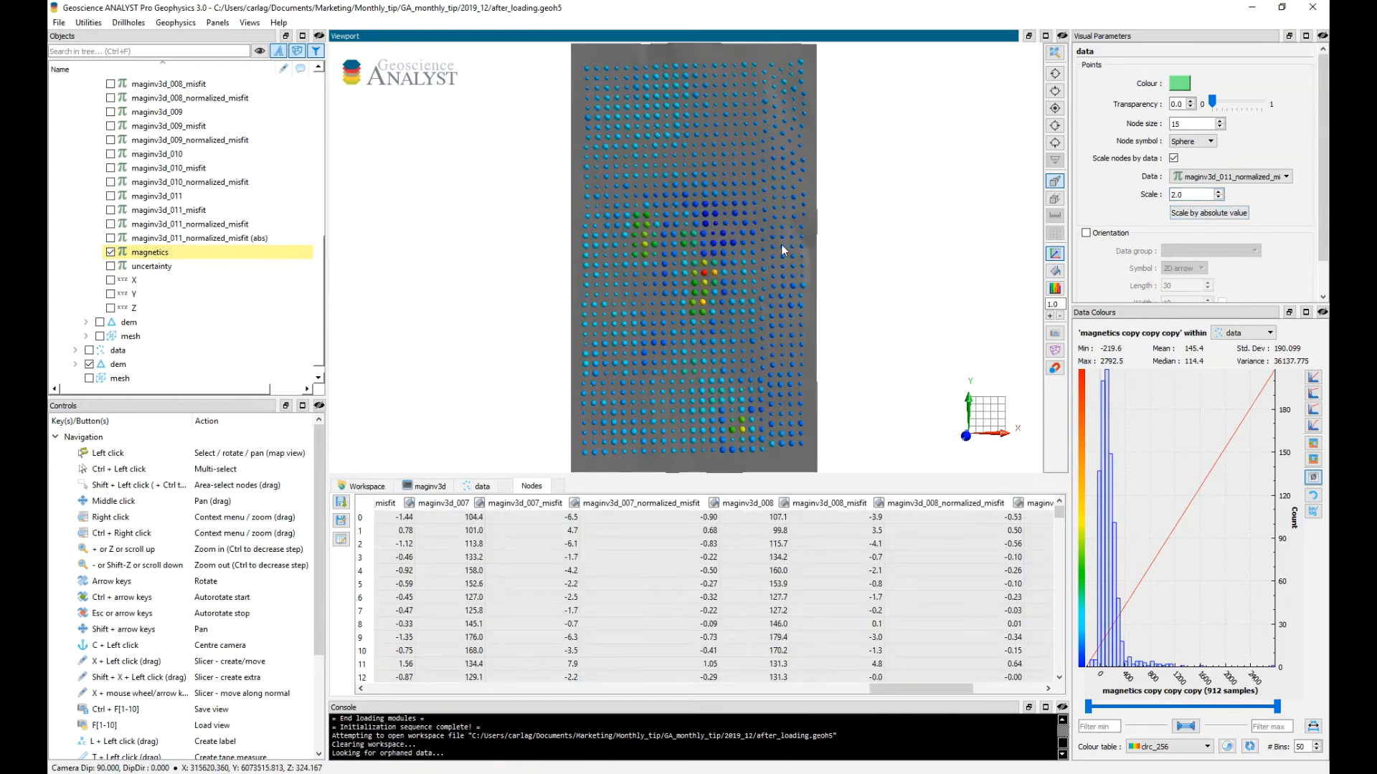
mouse_move(716, 243)
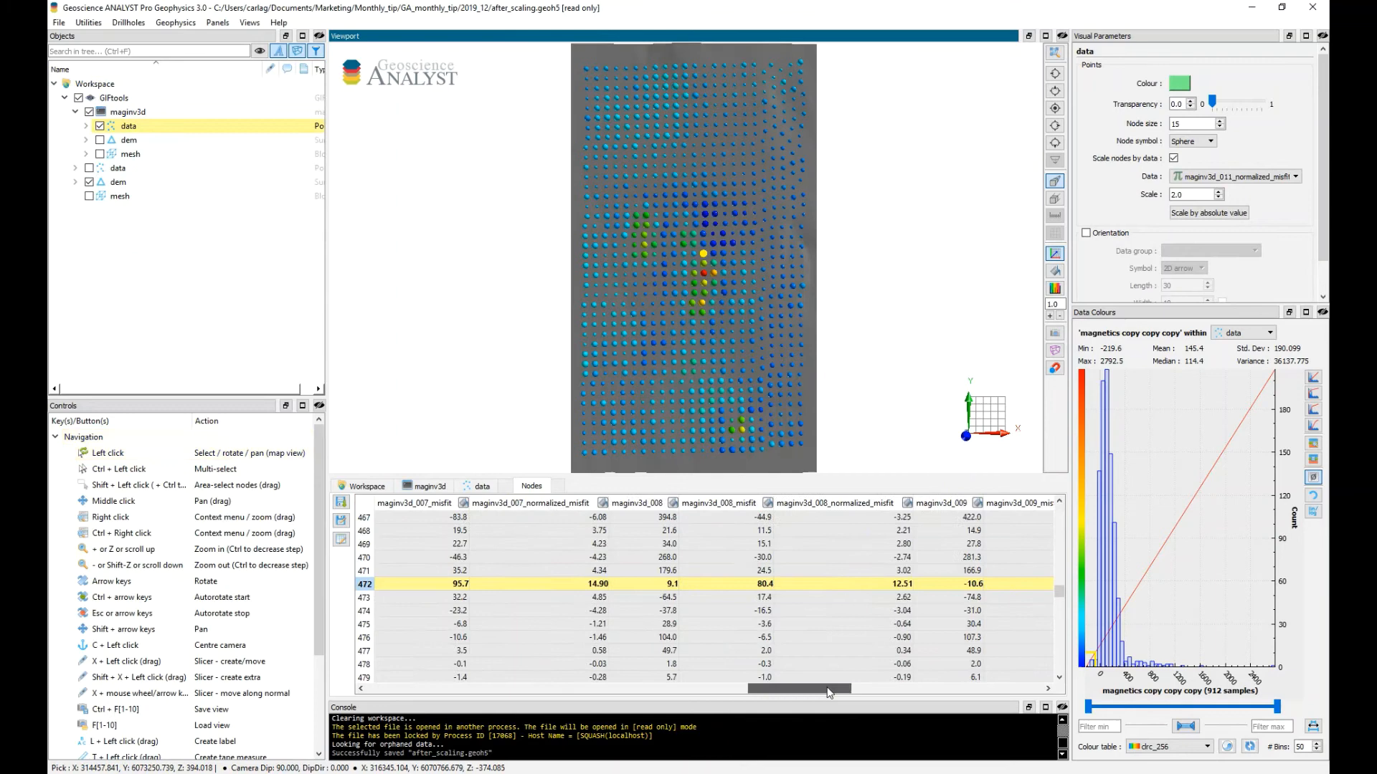
scroll(right, 3)
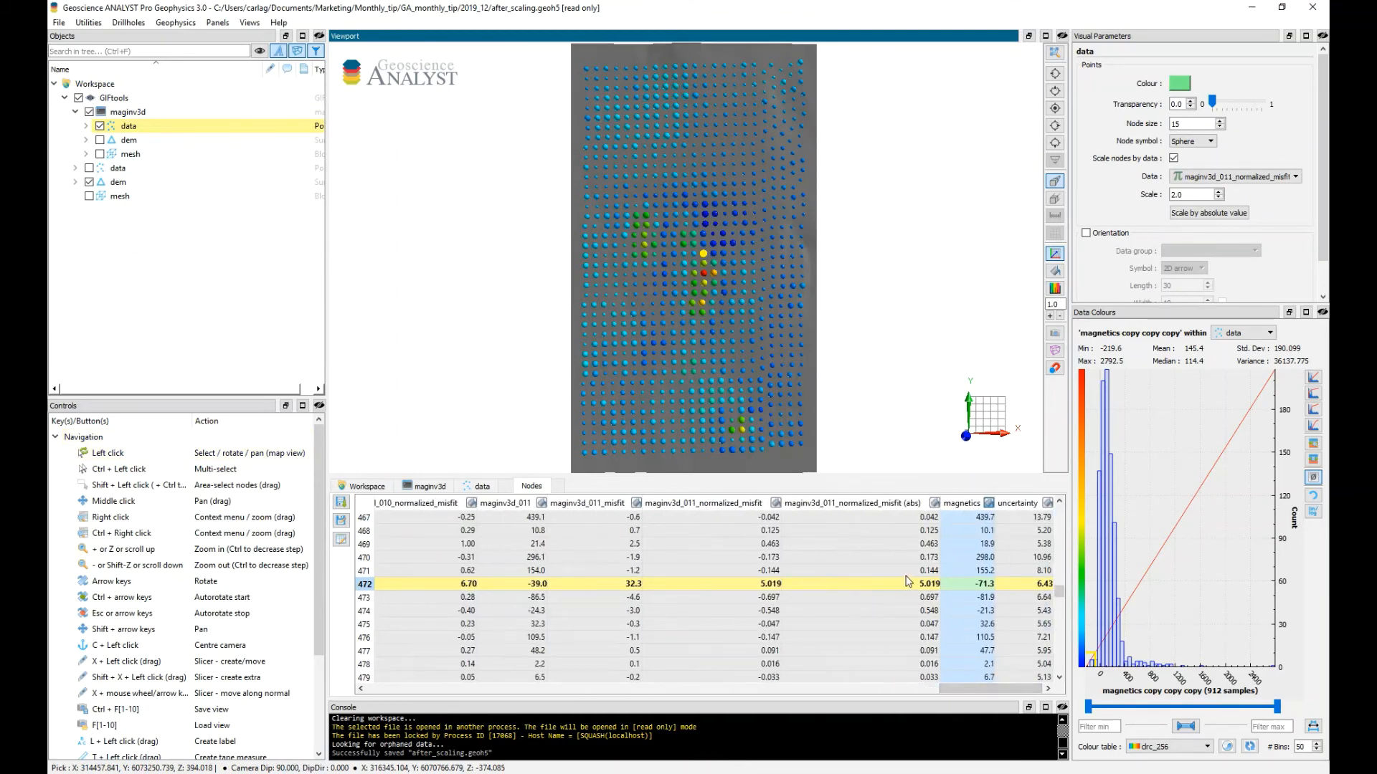
mouse_move(919, 590)
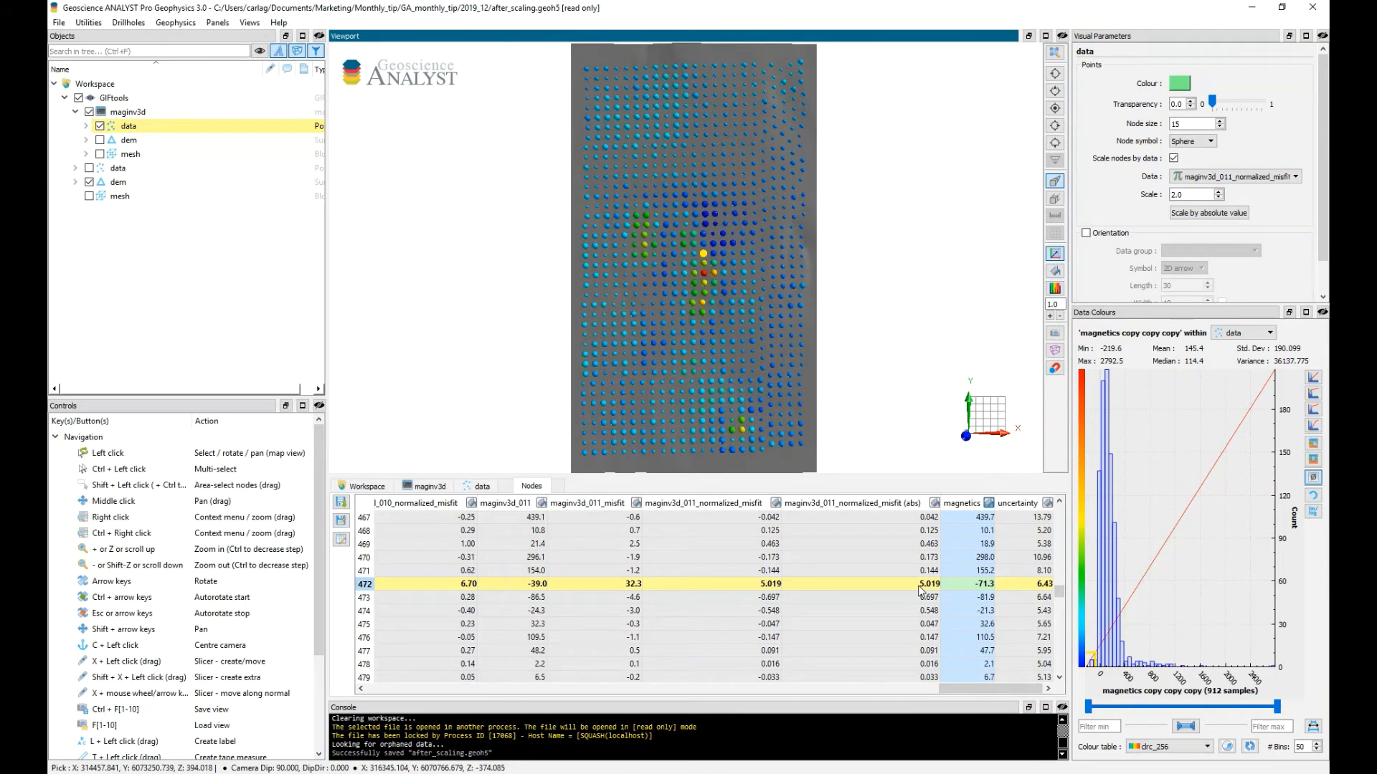
mouse_move(735, 379)
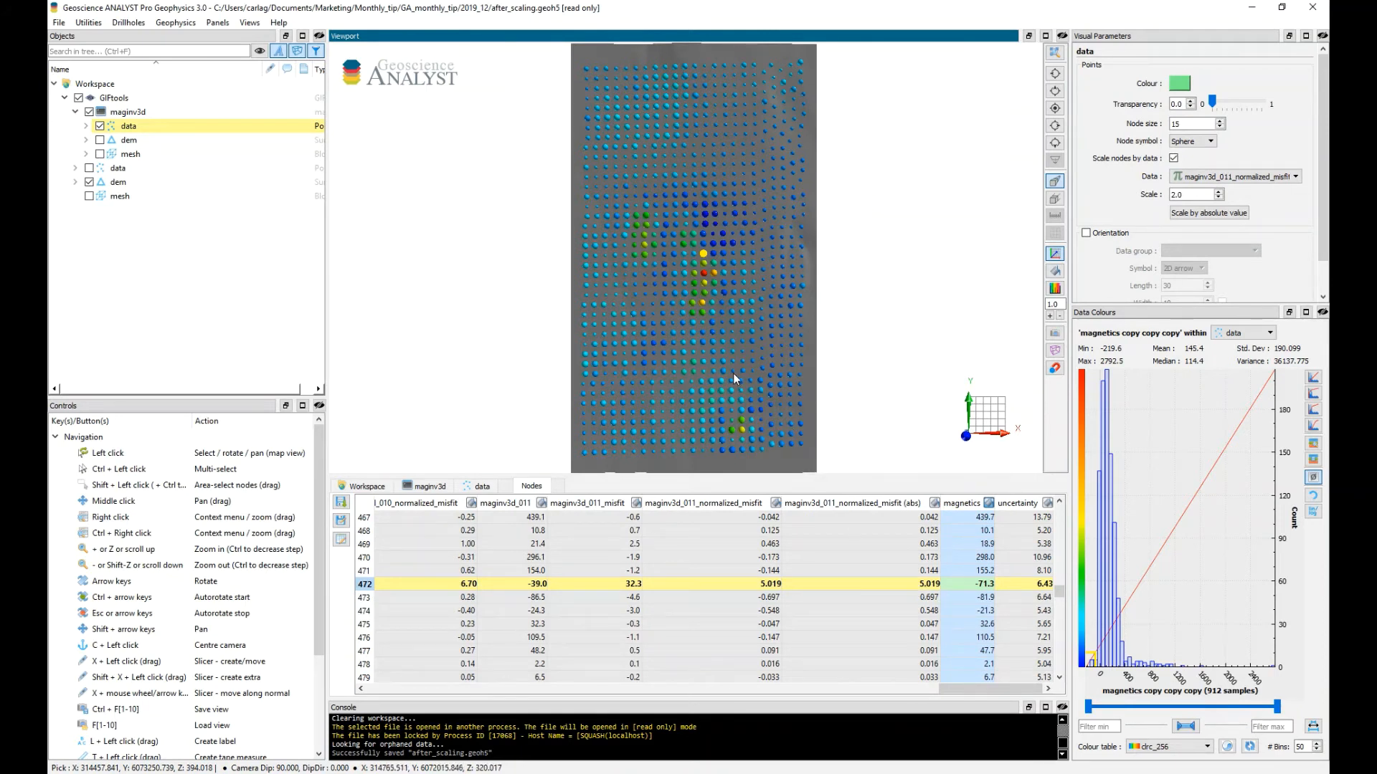
scroll(up, 3)
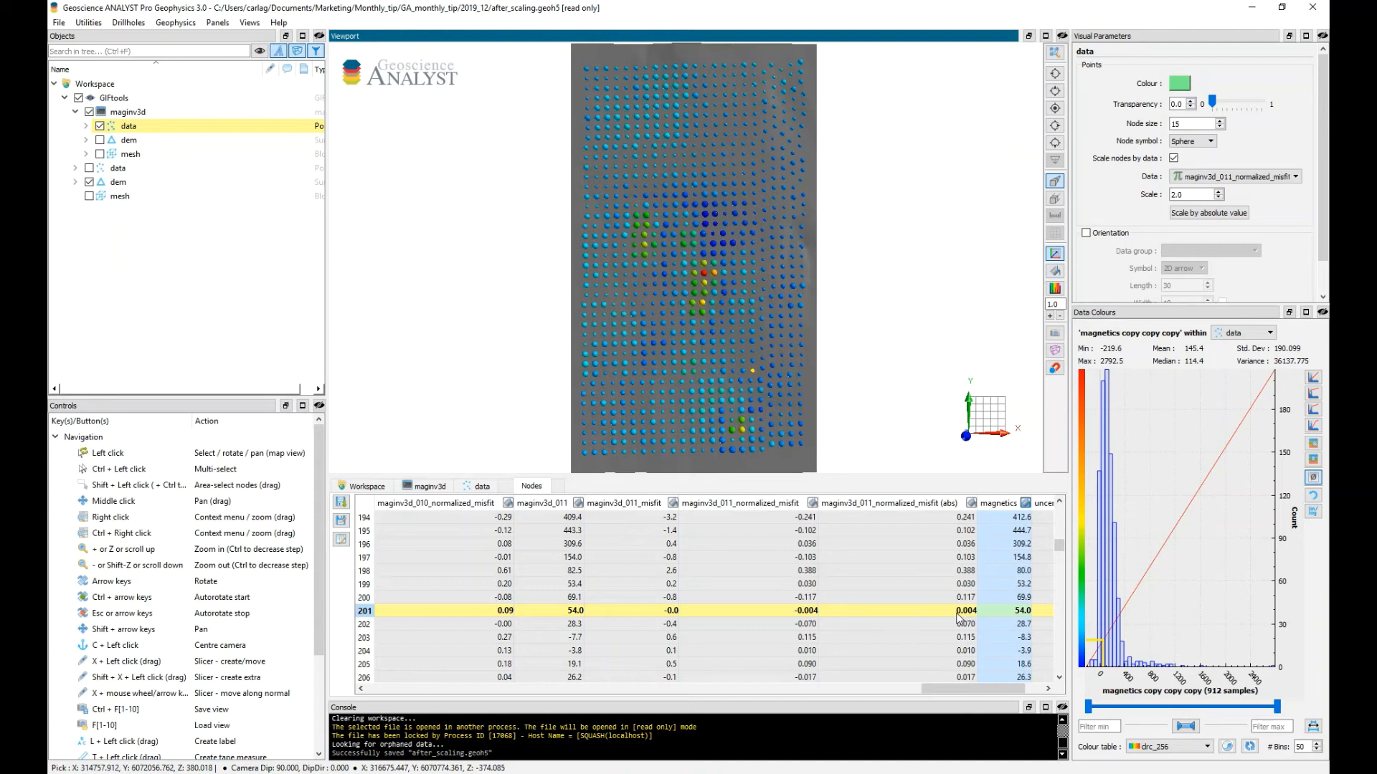
mouse_move(614, 112)
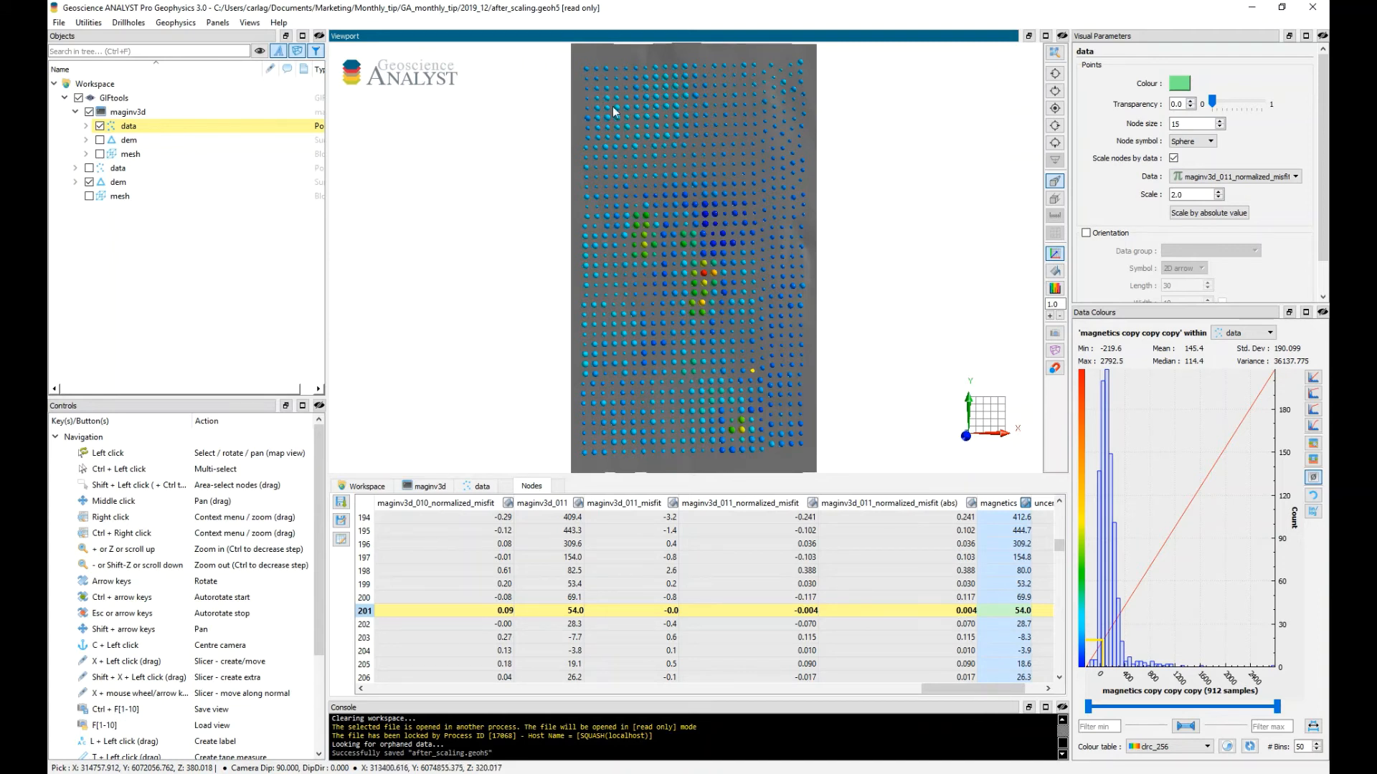
mouse_move(790, 189)
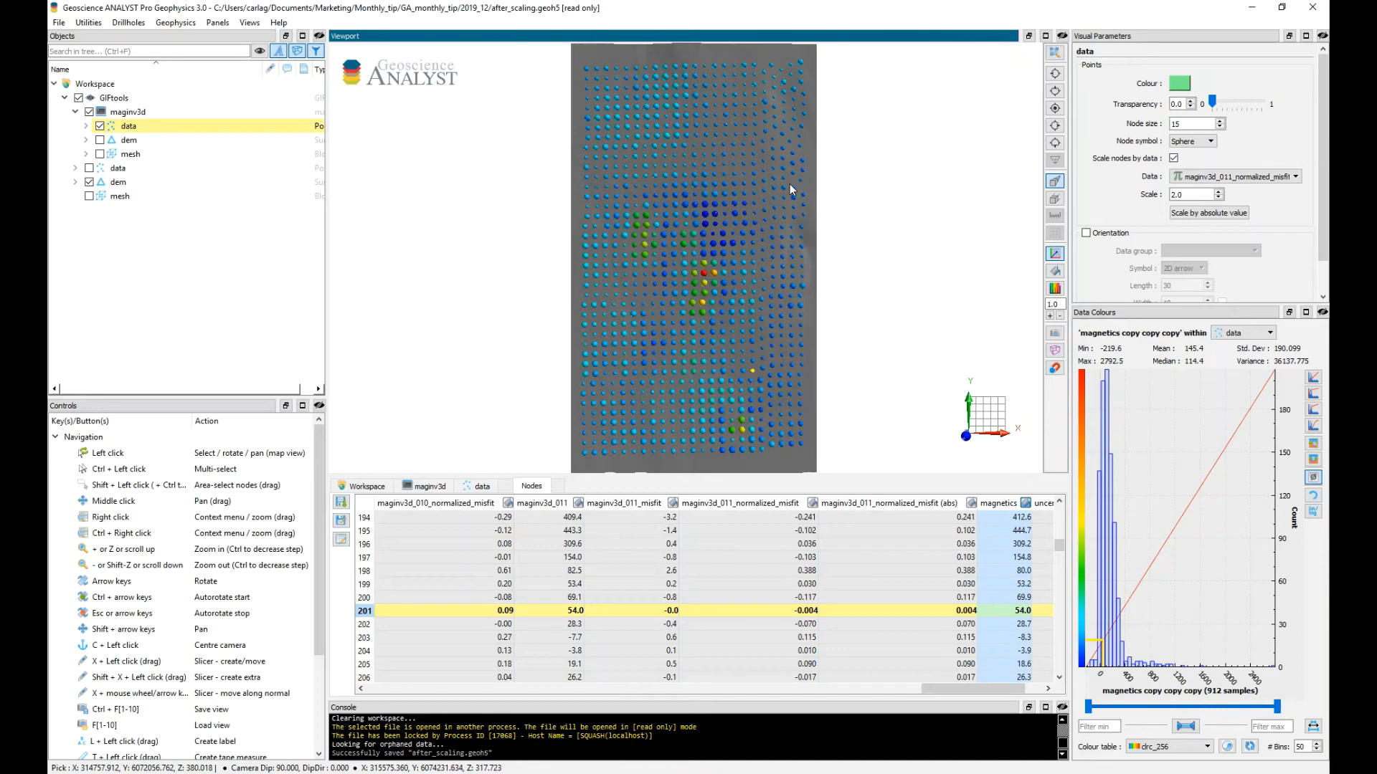
mouse_move(711, 288)
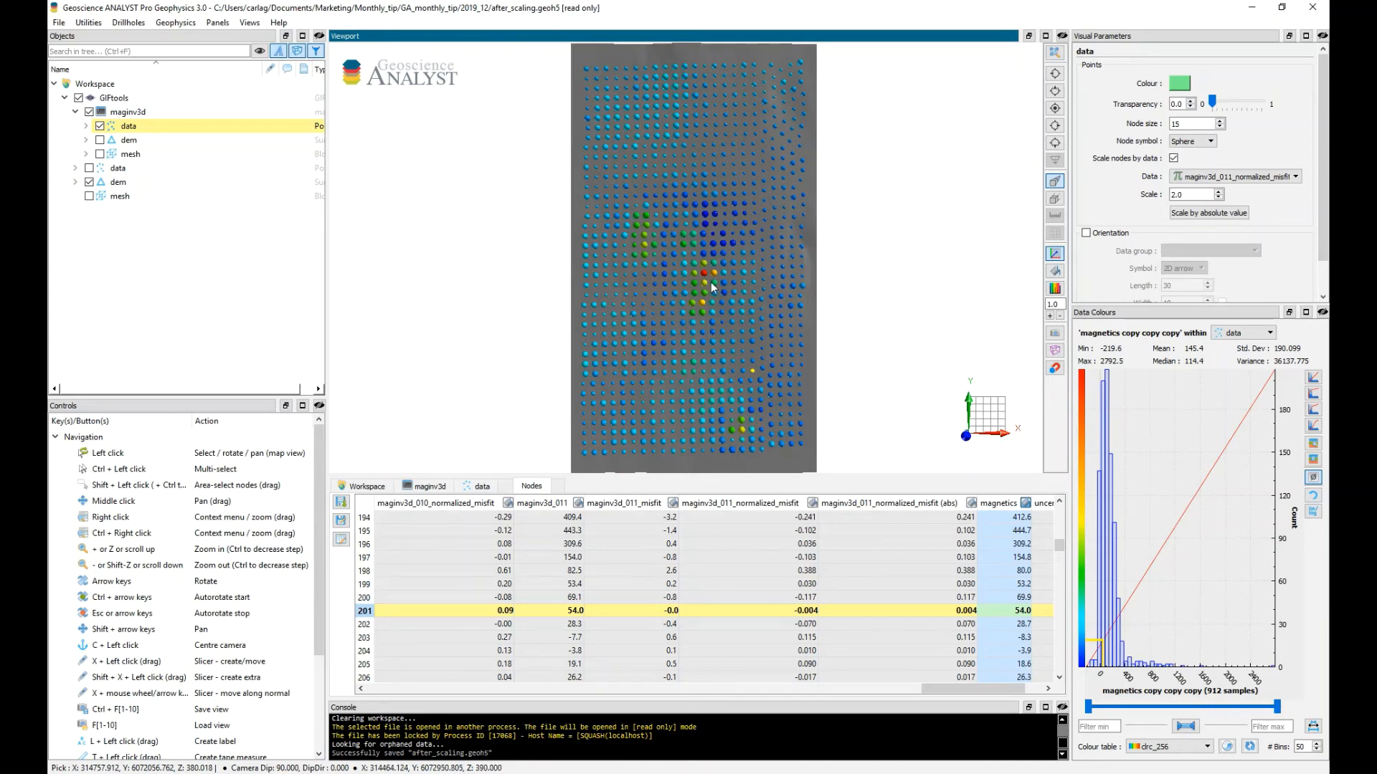
mouse_move(641, 227)
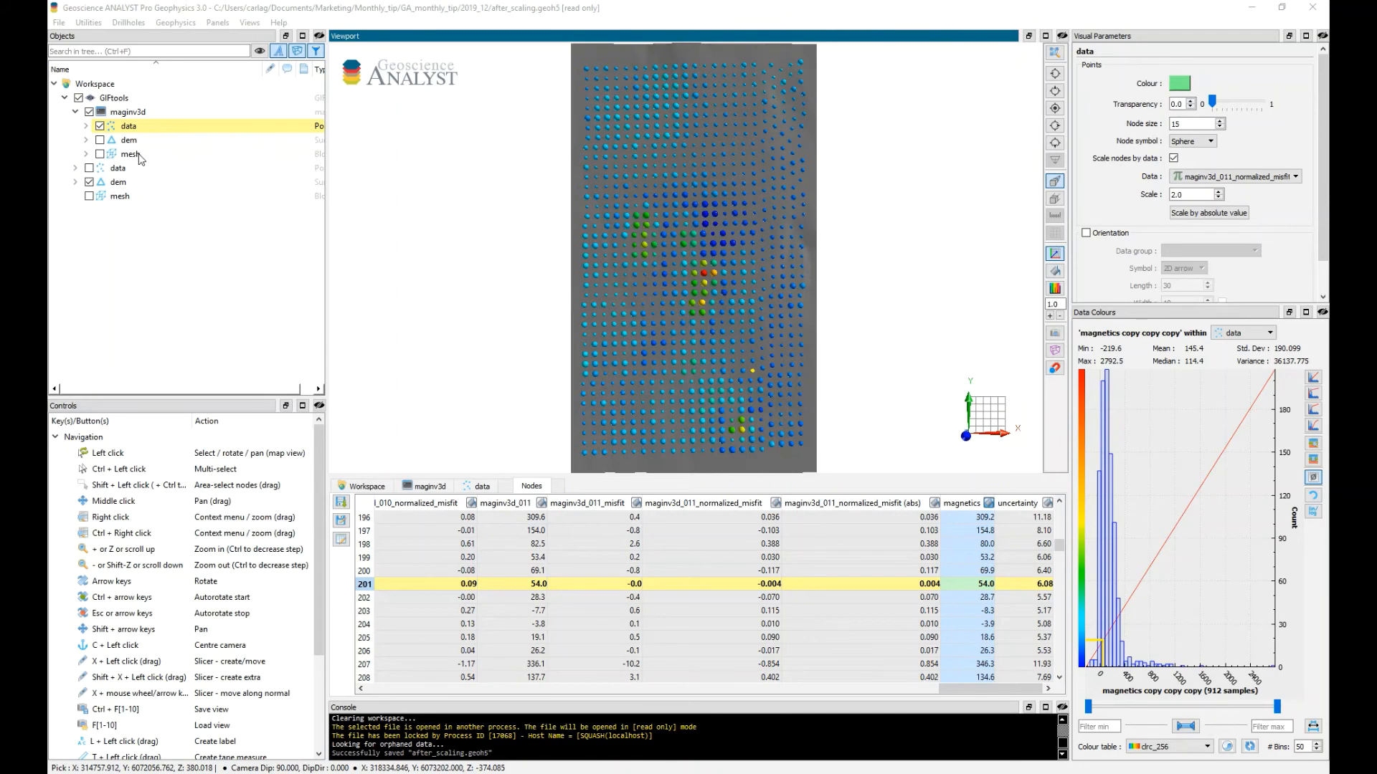
Show the maginv3d_011 block model with a smoothed linear 0 to 0.24475 colour range
click(99, 153)
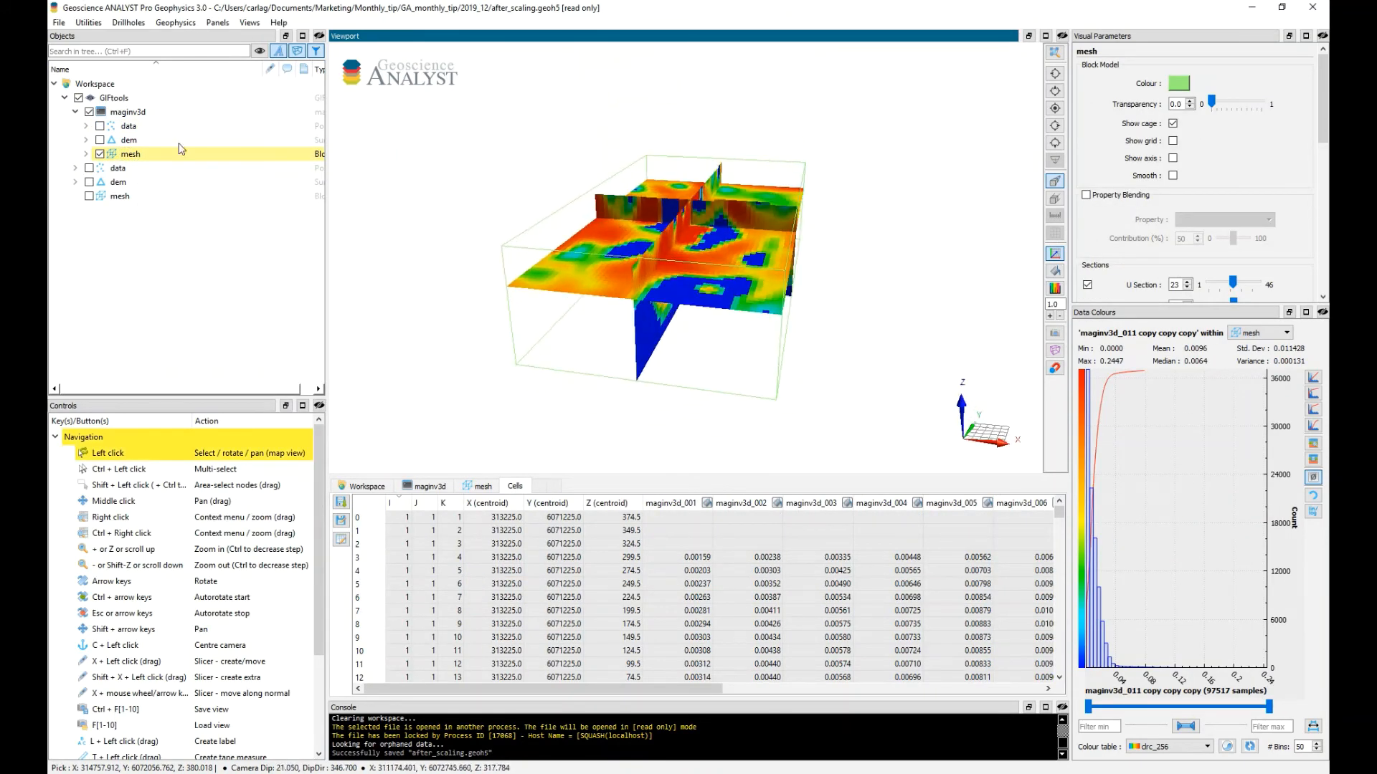
click(86, 154)
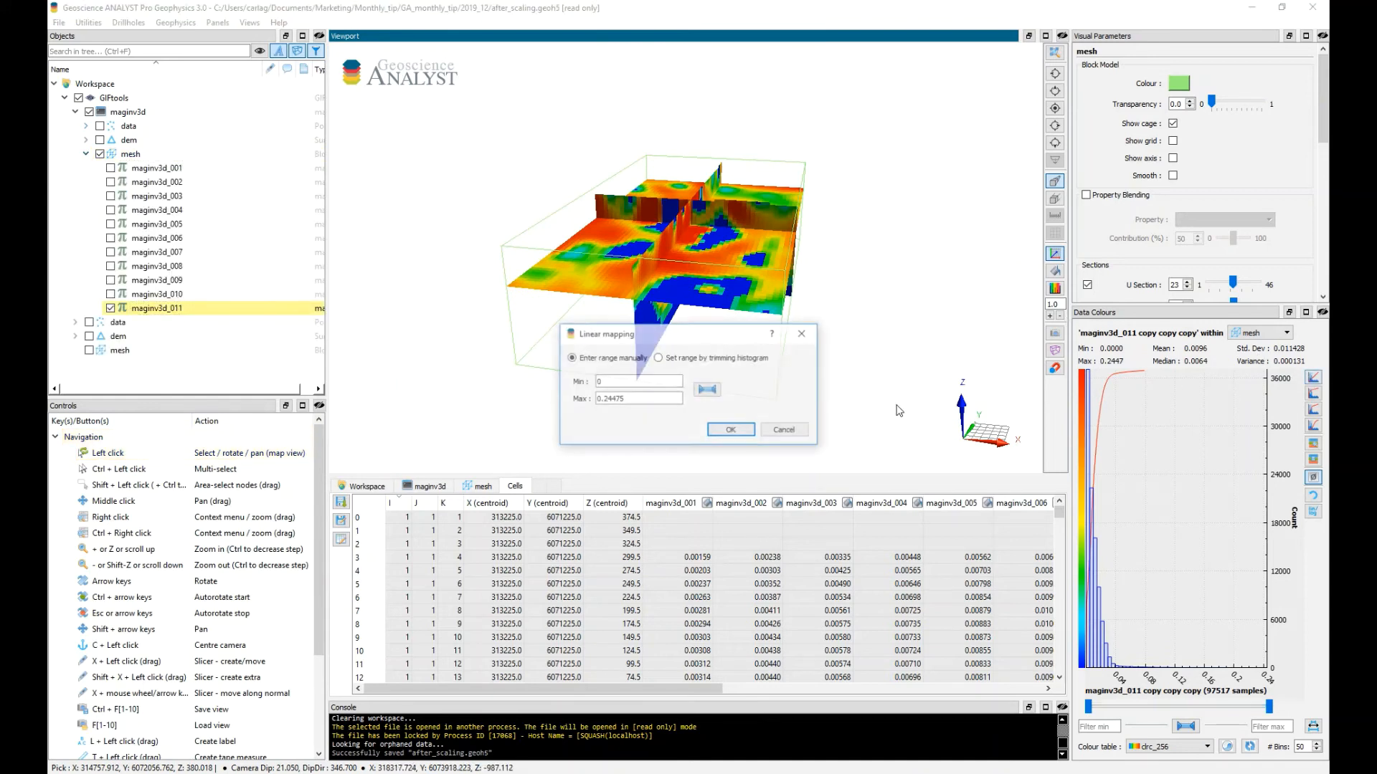
click(730, 430)
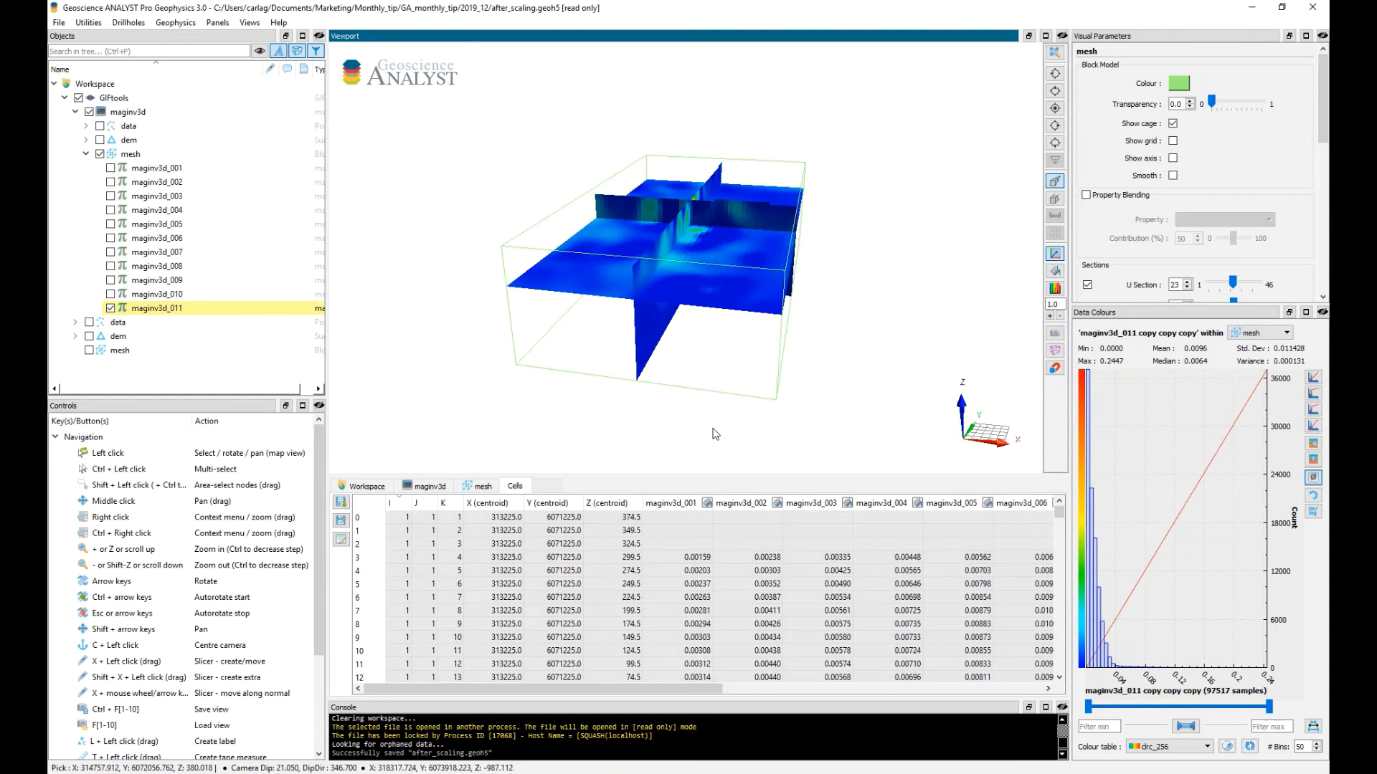
click(1172, 175)
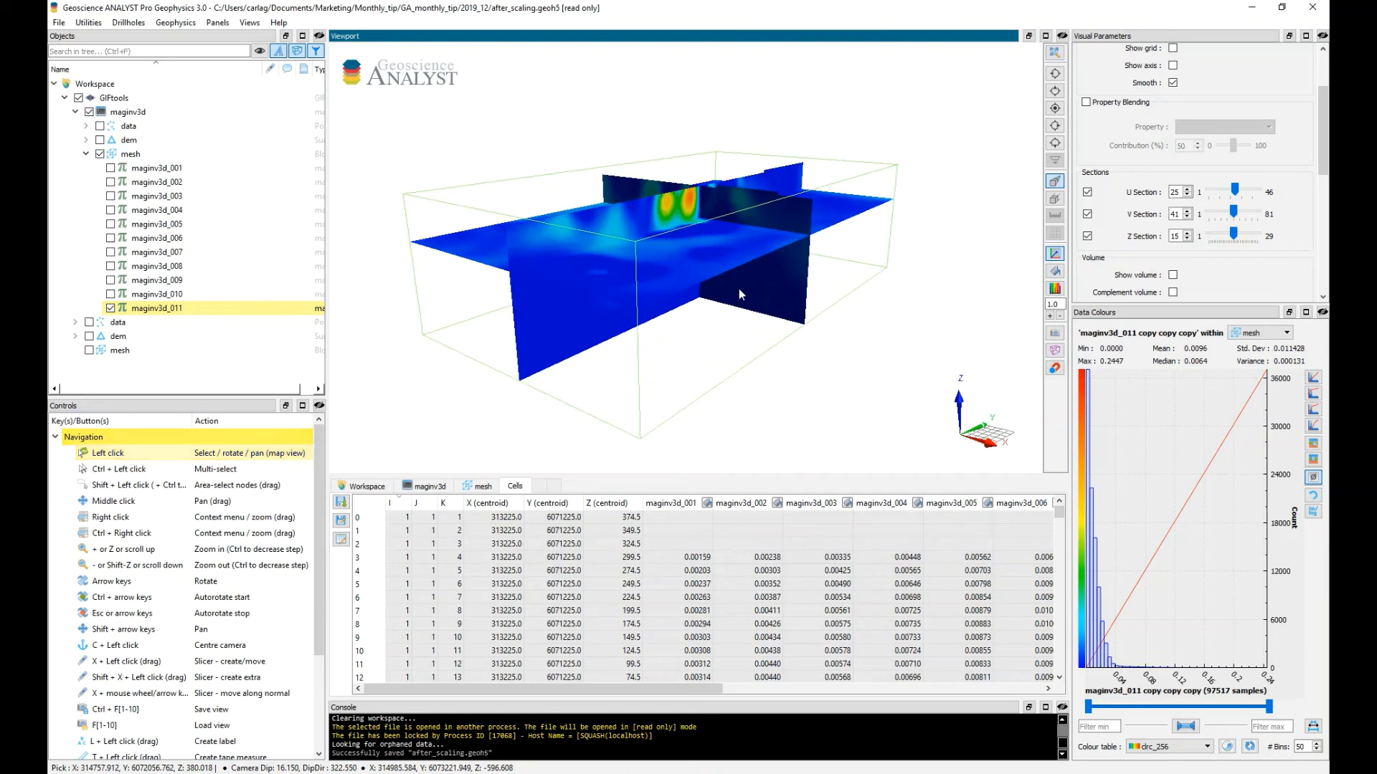
mouse_move(470, 464)
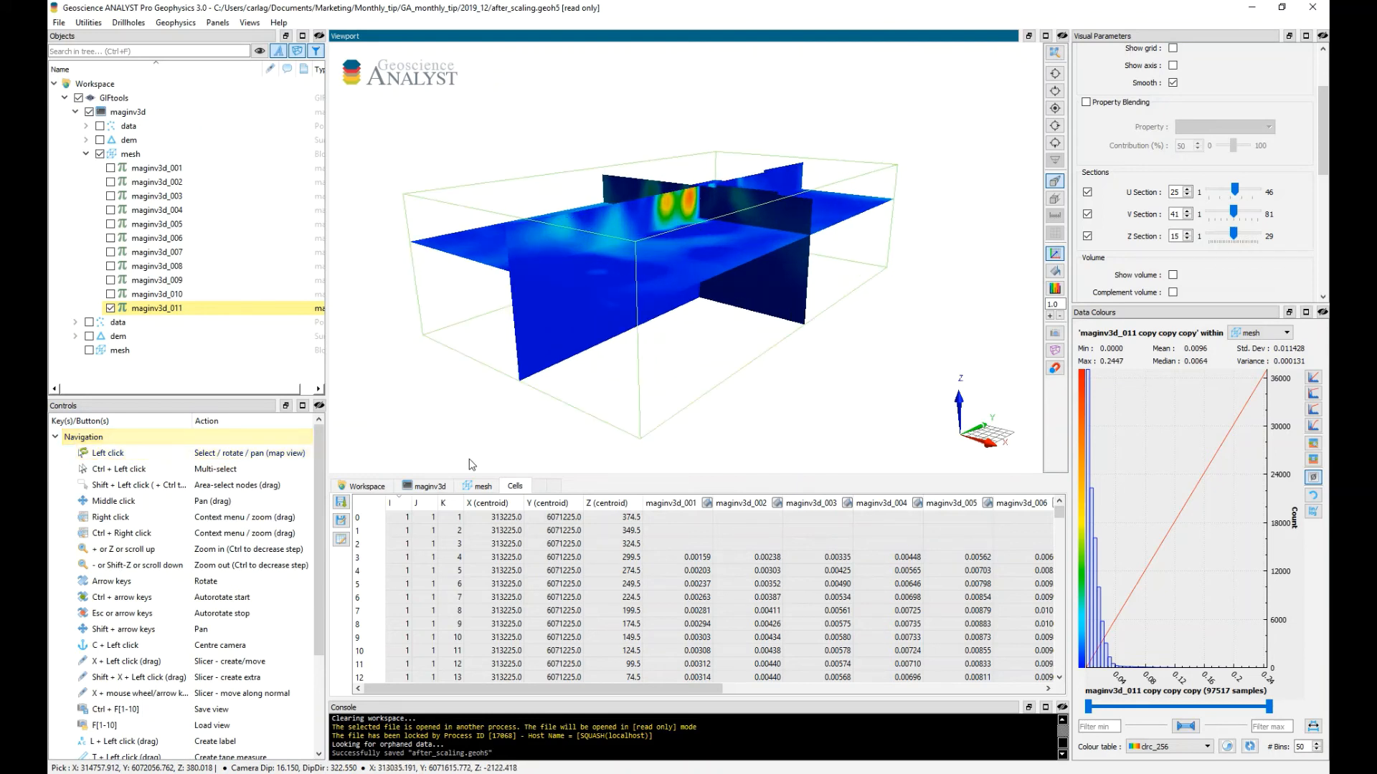
Read the maginv3d.log inversion log in Notepad from the maginv3d tab, then close it
click(428, 486)
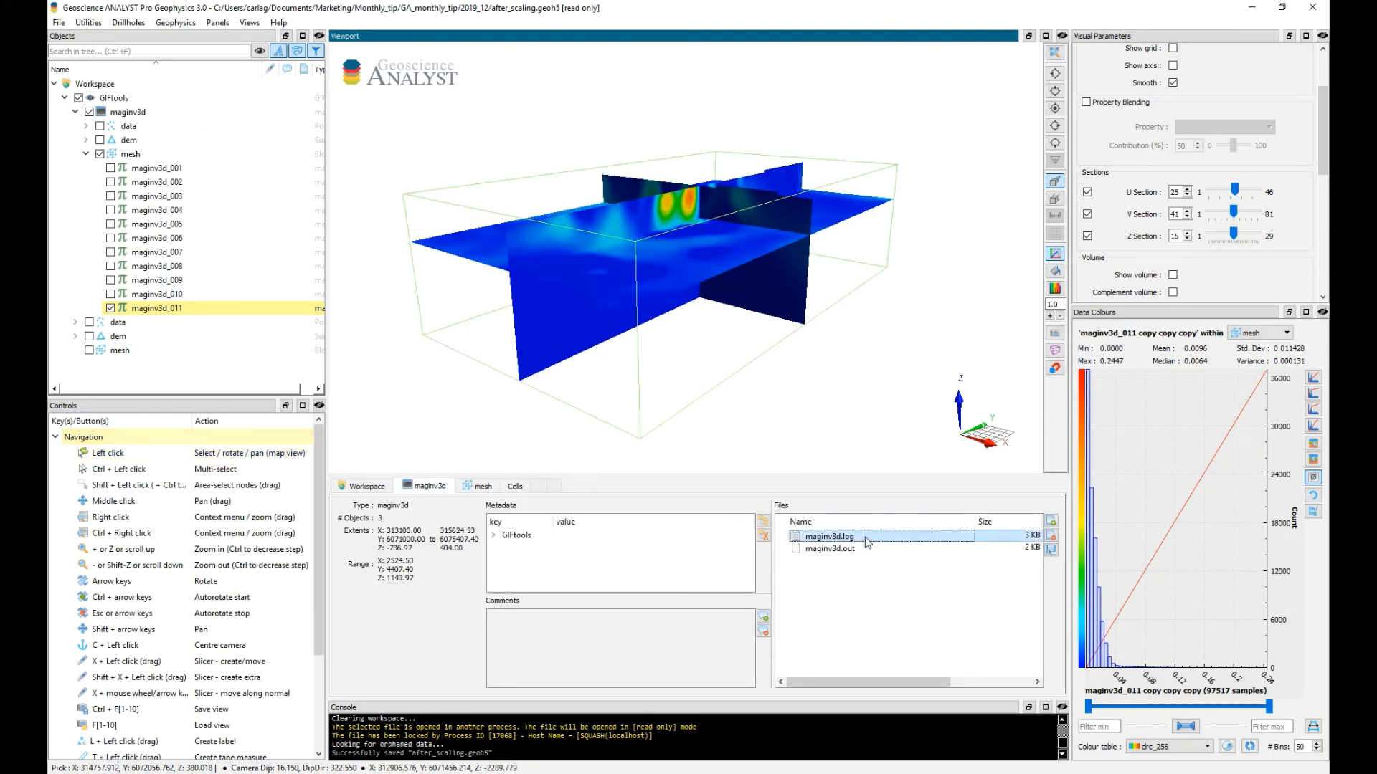
double_click(826, 536)
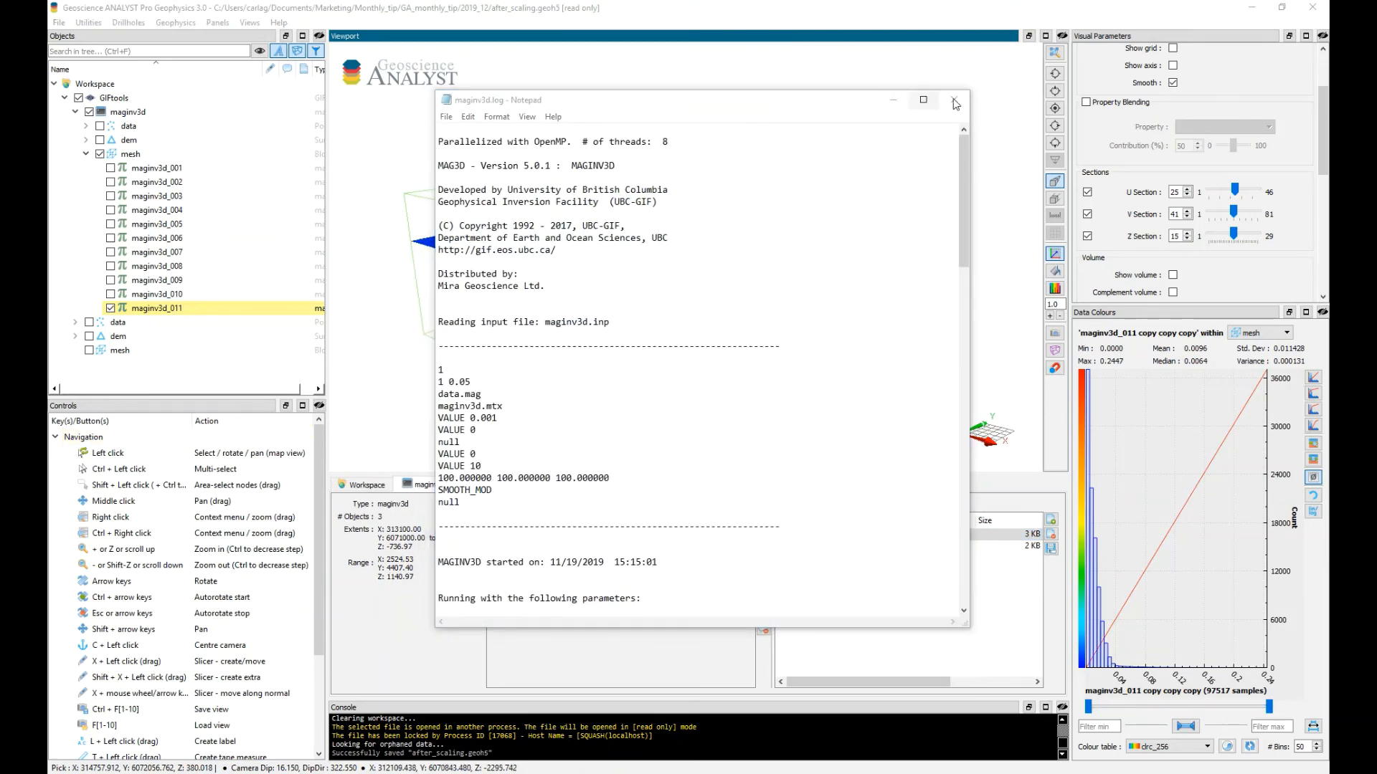
click(954, 99)
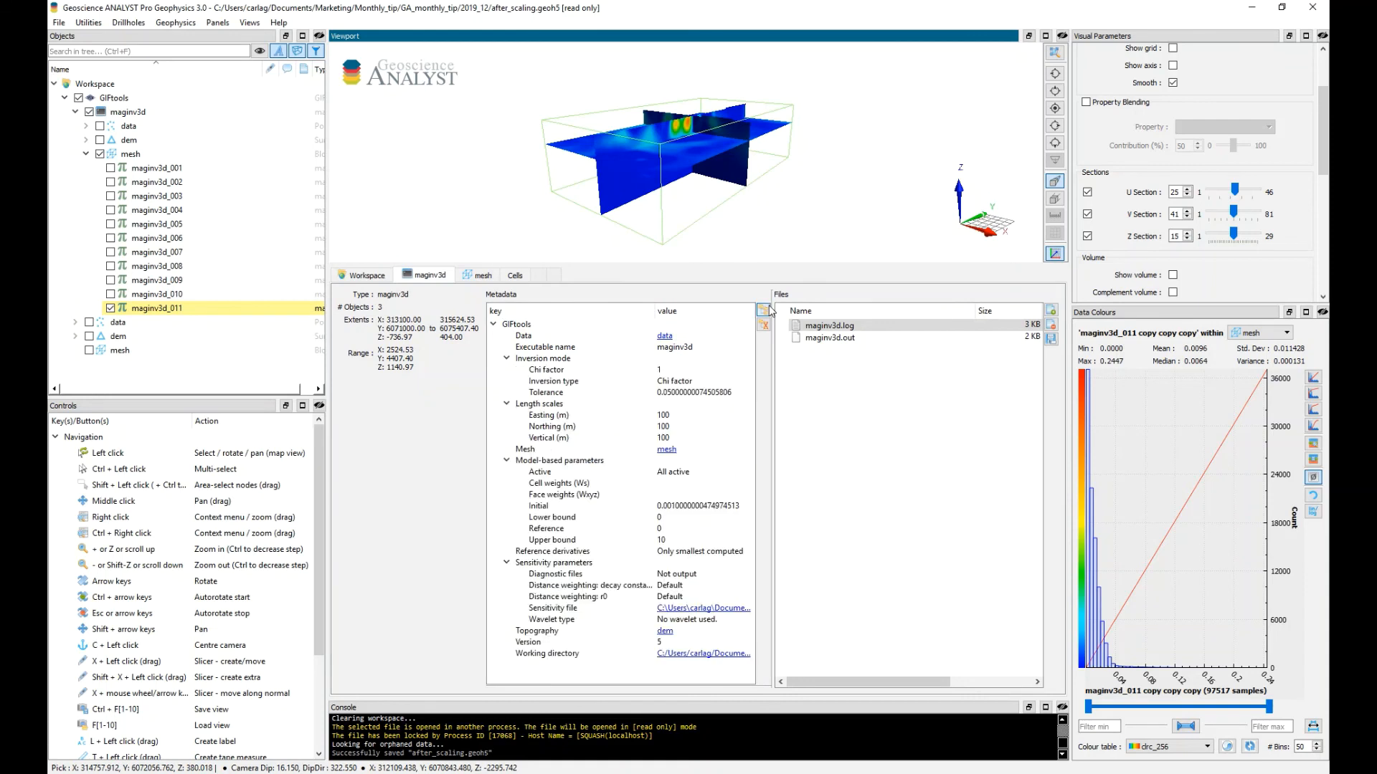
mouse_move(619, 343)
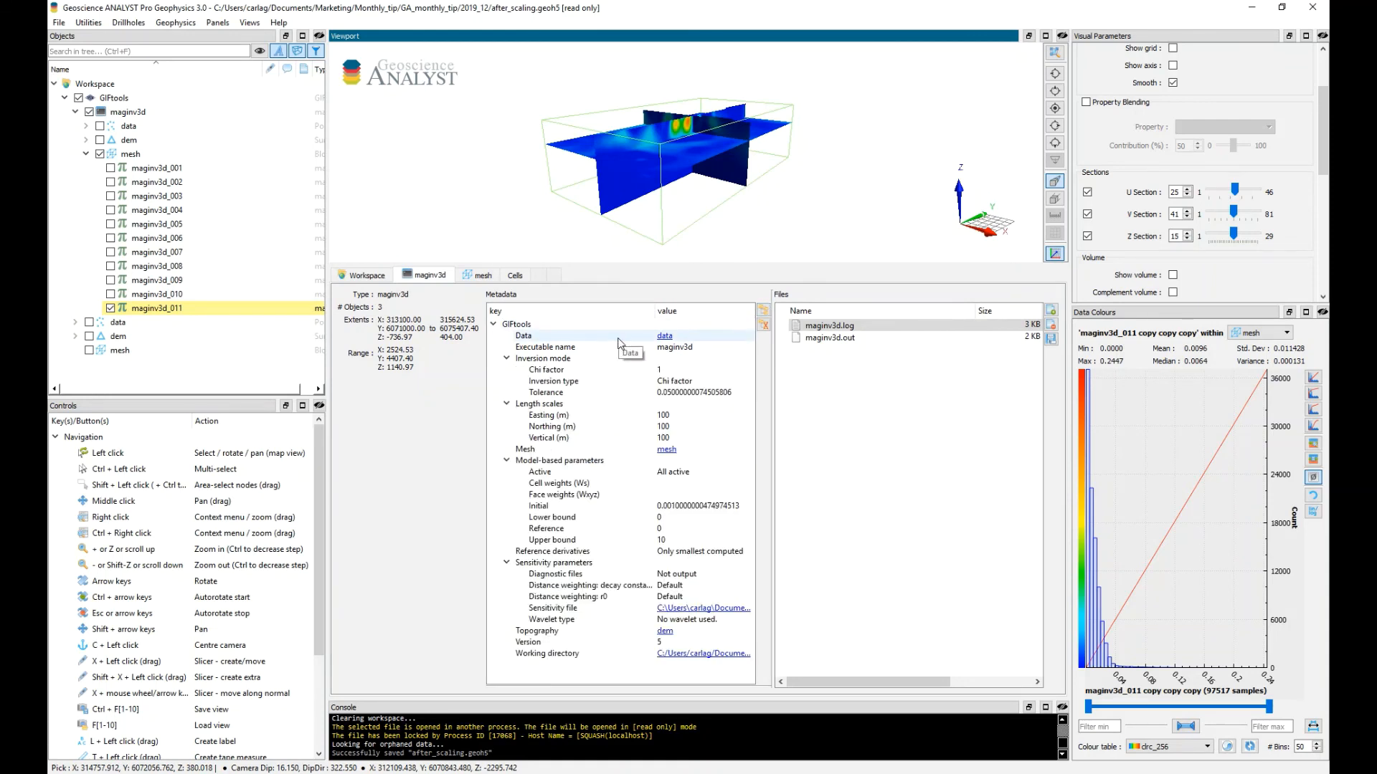
mouse_move(633, 453)
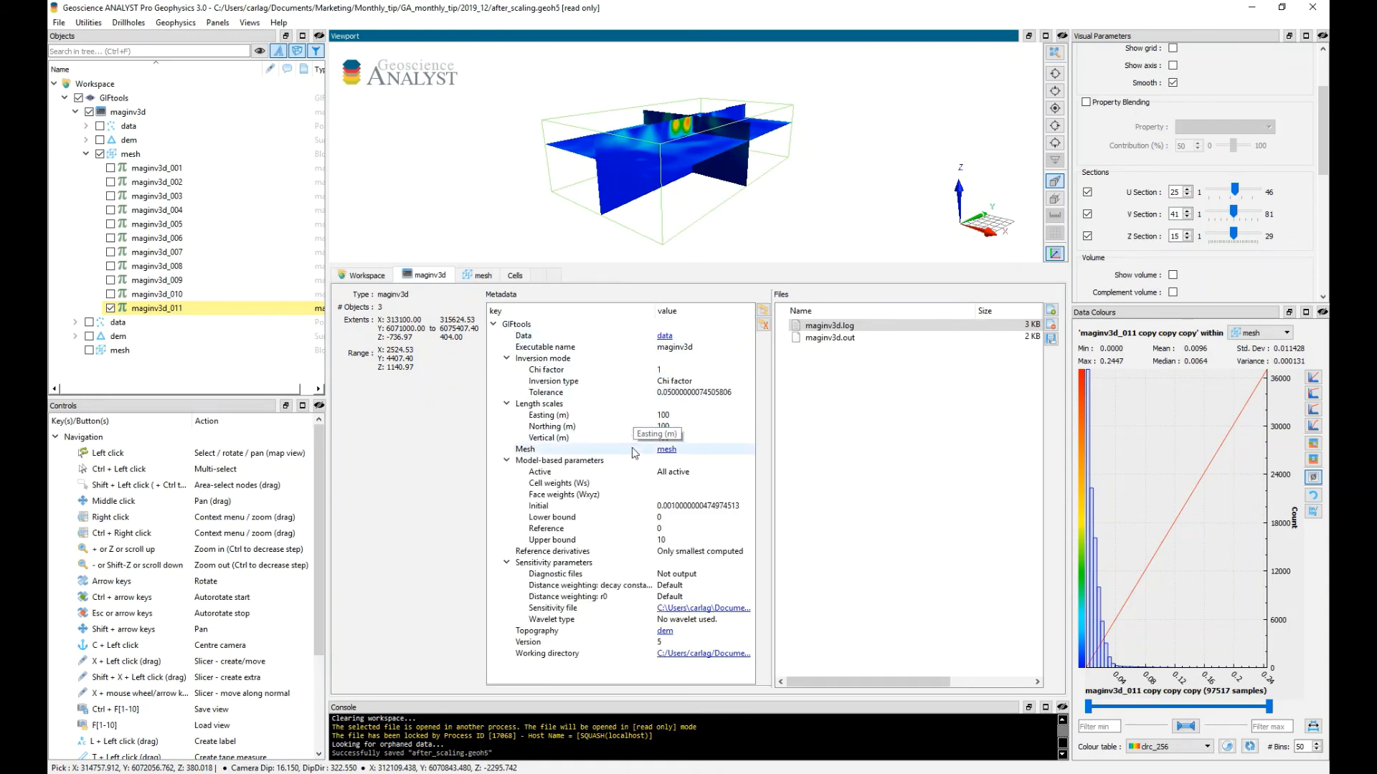
mouse_move(634, 551)
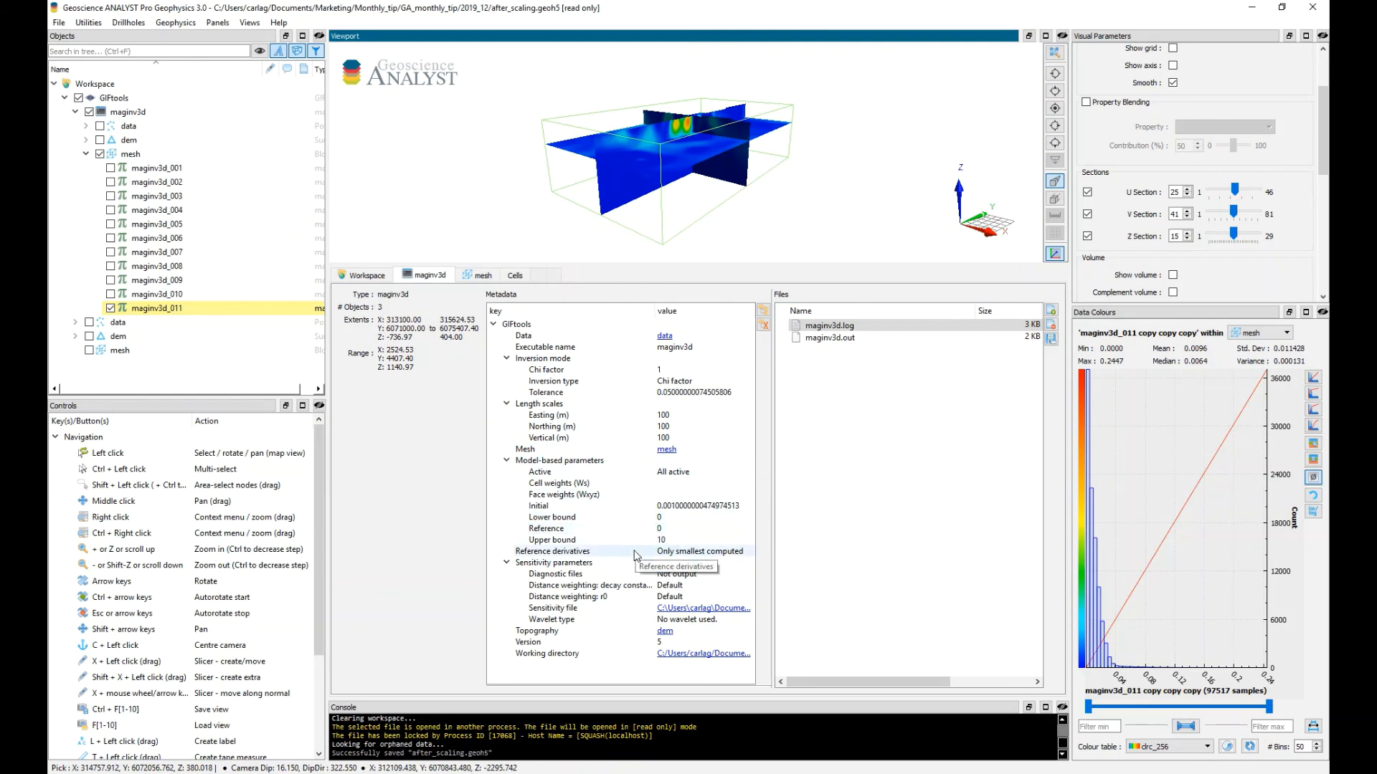
mouse_move(629, 653)
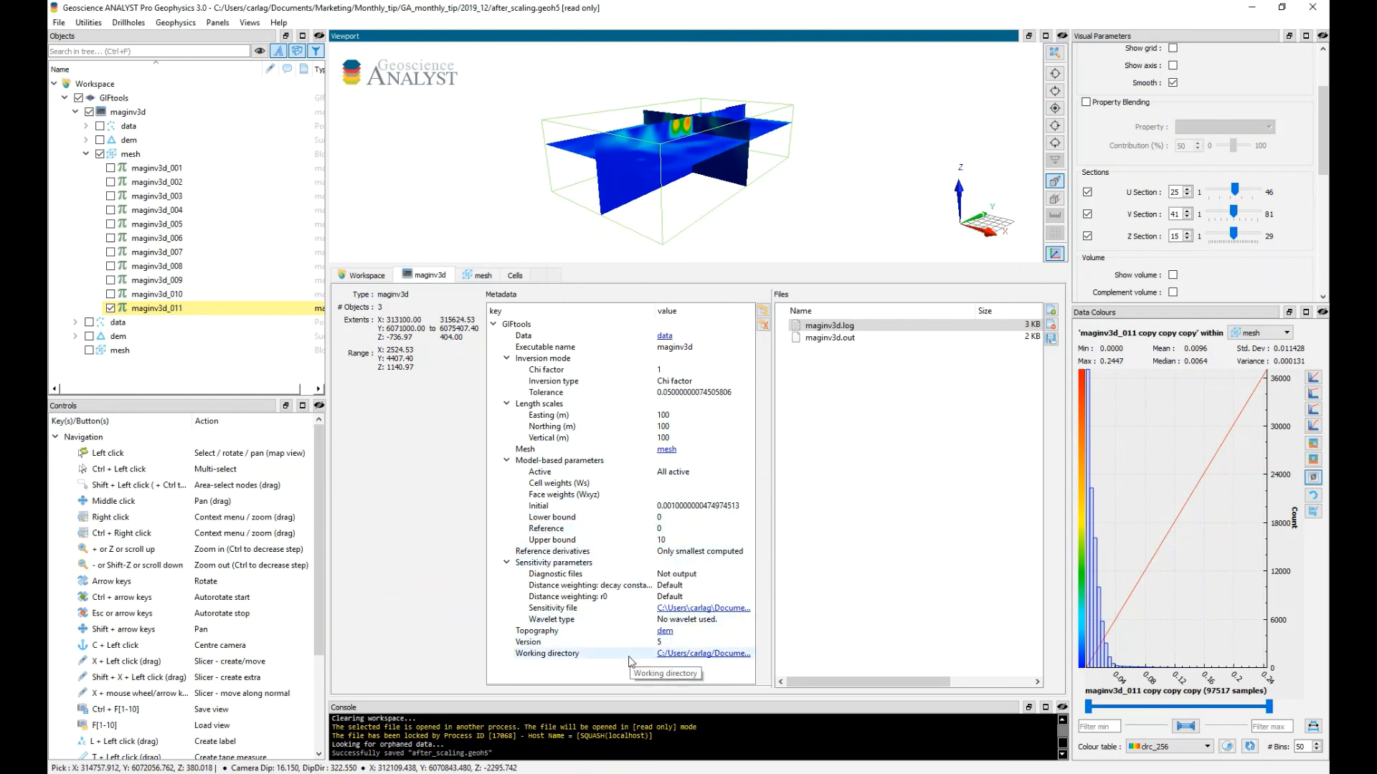
mouse_move(625, 494)
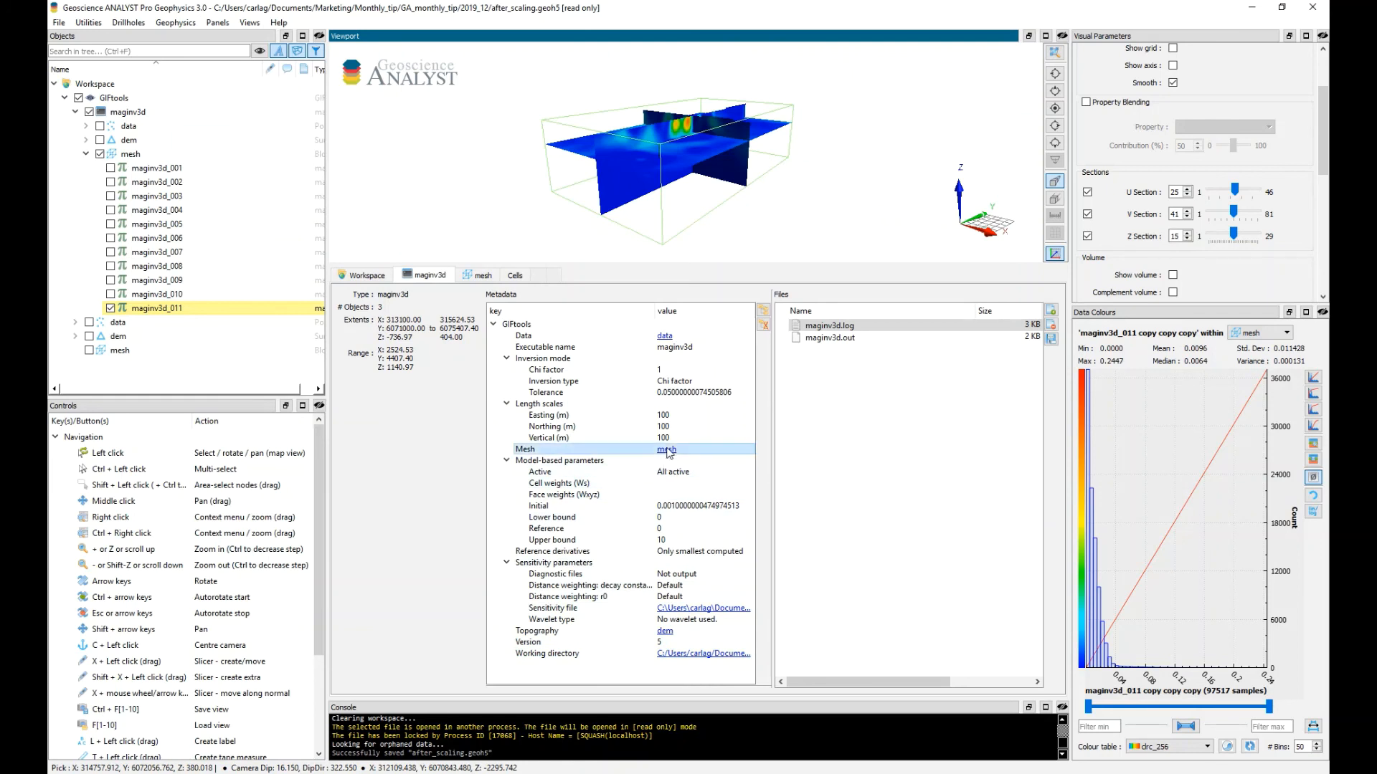
Follow the GIFtools mesh hyperlink to show the block model's cell count and maginv3d_011 data
click(130, 153)
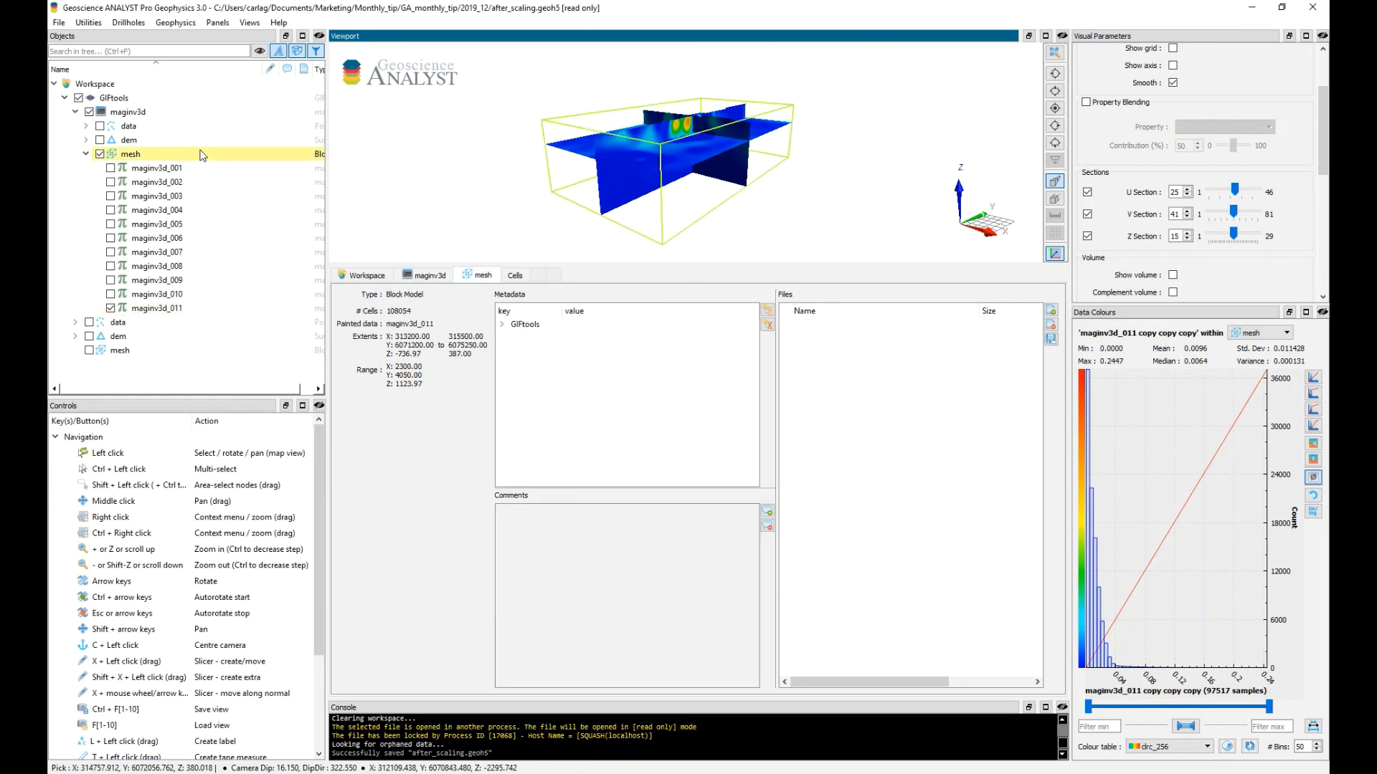